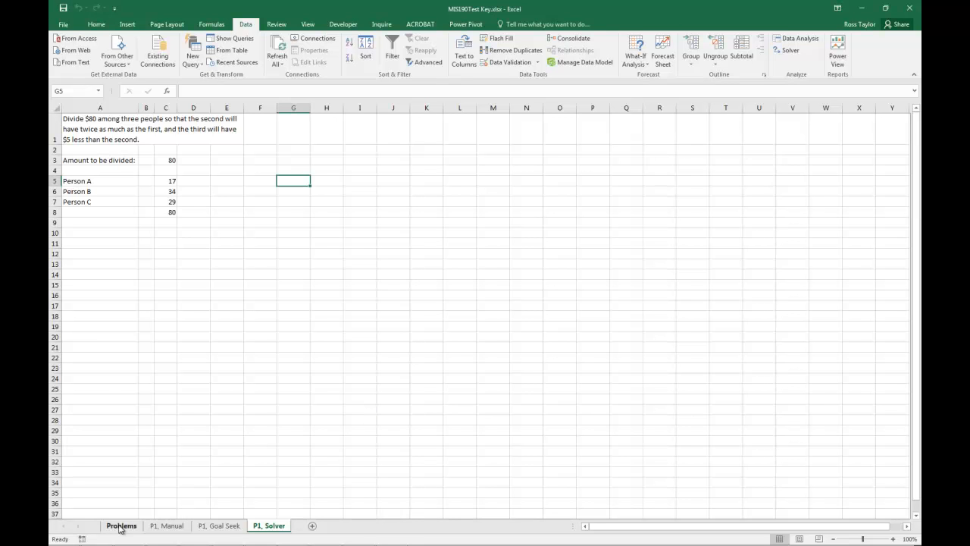
Add a new blank worksheet after the P1_Solver sheet
{"action": "left_click", "coordinate": [122, 525]}
{"action": "type", "text": "P3, S"}
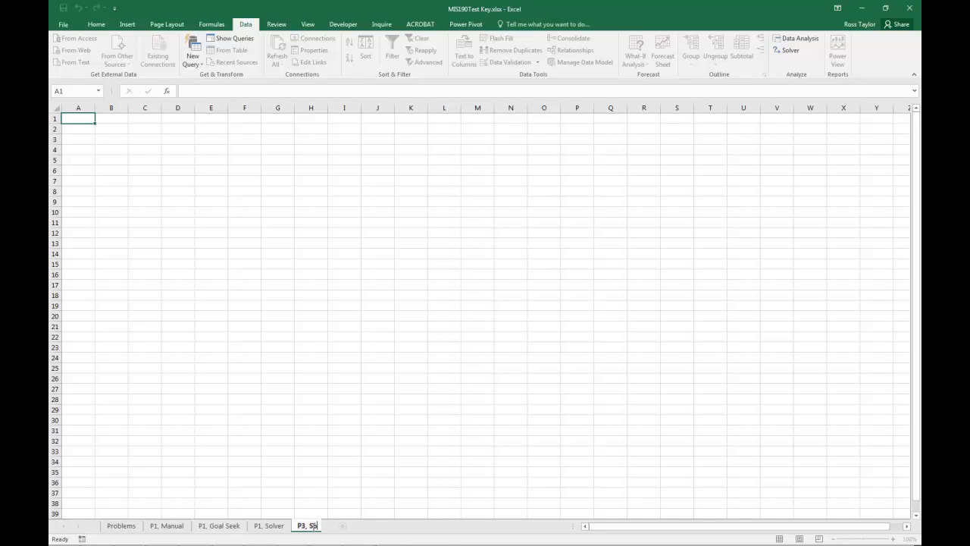
Finish naming the sheet P3_Solver and paste the production problem text into A1
{"action": "left_click", "coordinate": [312, 524]}
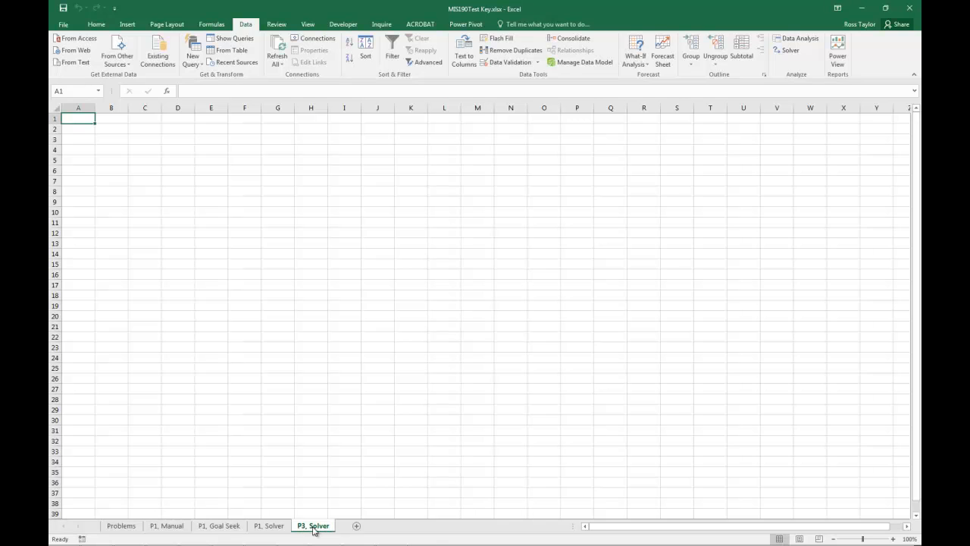
{"action": "left_click", "coordinate": [244, 357]}
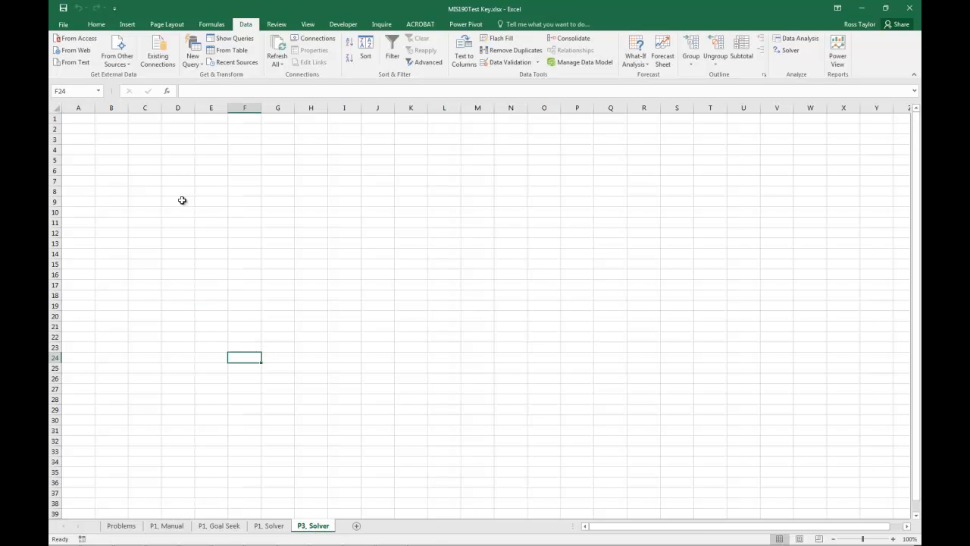
{"action": "right_click", "coordinate": [79, 118]}
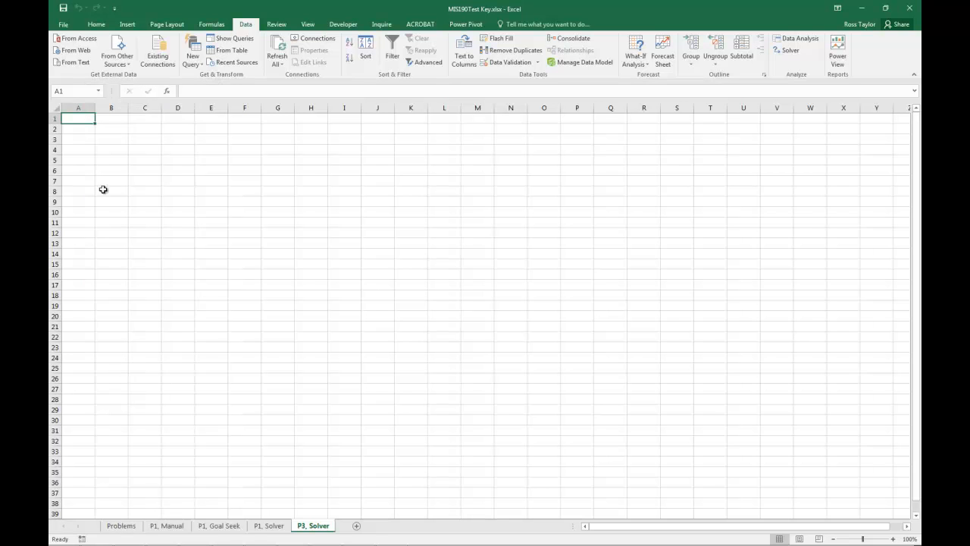
{"action": "left_click", "coordinate": [122, 524]}
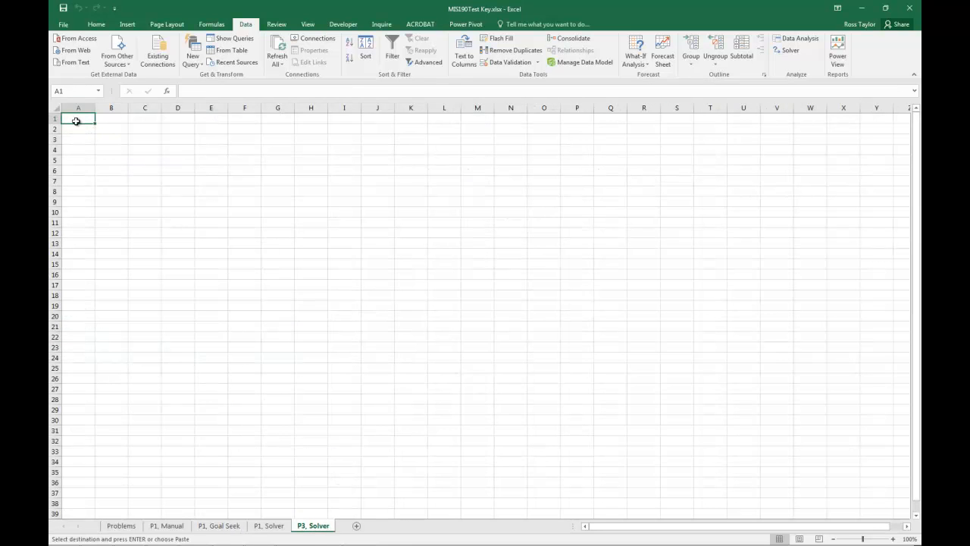
{"action": "key", "text": "ctrl+v"}
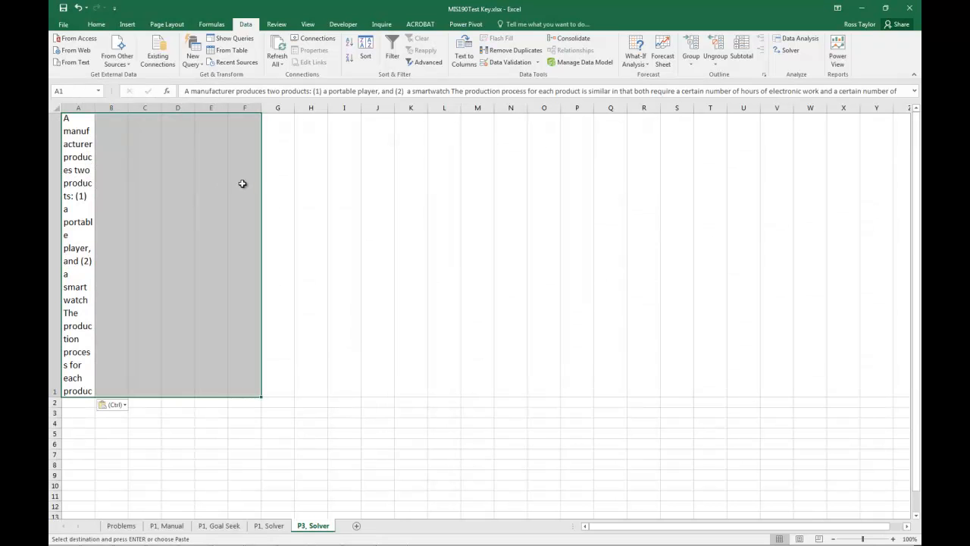
Merge and wrap the problem text across A1:F1, widening columns and heightening row 1 to fit
{"action": "left_click", "coordinate": [97, 24]}
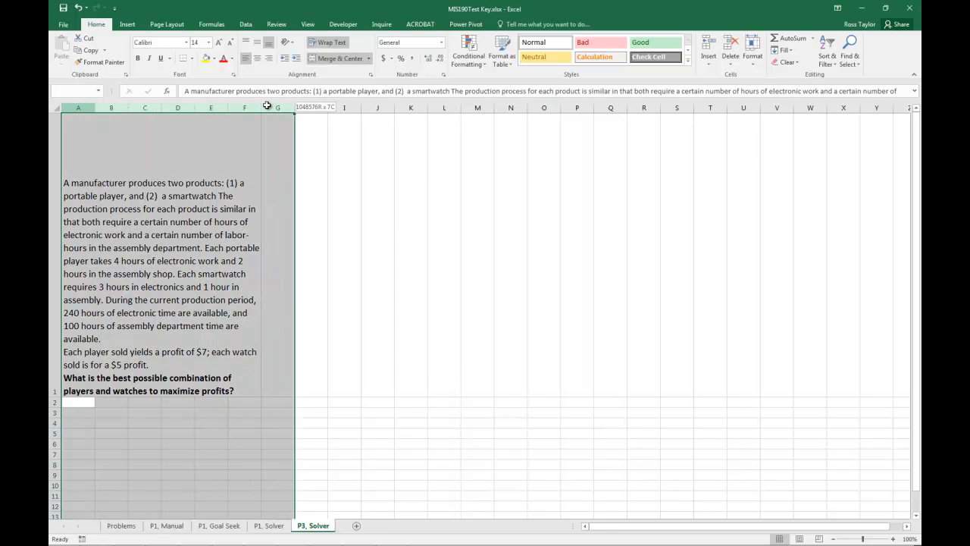
{"action": "left_click_drag", "start_coordinate": [296, 106], "coordinate": [287, 106]}
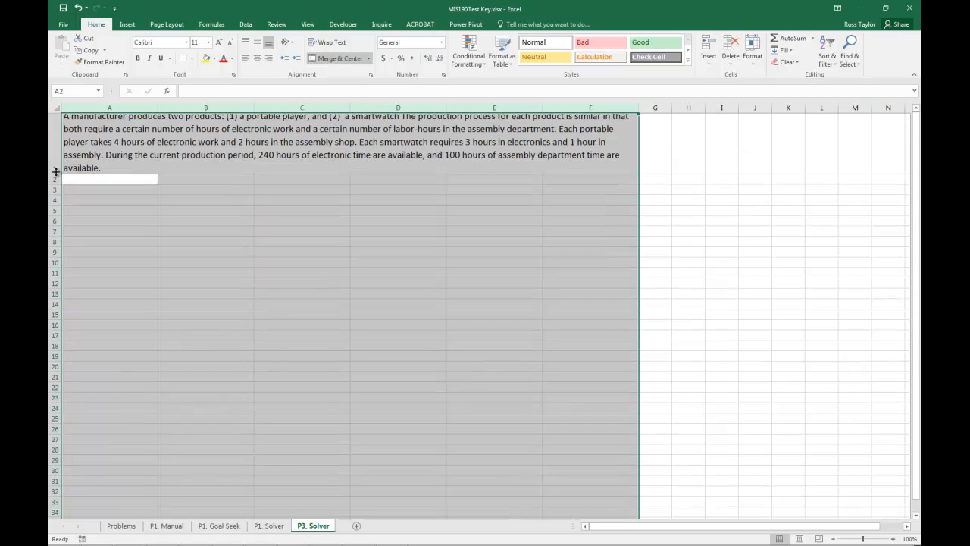
{"action": "scroll", "scroll_direction": "down", "scroll_amount": 3}
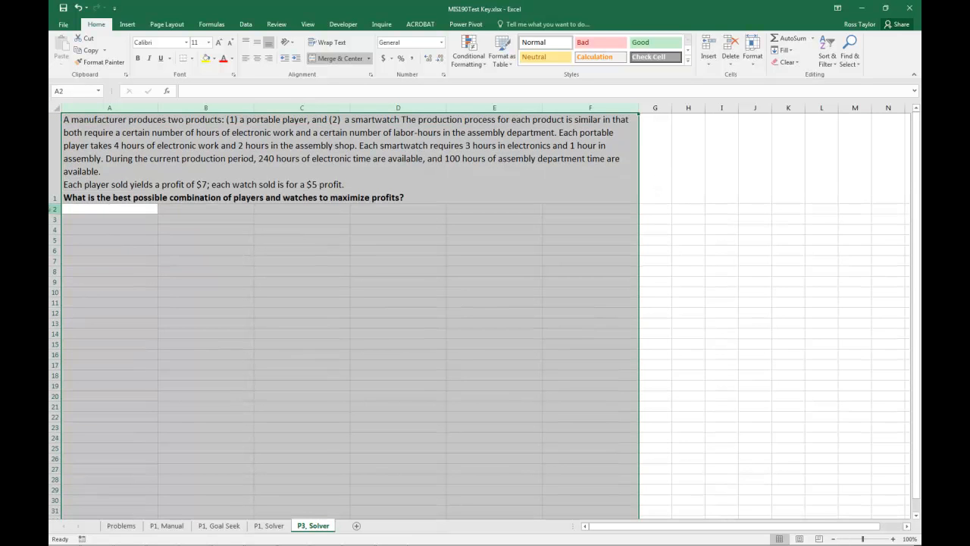
{"action": "left_click_drag", "start_coordinate": [55, 203], "coordinate": [54, 209]}
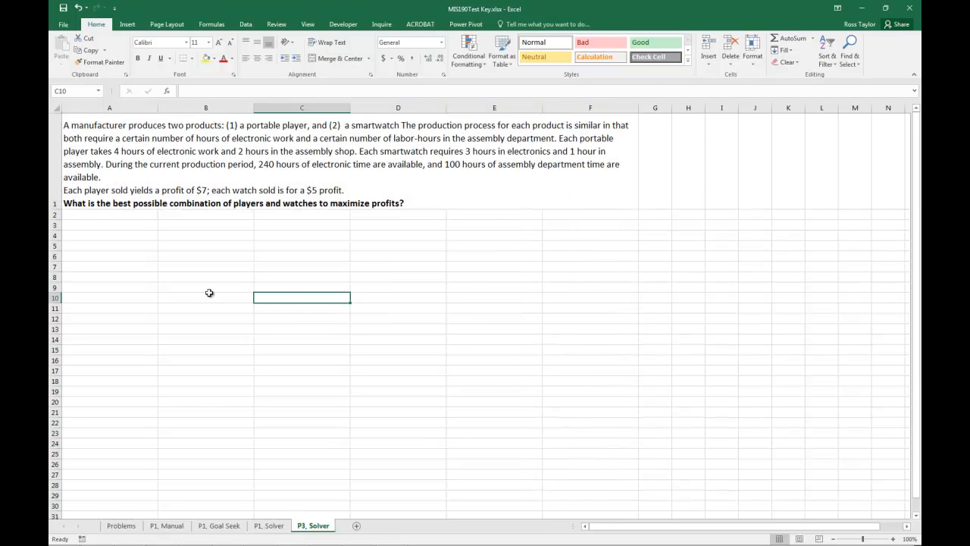
{"action": "mouse_move", "coordinate": [643, 391]}
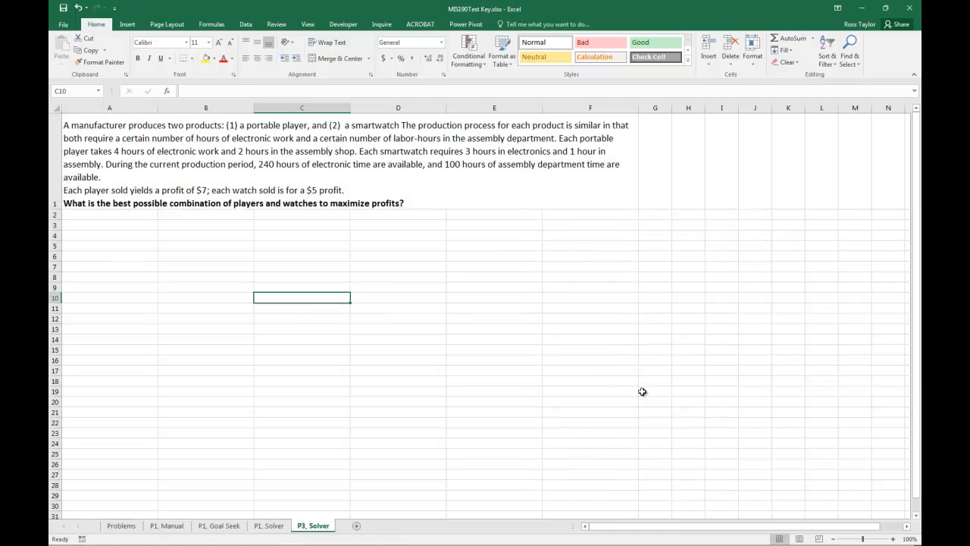
{"action": "mouse_move", "coordinate": [634, 391]}
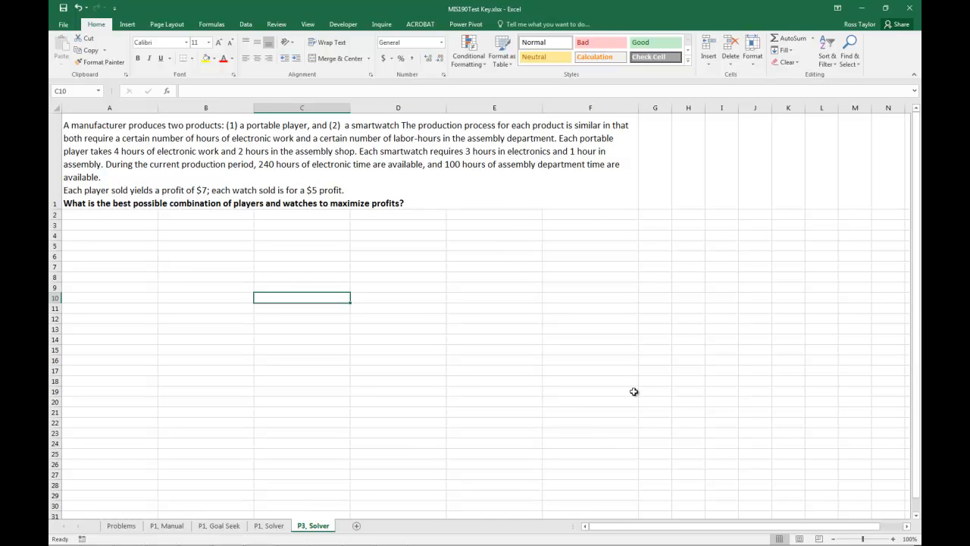
{"action": "mouse_move", "coordinate": [803, 503]}
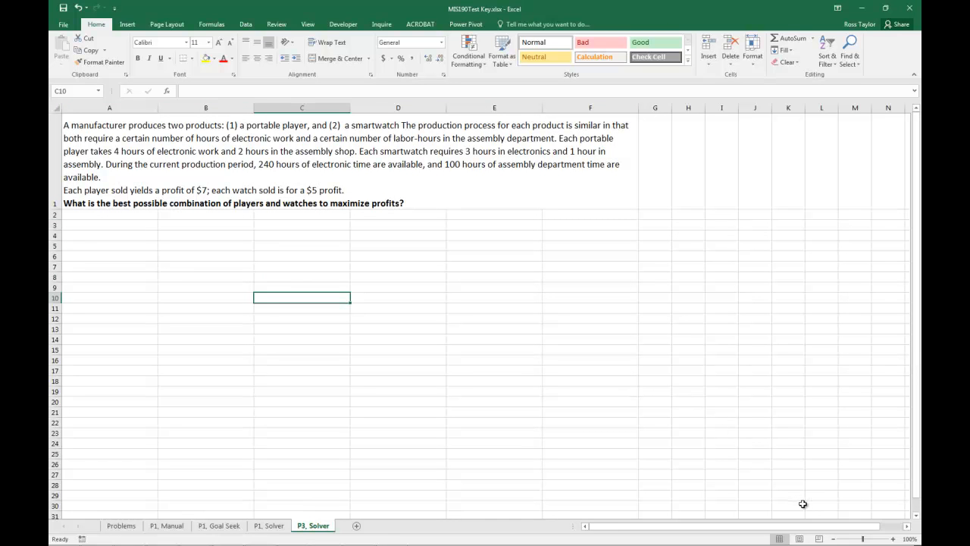
{"action": "mouse_move", "coordinate": [793, 515]}
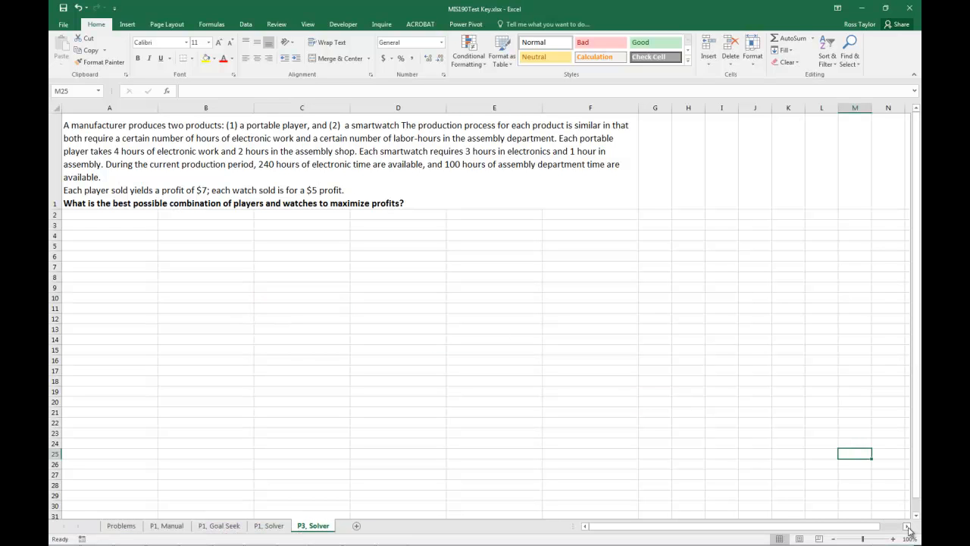
Zoom in and select the merged problem statement cell to bold the profit question
{"action": "left_click", "coordinate": [906, 539]}
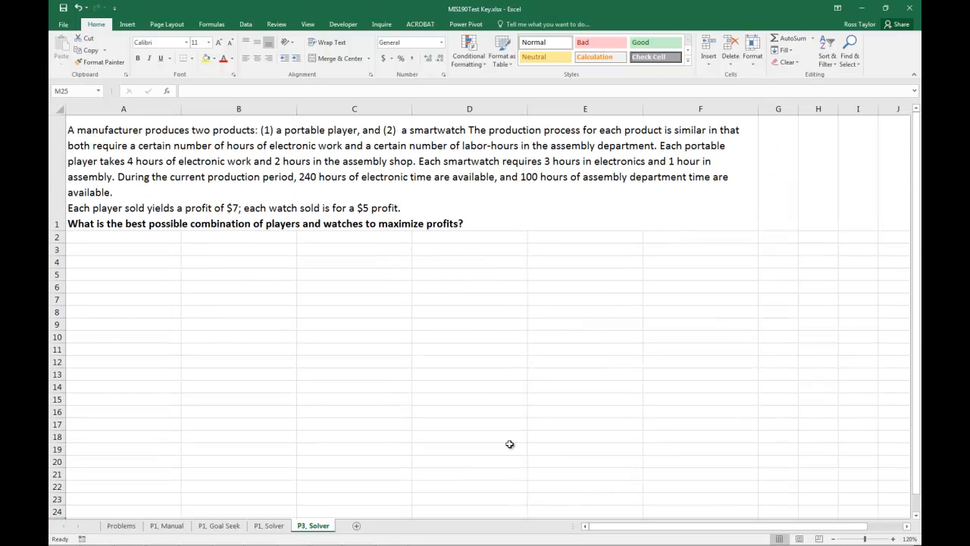
{"action": "mouse_move", "coordinate": [370, 327]}
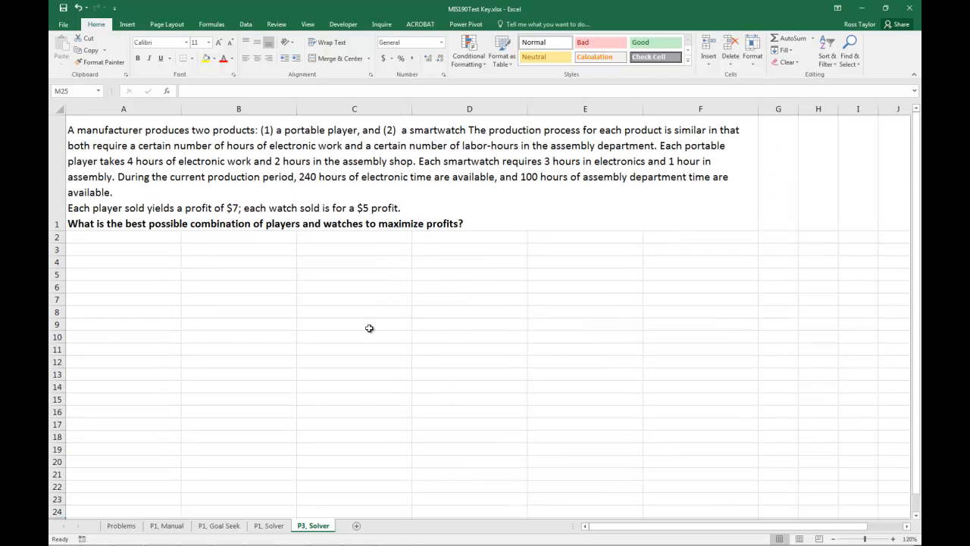
{"action": "left_click", "coordinate": [122, 248]}
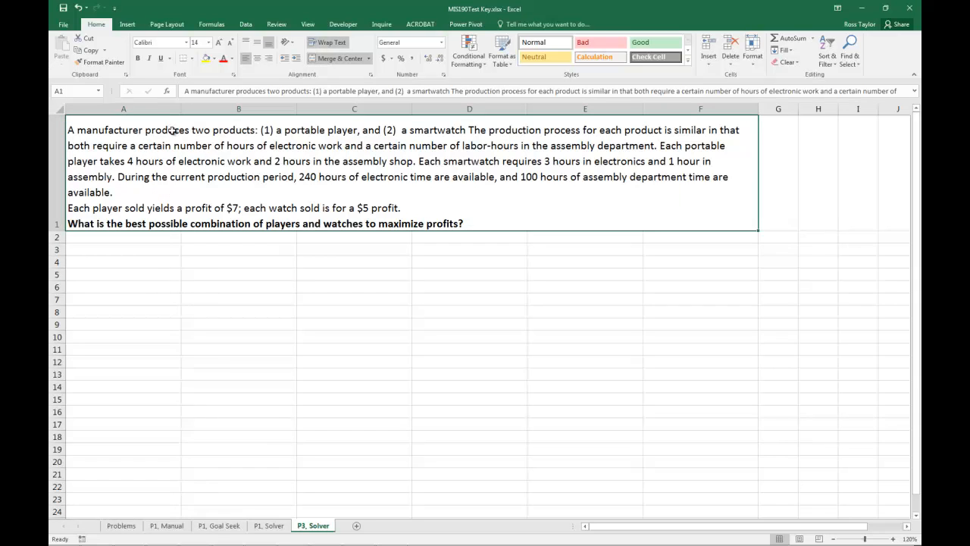
{"action": "mouse_move", "coordinate": [345, 142]}
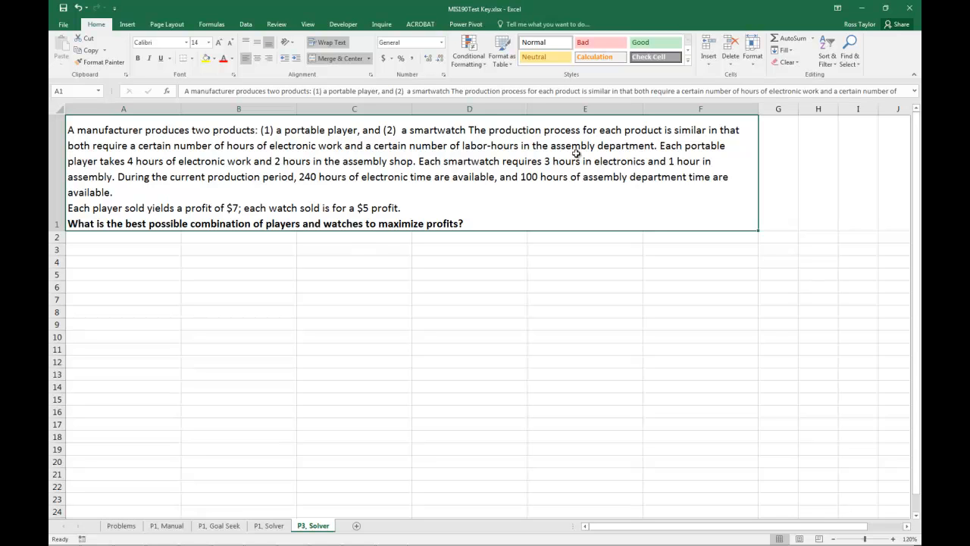
{"action": "mouse_move", "coordinate": [215, 173]}
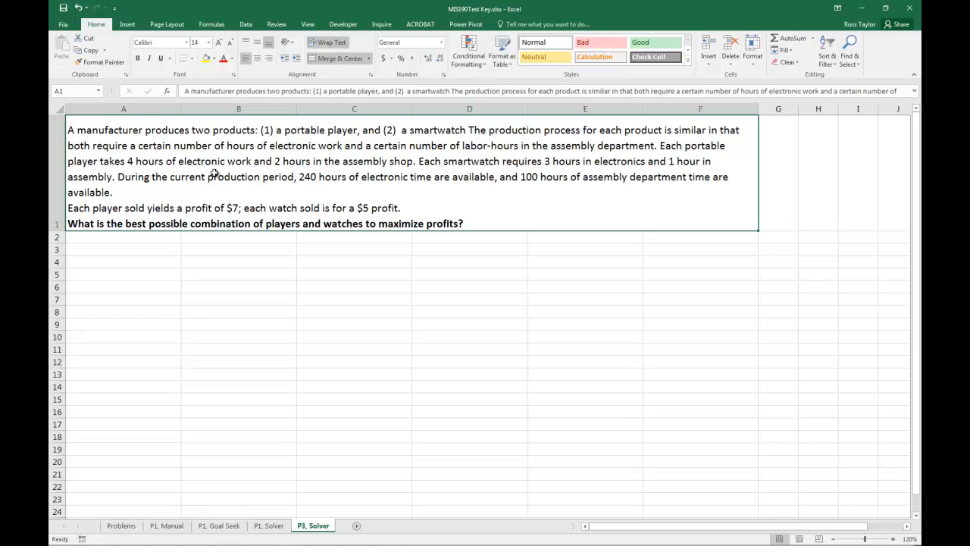
{"action": "mouse_move", "coordinate": [203, 159]}
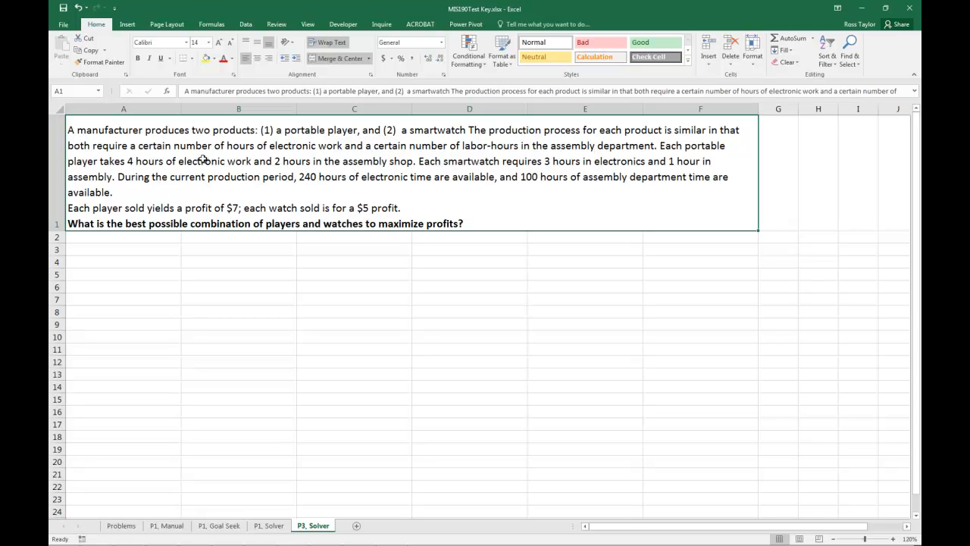
{"action": "mouse_move", "coordinate": [463, 174]}
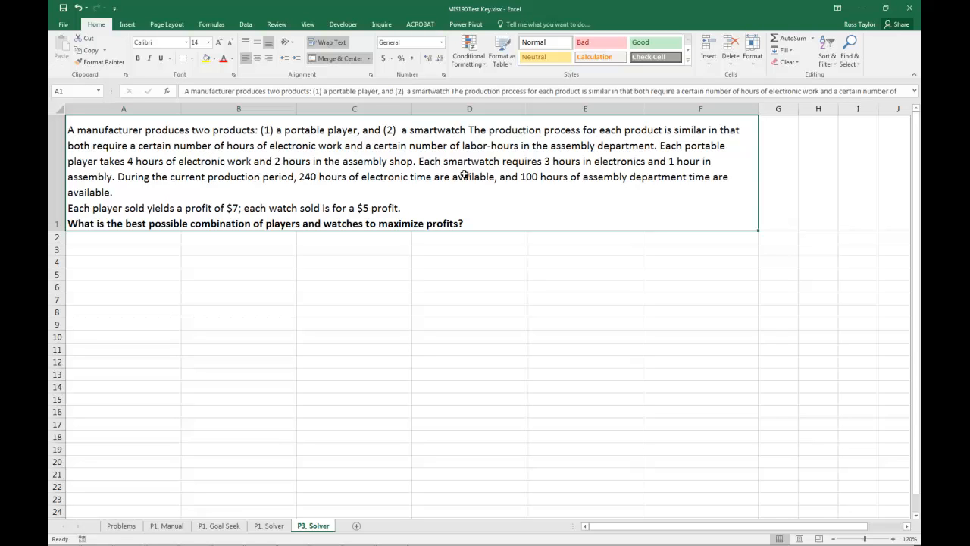
{"action": "mouse_move", "coordinate": [552, 173]}
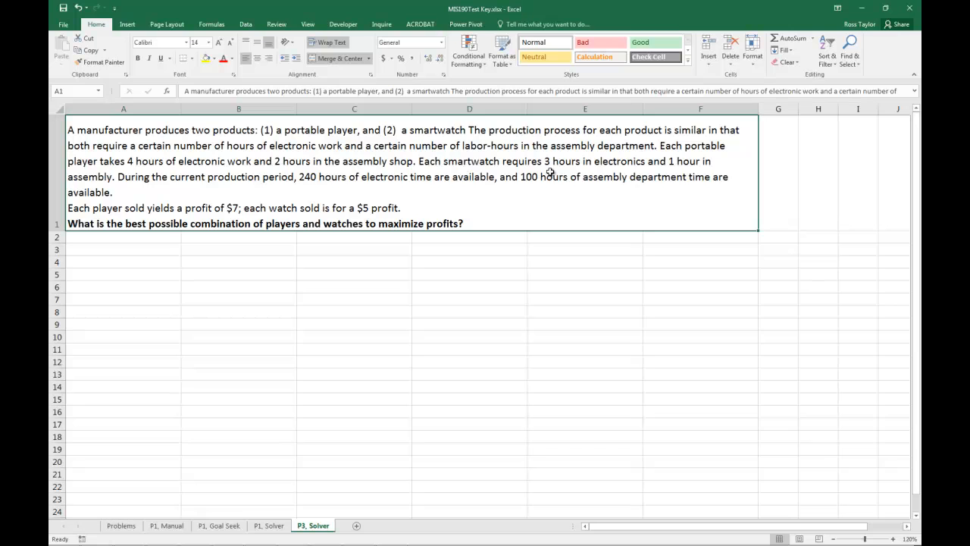
{"action": "mouse_move", "coordinate": [236, 190]}
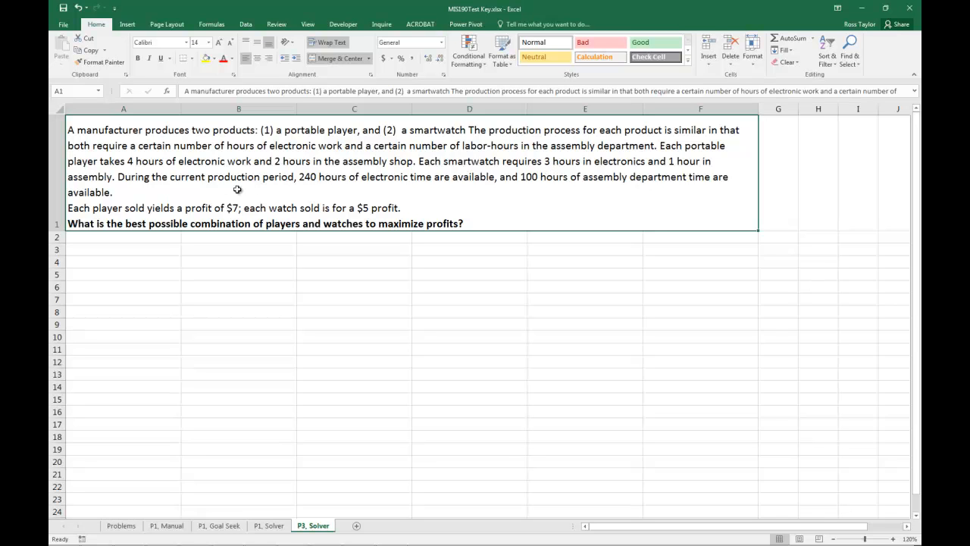
{"action": "mouse_move", "coordinate": [225, 163]}
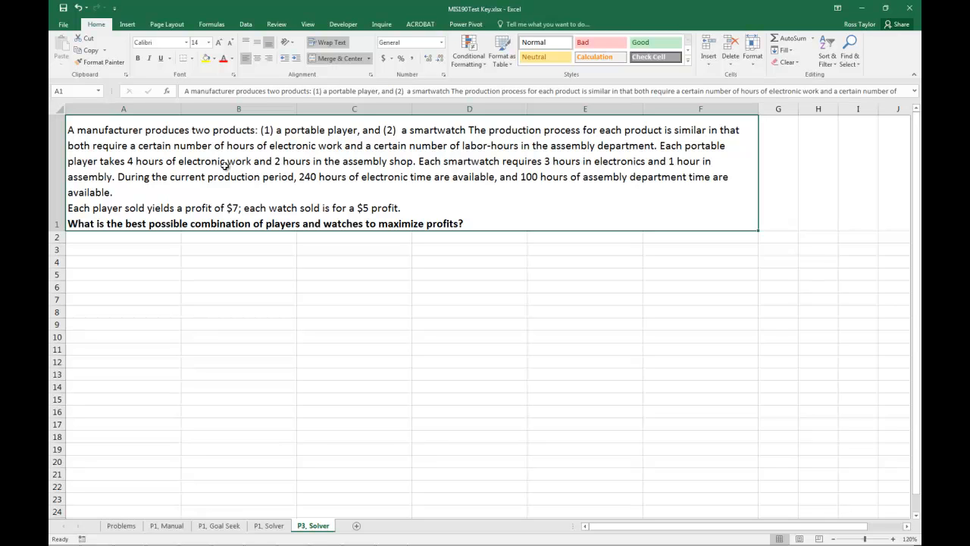
{"action": "mouse_move", "coordinate": [541, 178]}
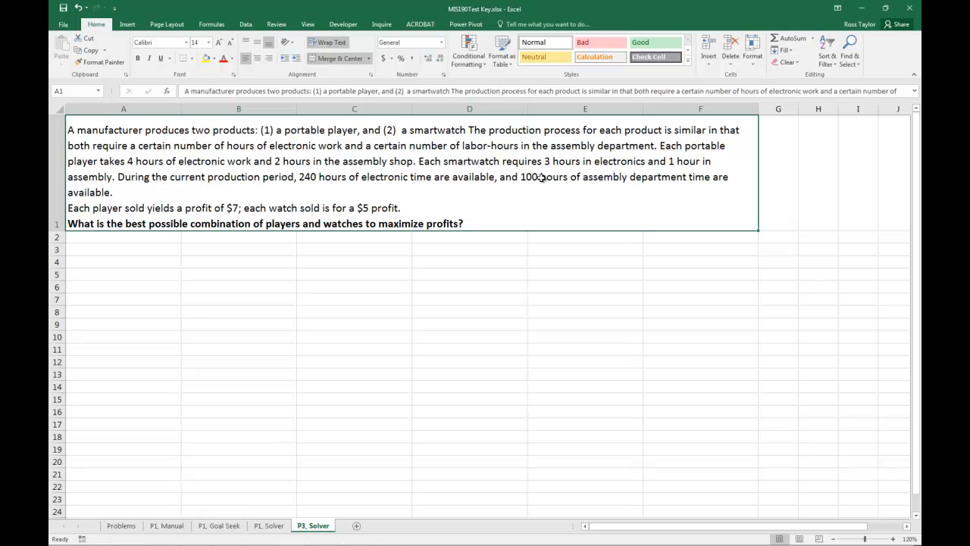
{"action": "mouse_move", "coordinate": [167, 188]}
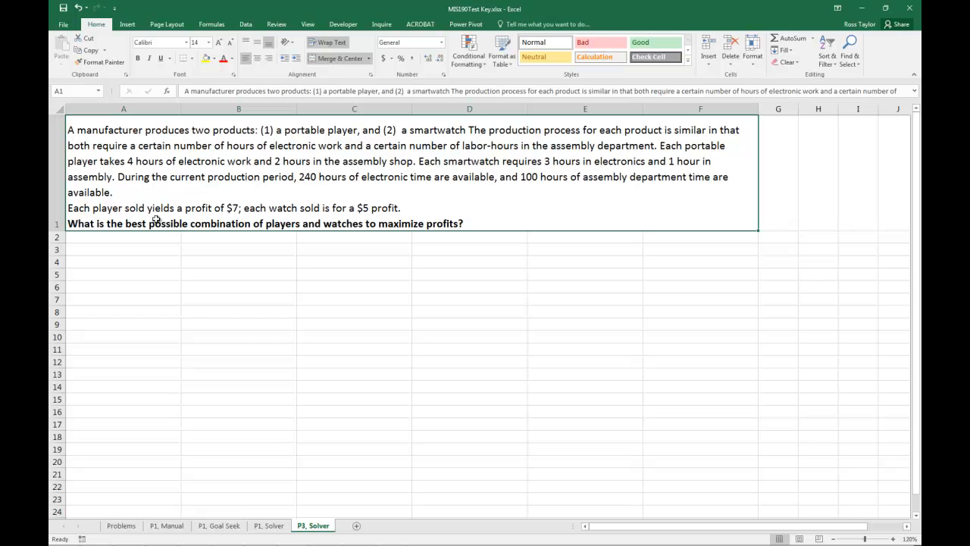
{"action": "mouse_move", "coordinate": [305, 218]}
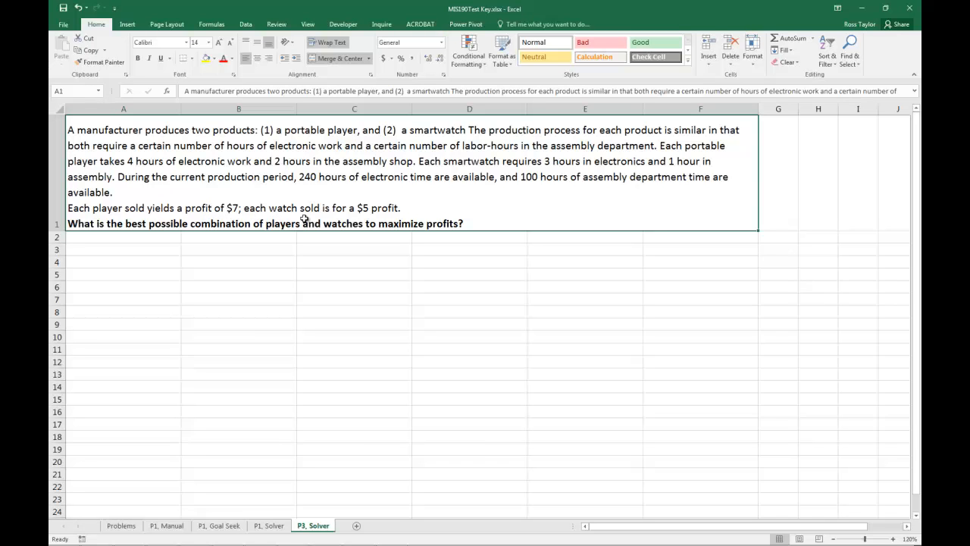
{"action": "mouse_move", "coordinate": [333, 220]}
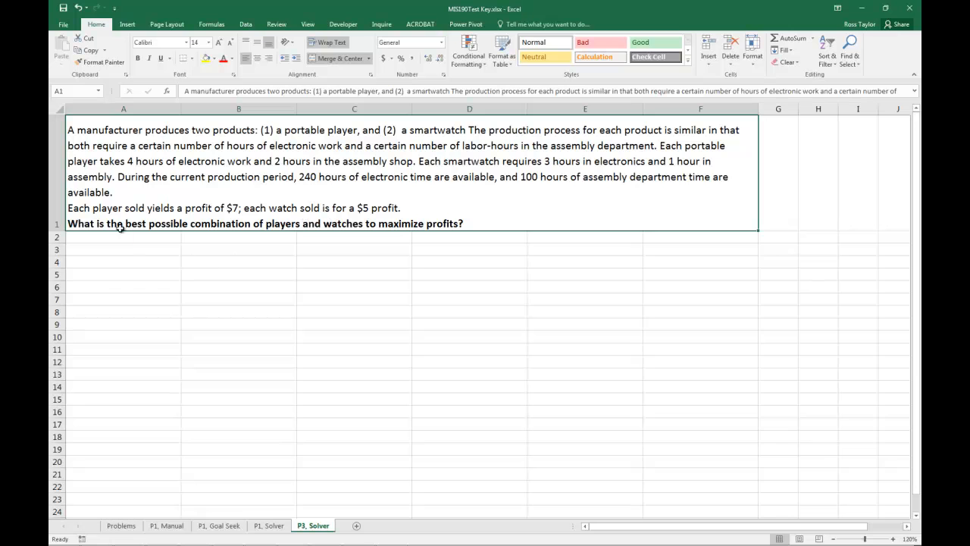
{"action": "mouse_move", "coordinate": [214, 329]}
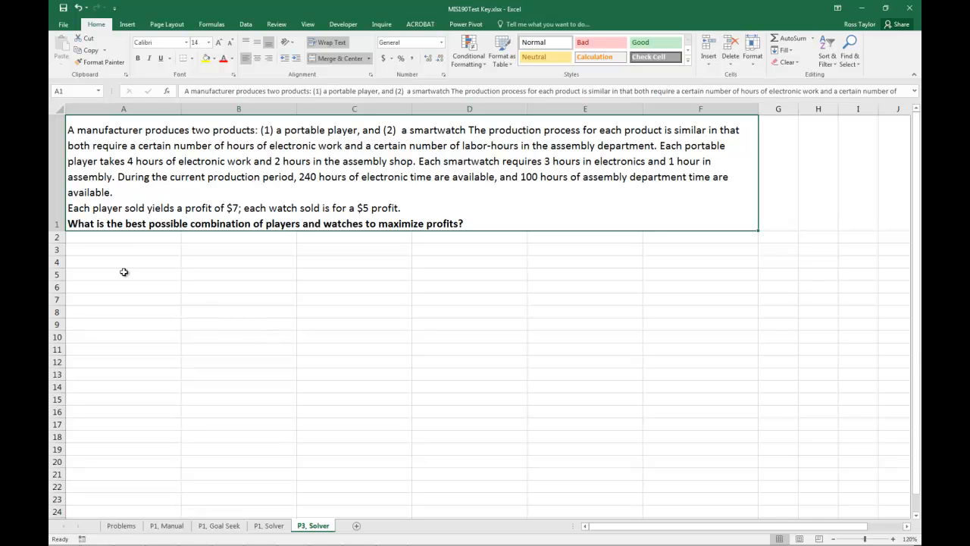
Enter row labels Portable Player in A4 and Smartwatch in A5
{"action": "left_click", "coordinate": [124, 273]}
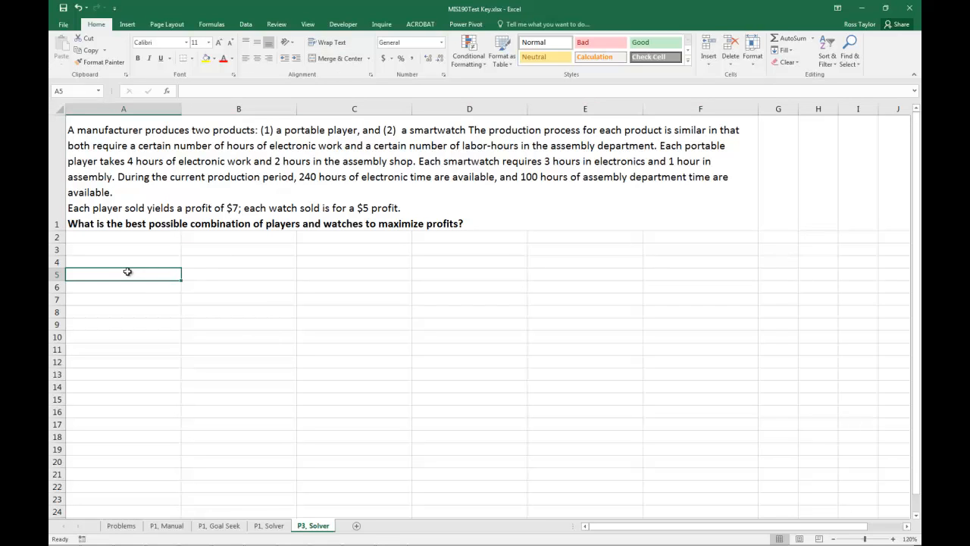
{"action": "left_click", "coordinate": [124, 261]}
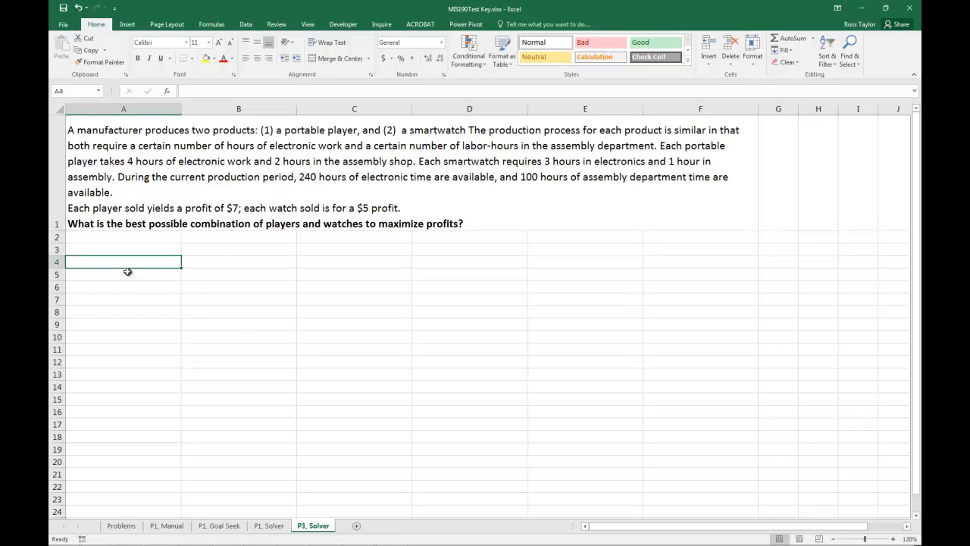
{"action": "type", "text": "P"}
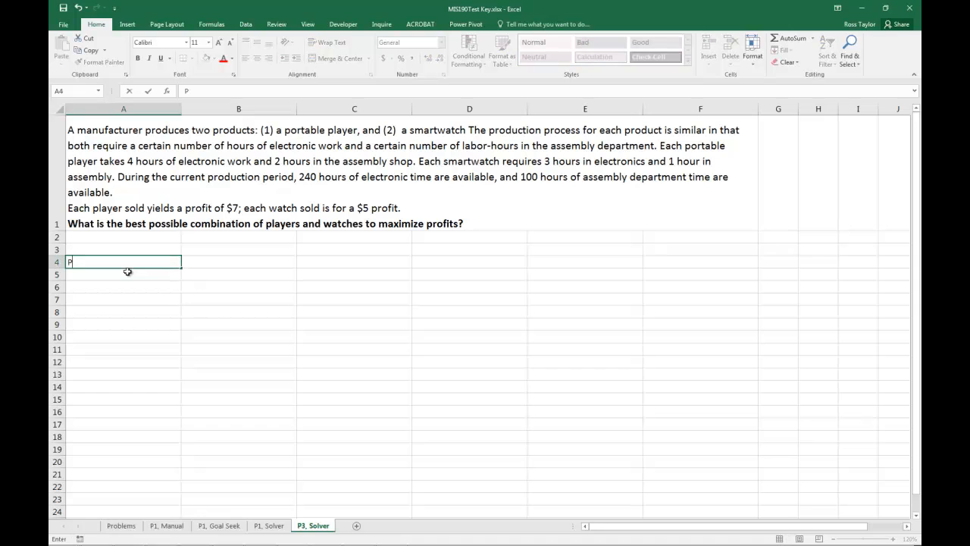
{"action": "type", "text": "ortable Player"}
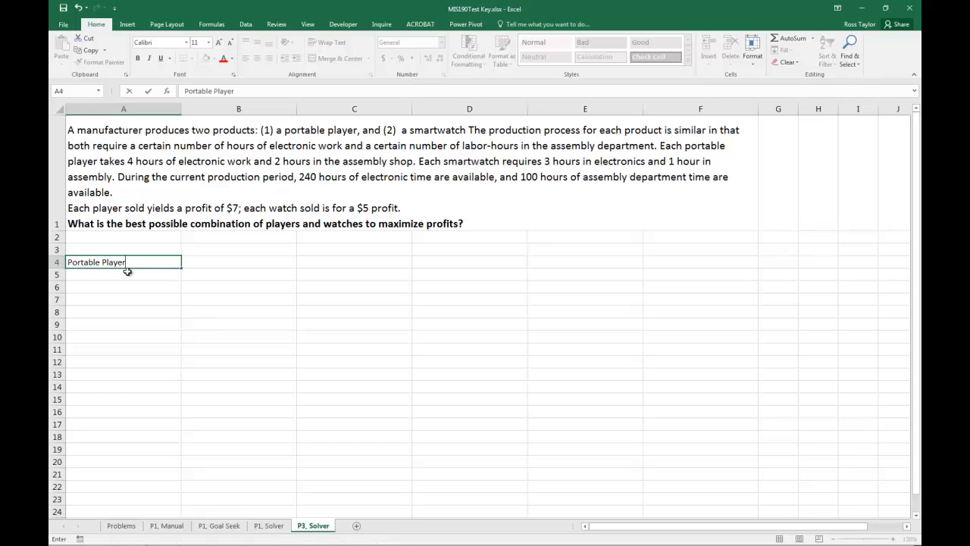
{"action": "type", "text": "Sw"}
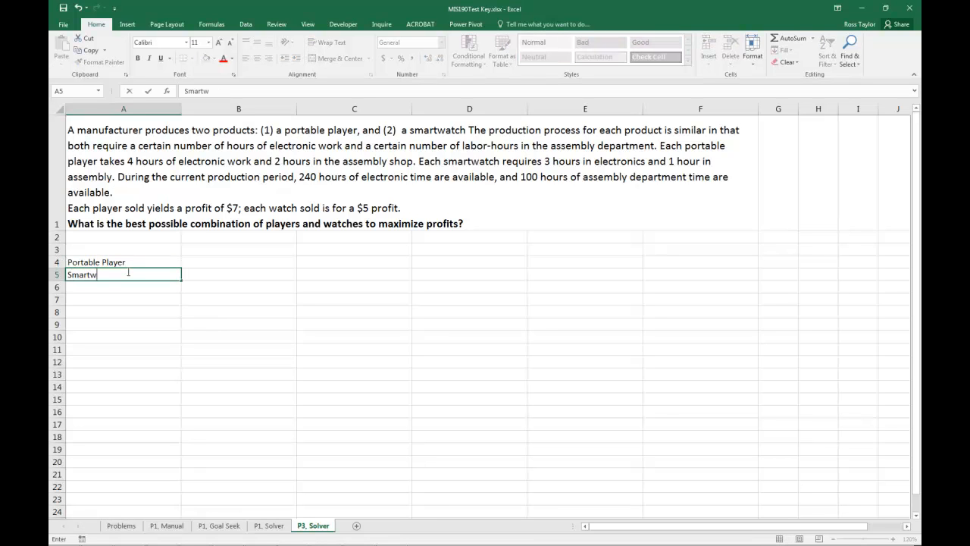
{"action": "type", "text": "atch"}
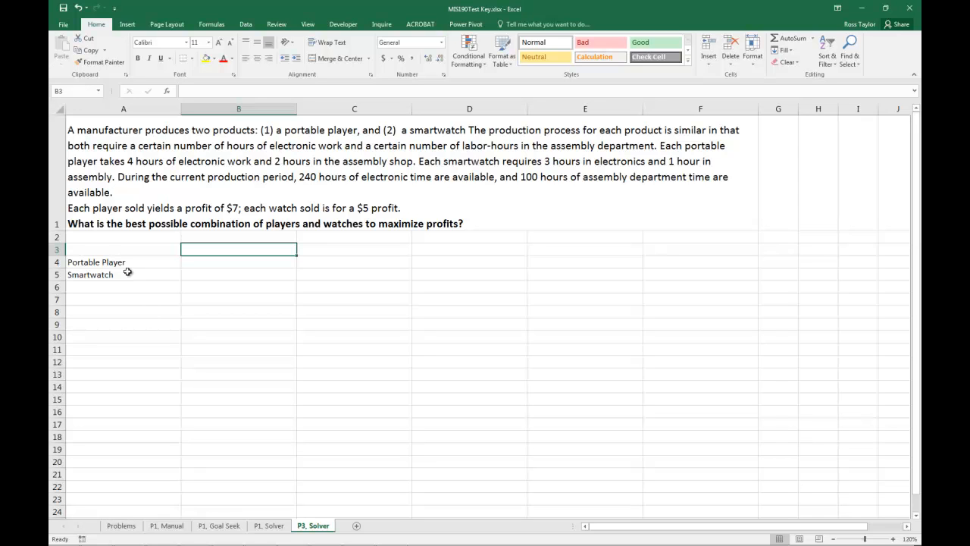
Enter column headings Electronic in B3 and Labor in C3
{"action": "type", "text": "El"}
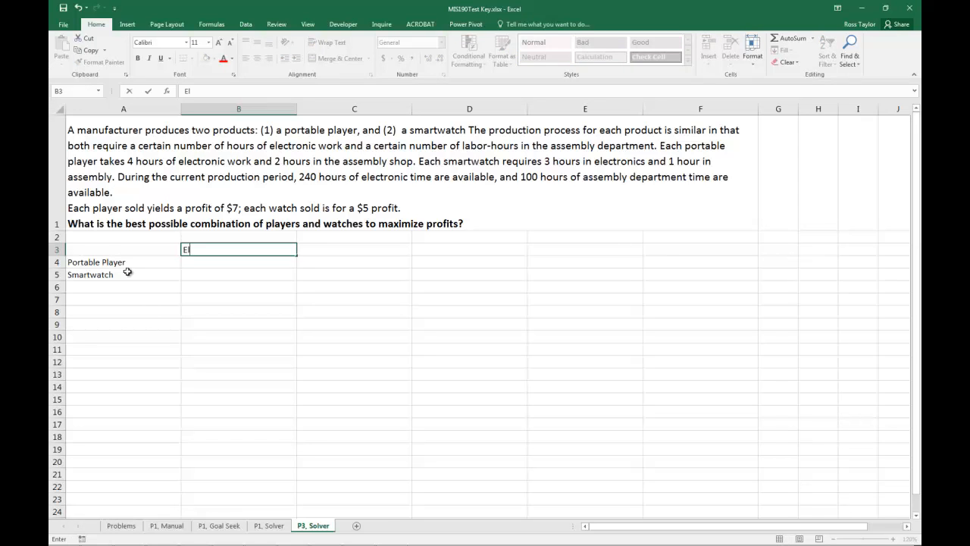
{"action": "type", "text": "lectronic"}
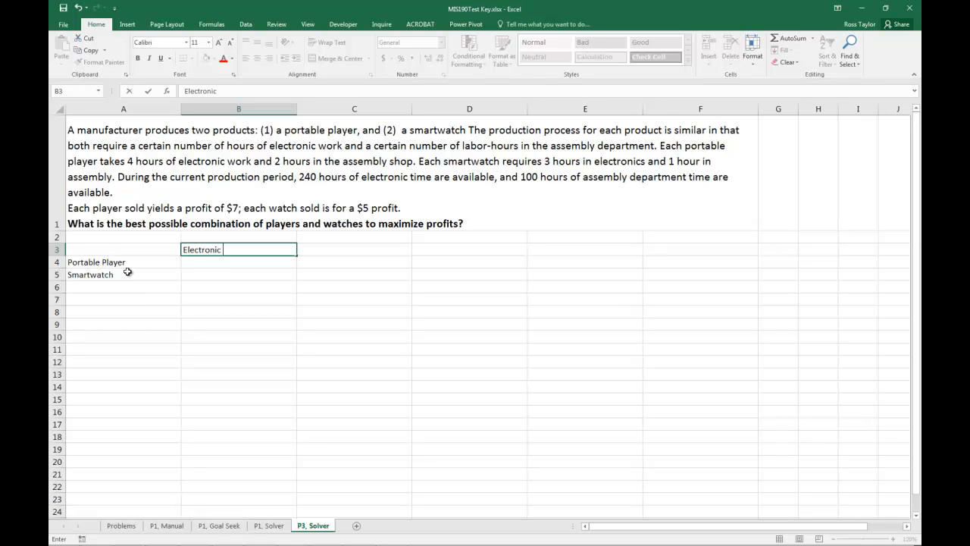
{"action": "key", "text": "Backspace"}
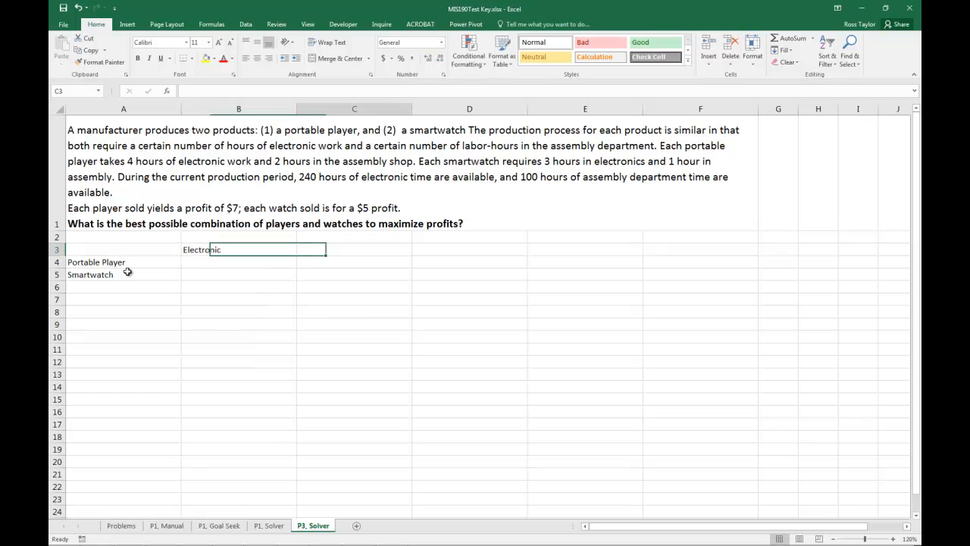
{"action": "type", "text": "Labor"}
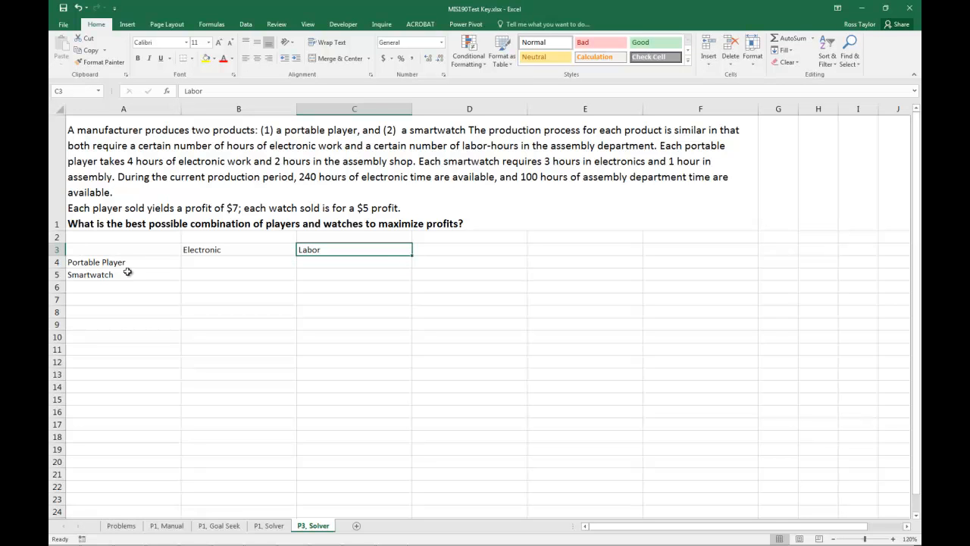
{"action": "left_click", "coordinate": [470, 261]}
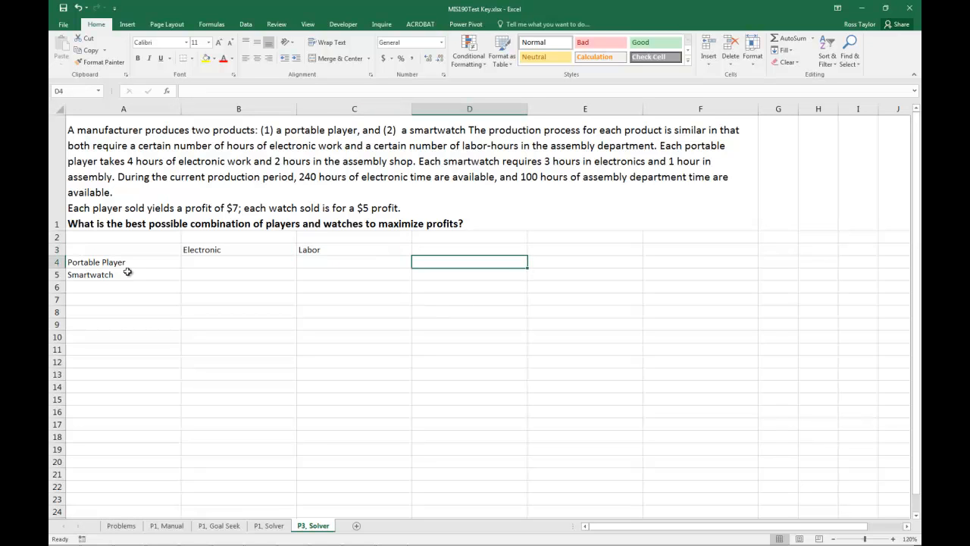
Enter hours: Portable Player 4 electronic, 2 labor; Smartwatch 3 electronic, 1 labor
{"action": "left_click", "coordinate": [123, 260]}
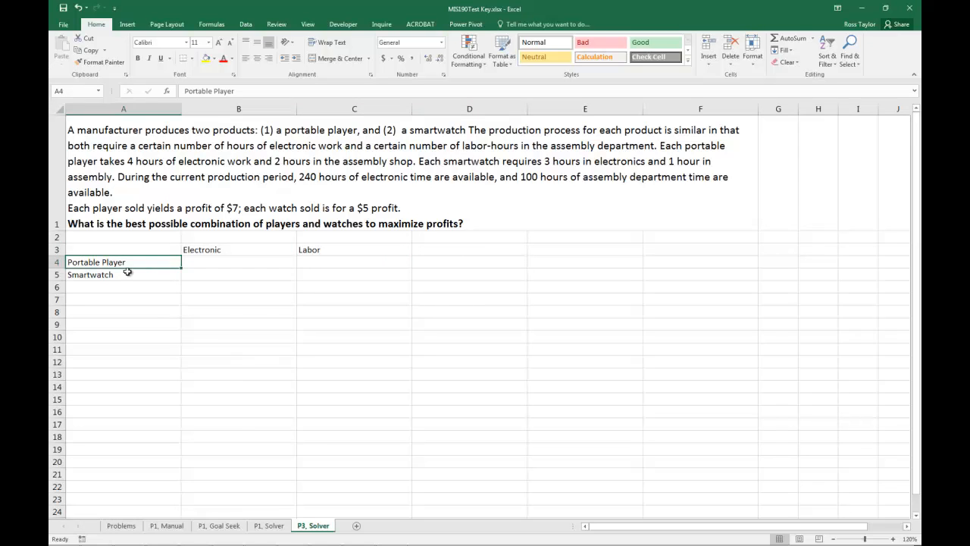
{"action": "left_click", "coordinate": [238, 261]}
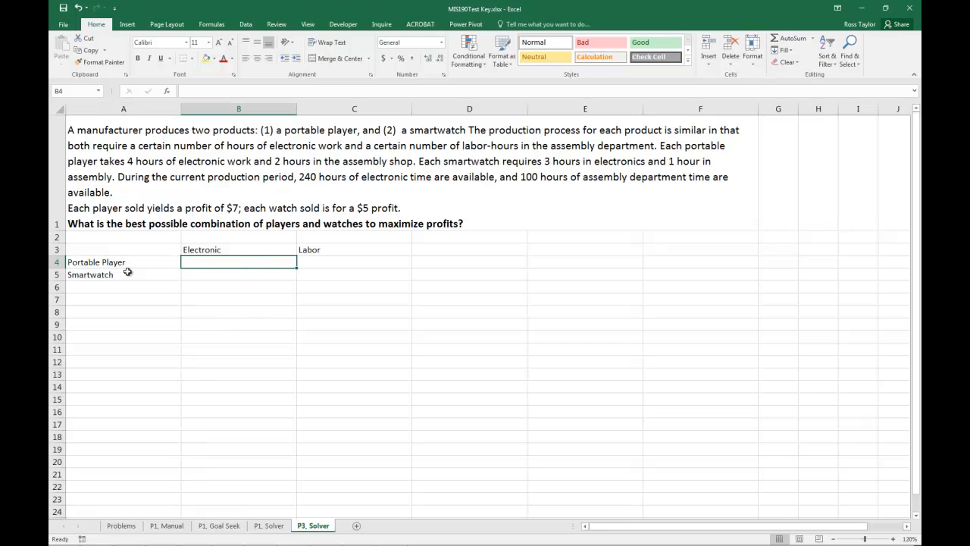
{"action": "type", "text": "4"}
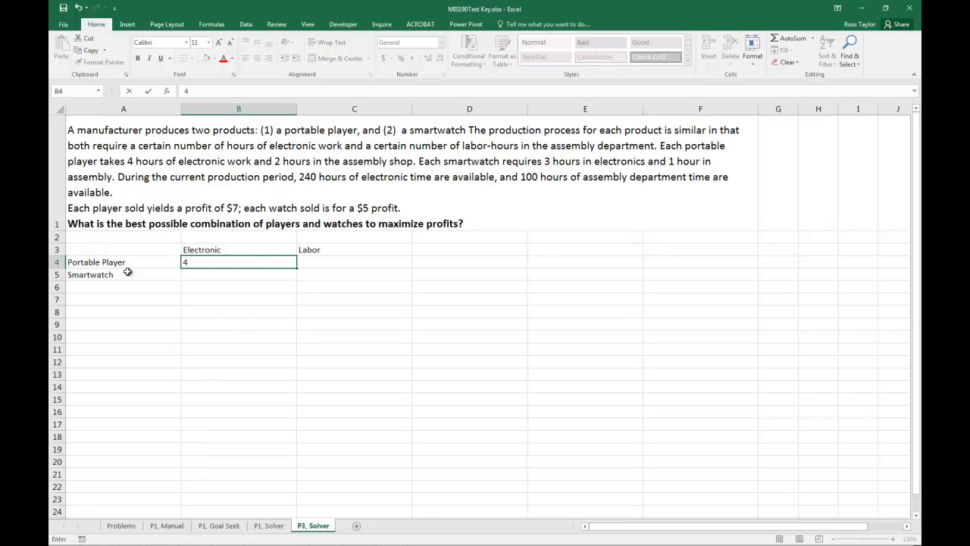
{"action": "key", "text": "Tab"}
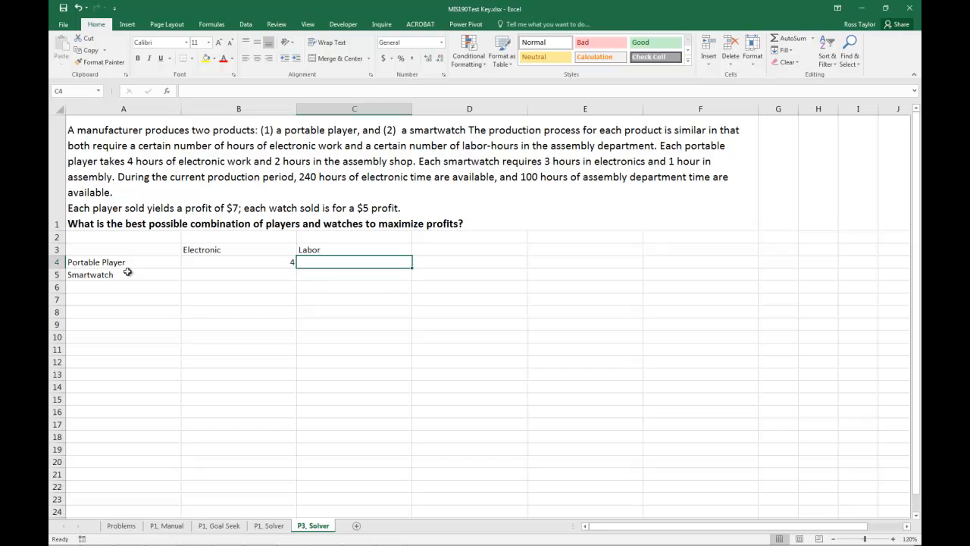
{"action": "type", "text": "2"}
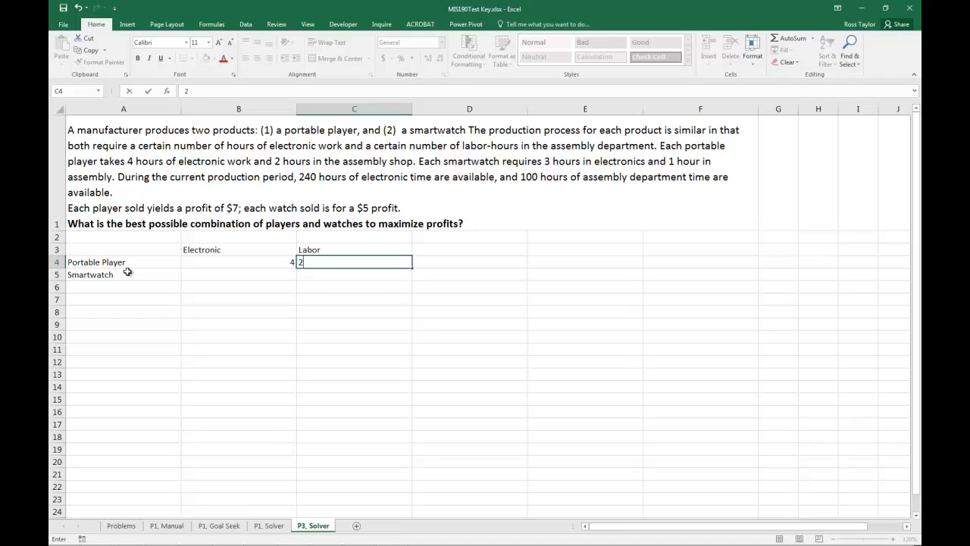
{"action": "mouse_move", "coordinate": [494, 154]}
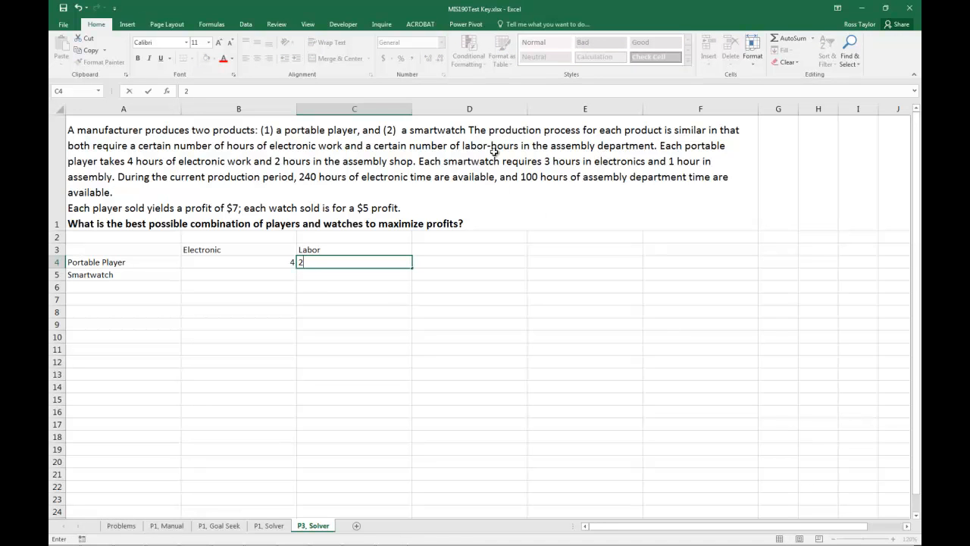
{"action": "mouse_move", "coordinate": [397, 154]}
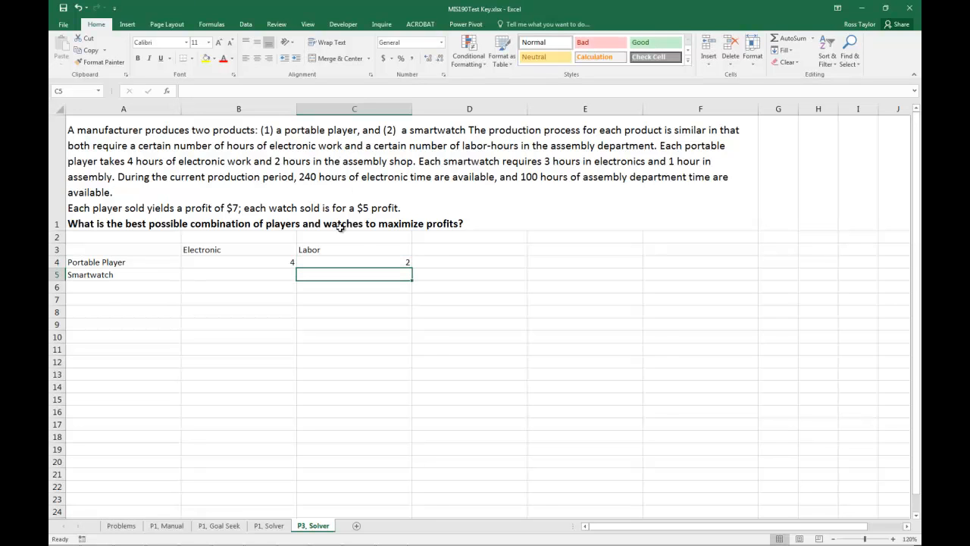
{"action": "mouse_move", "coordinate": [297, 176]}
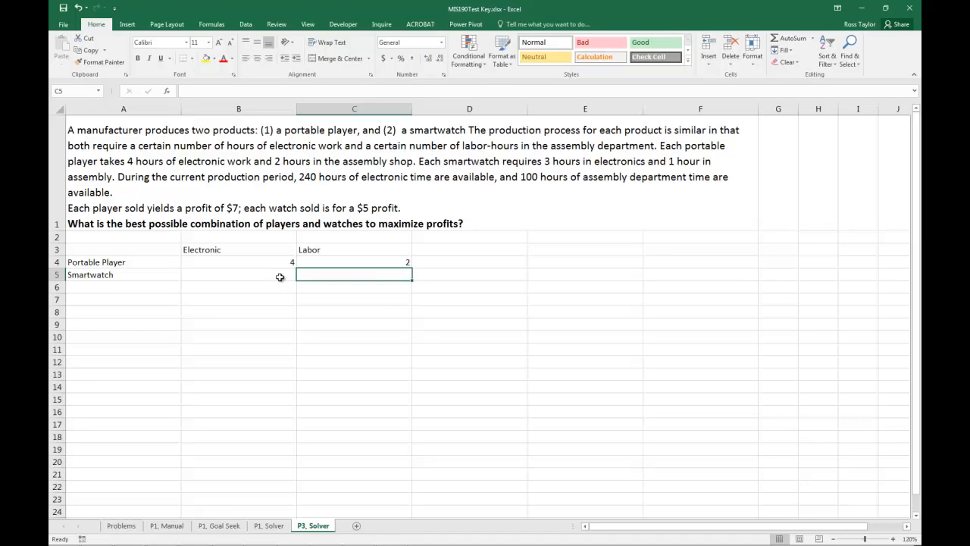
{"action": "type", "text": "3"}
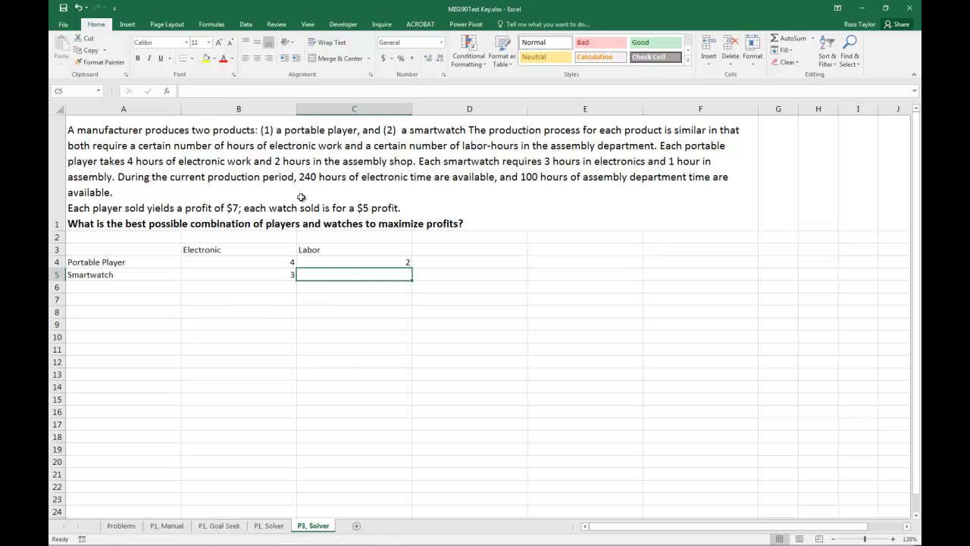
{"action": "mouse_move", "coordinate": [255, 165]}
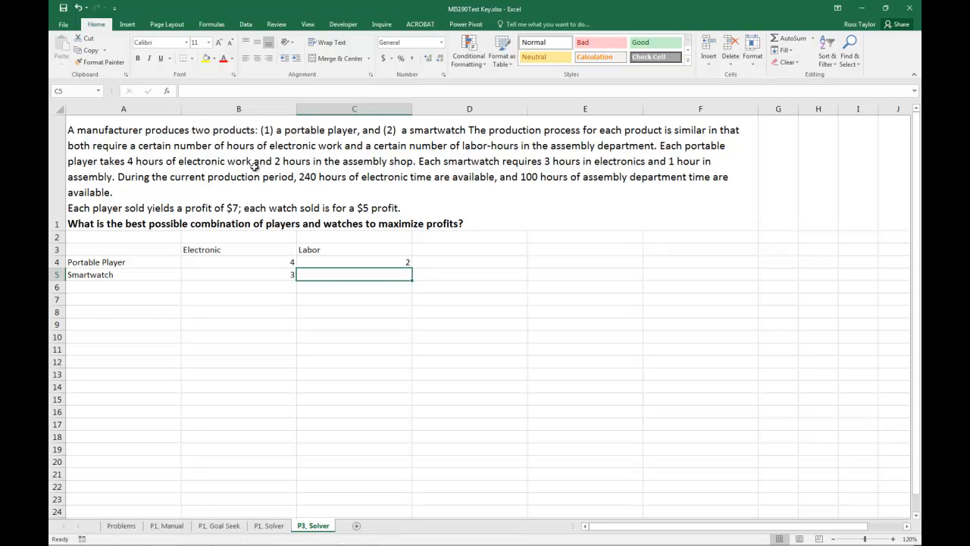
{"action": "type", "text": "1"}
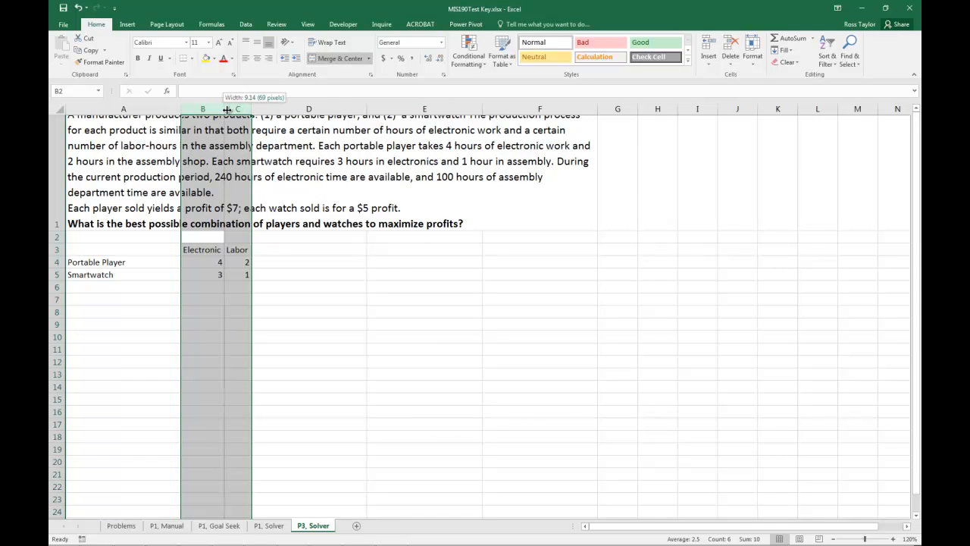
Narrow columns B and C to fit their headings and select D3 for the next heading
{"action": "left_click_drag", "start_coordinate": [239, 109], "coordinate": [280, 109]}
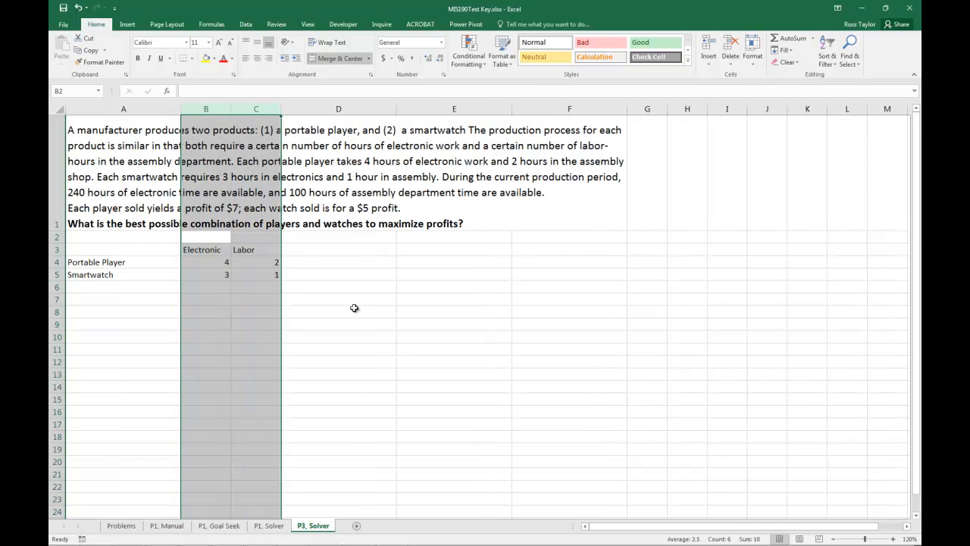
{"action": "left_click", "coordinate": [337, 312]}
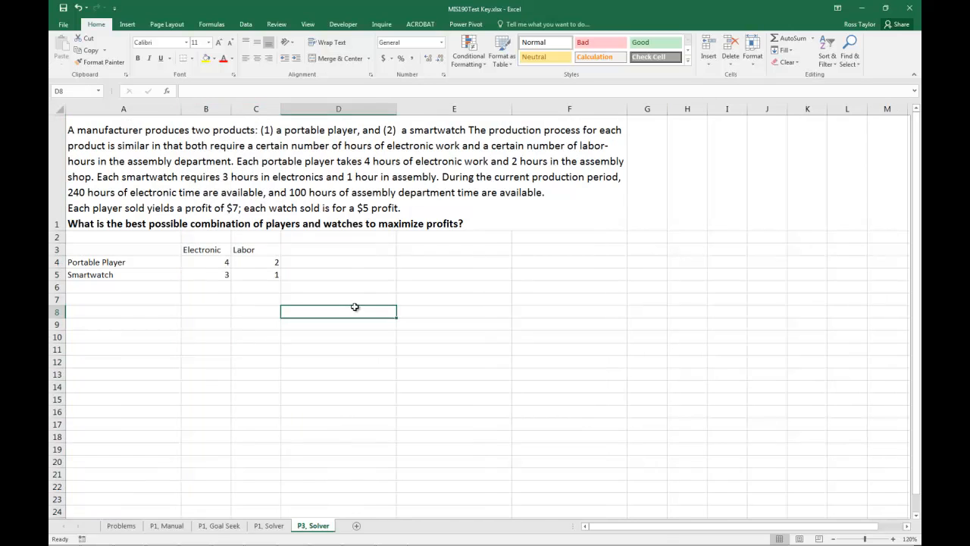
{"action": "left_click", "coordinate": [338, 249]}
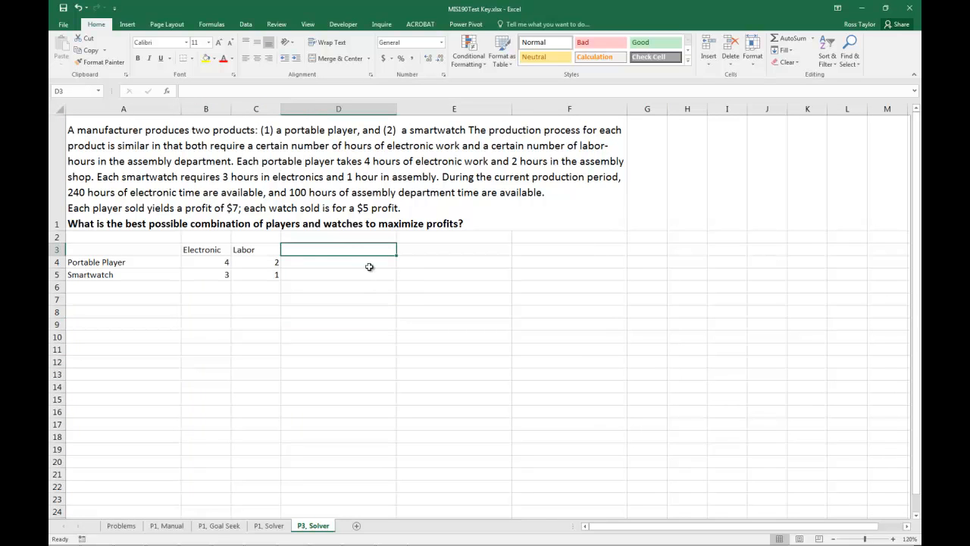
{"action": "left_click_drag", "start_coordinate": [206, 249], "coordinate": [338, 248]}
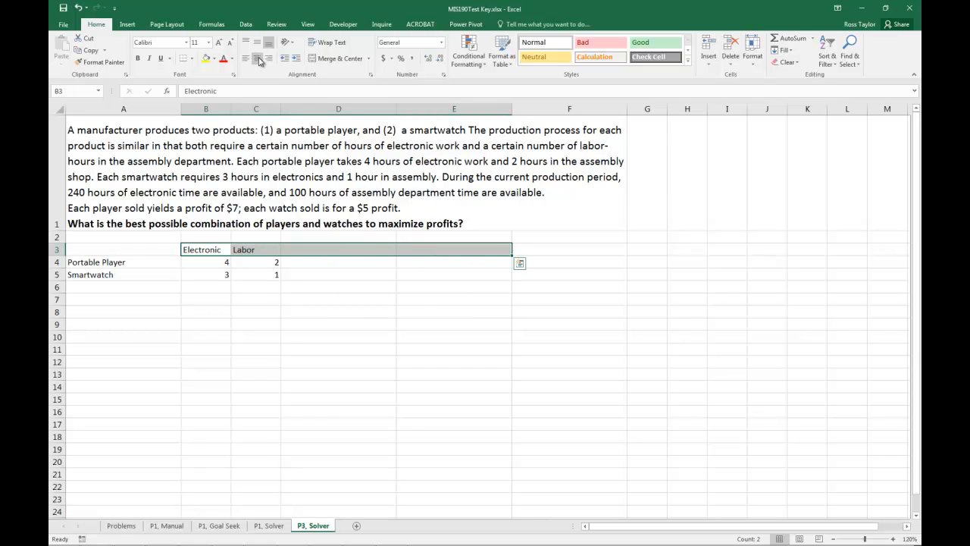
{"action": "left_click", "coordinate": [338, 249]}
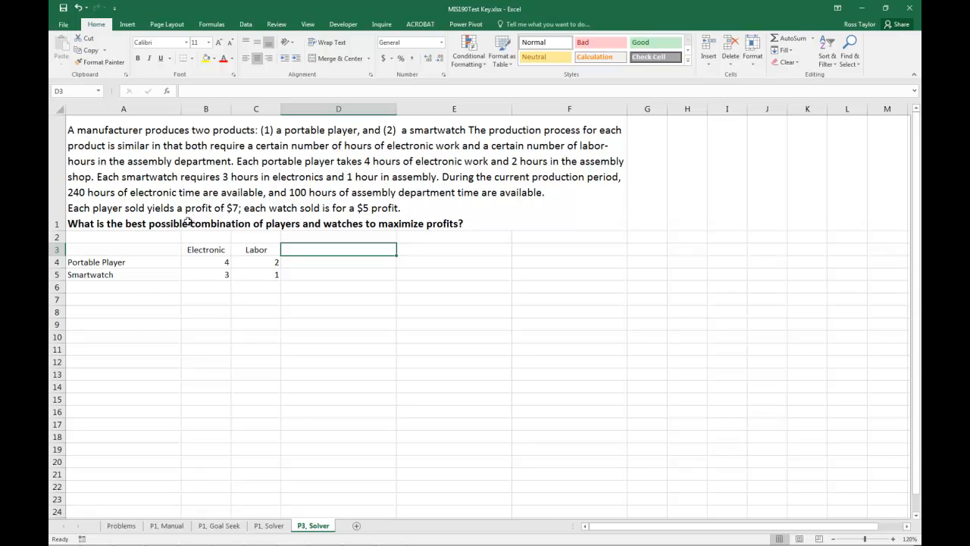
{"action": "mouse_move", "coordinate": [212, 203]}
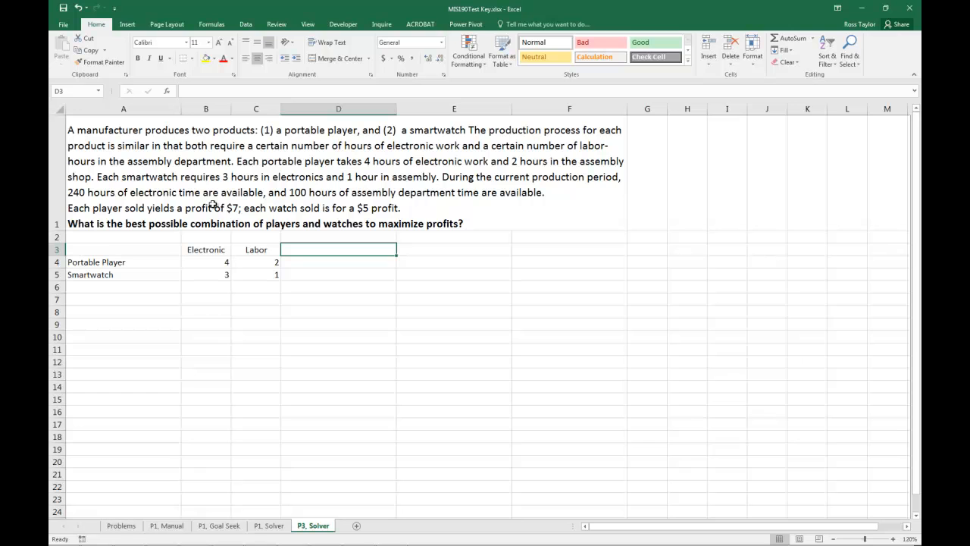
Add a Profit column with 7 and 5, formatted as Accounting currency
{"action": "type", "text": "Profit"}
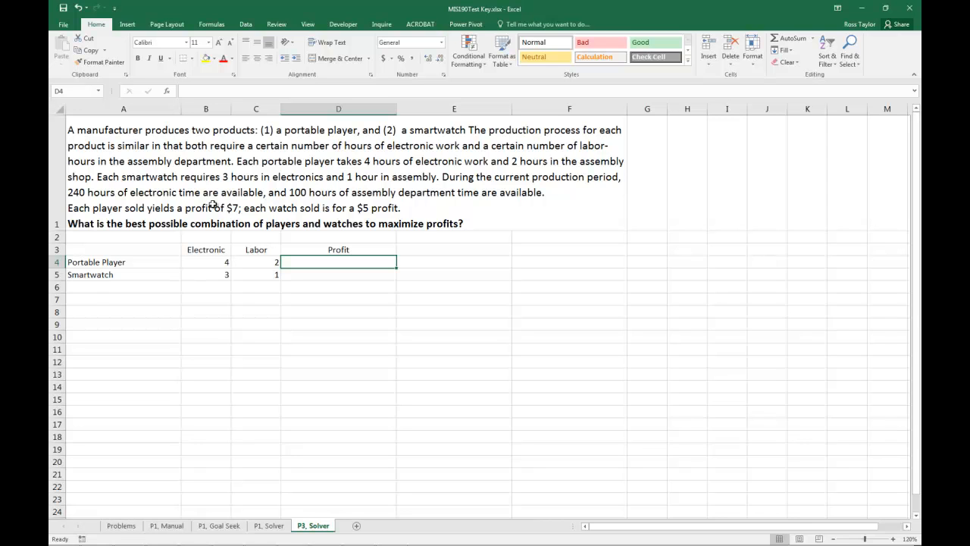
{"action": "type", "text": "7"}
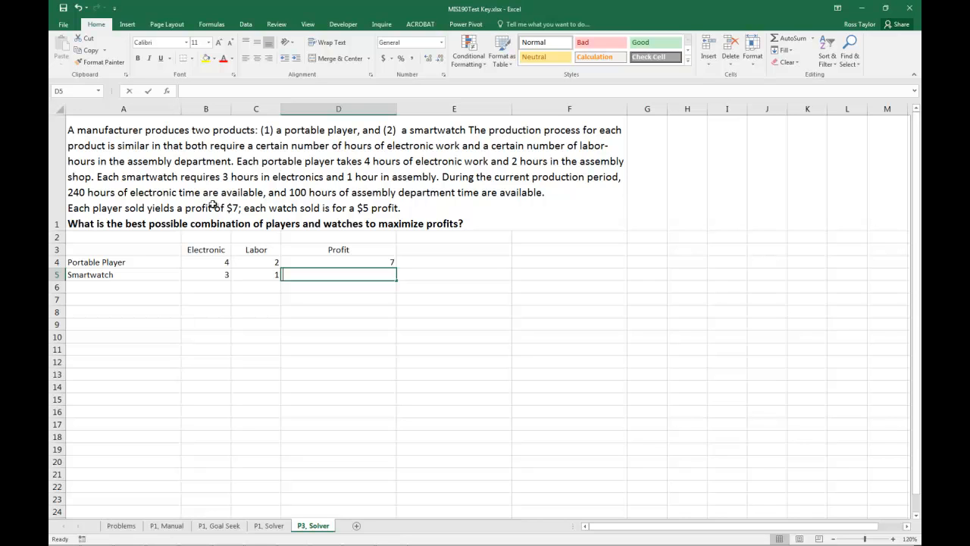
{"action": "type", "text": "5"}
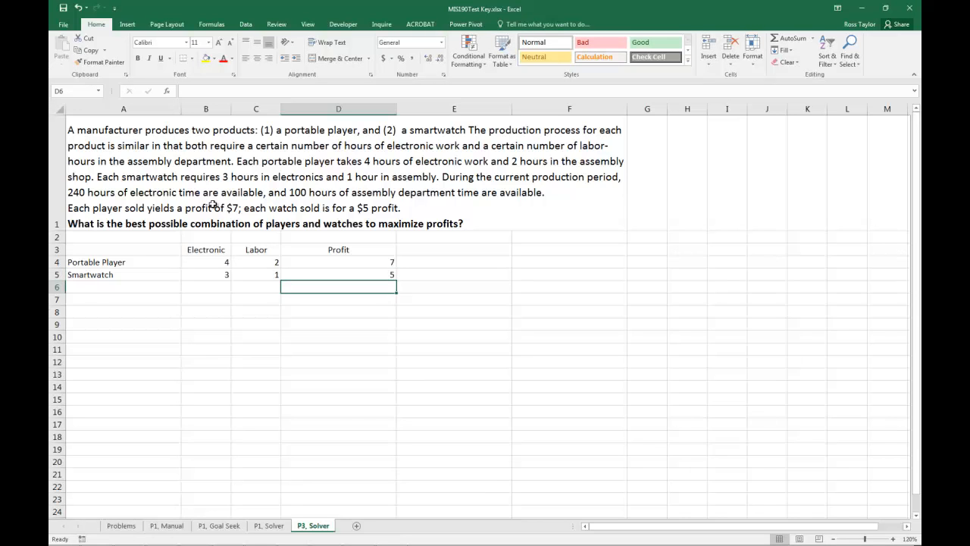
{"action": "left_click_drag", "start_coordinate": [337, 260], "coordinate": [338, 273]}
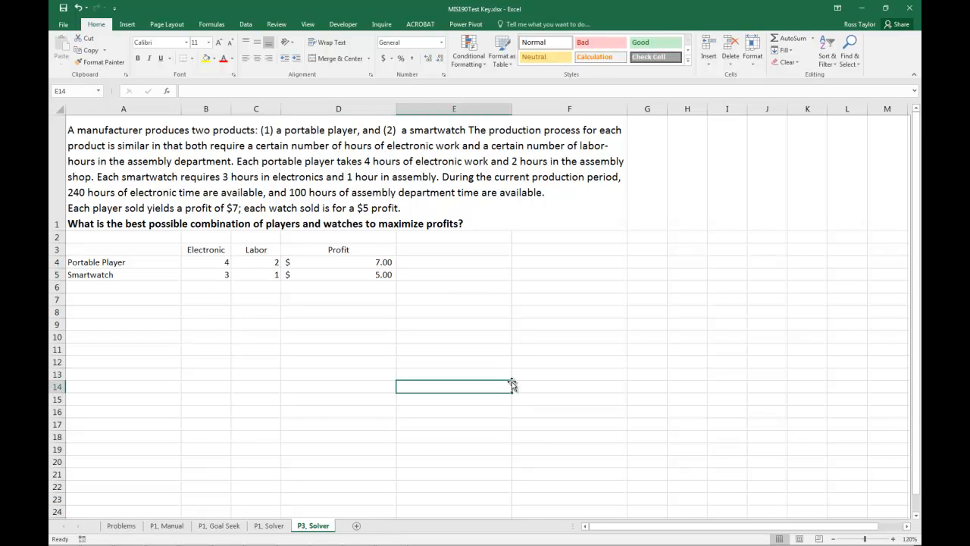
{"action": "left_click", "coordinate": [206, 249]}
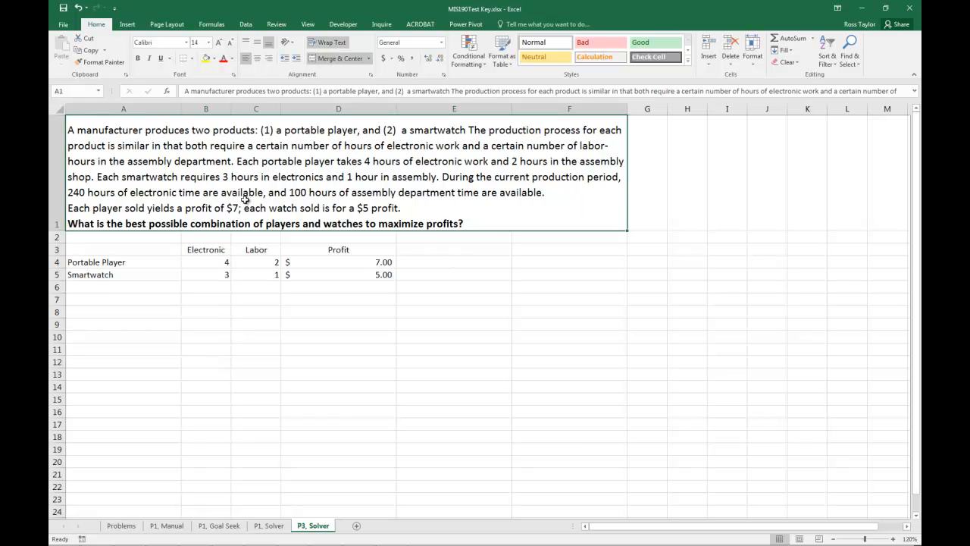
Add a bold Constraints heading in A8 below the table
{"action": "left_click", "coordinate": [123, 297]}
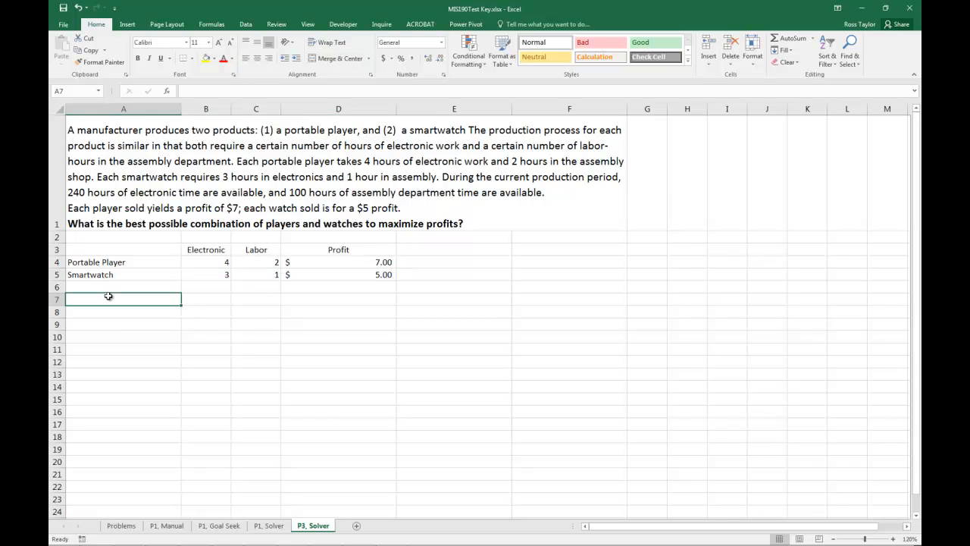
{"action": "type", "text": "C"}
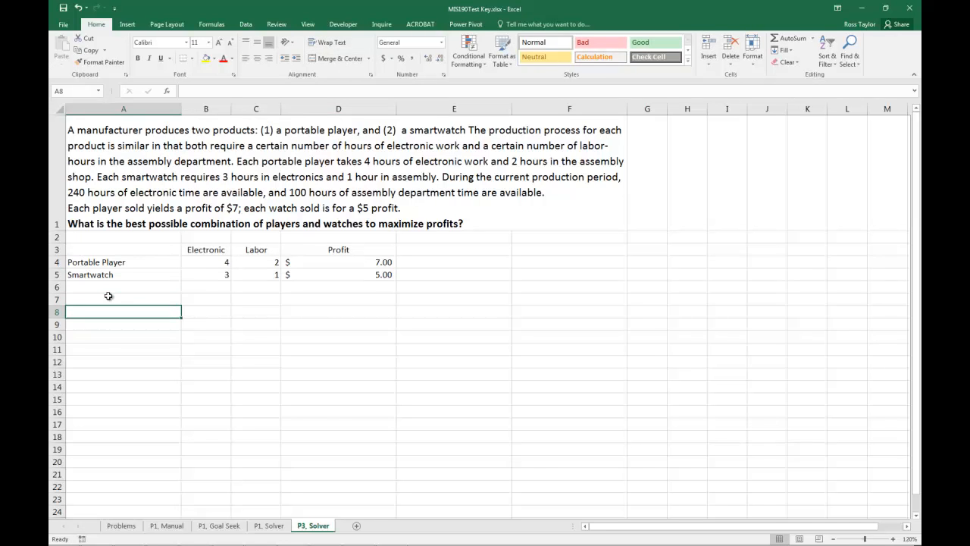
{"action": "type", "text": "Const"}
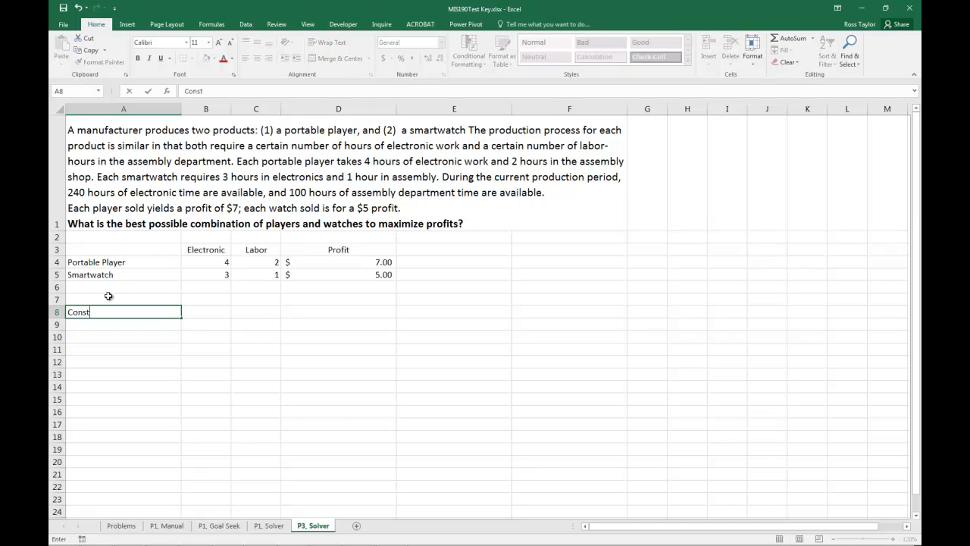
{"action": "type", "text": "raint"}
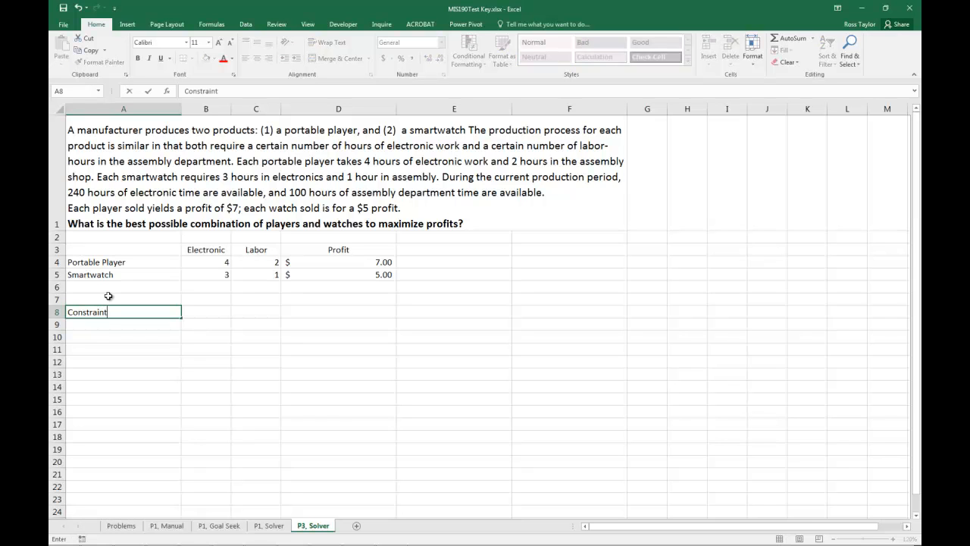
{"action": "type", "text": "s"}
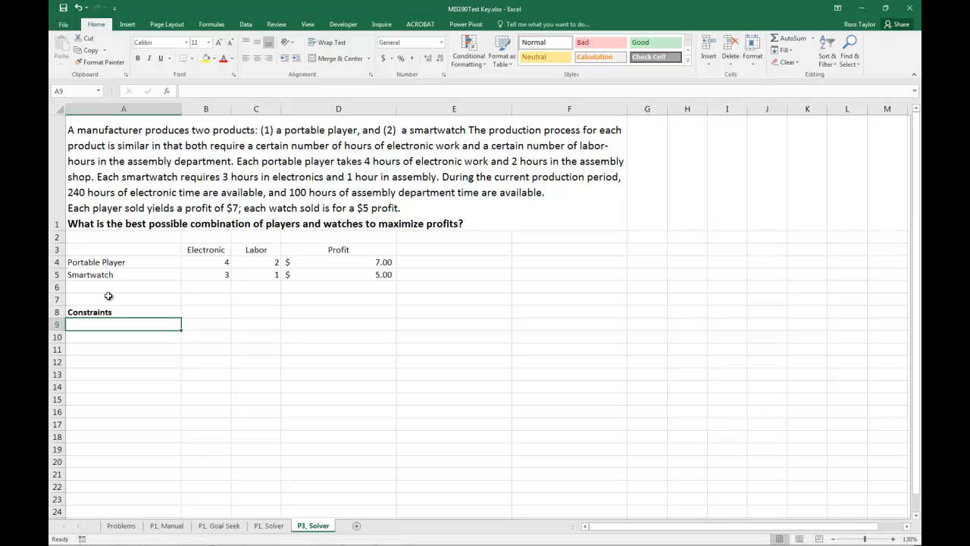
List constraints Electronic hours <= 240 in row 9 and Labor hours <= 100 in row 10
{"action": "type", "text": "Electro"}
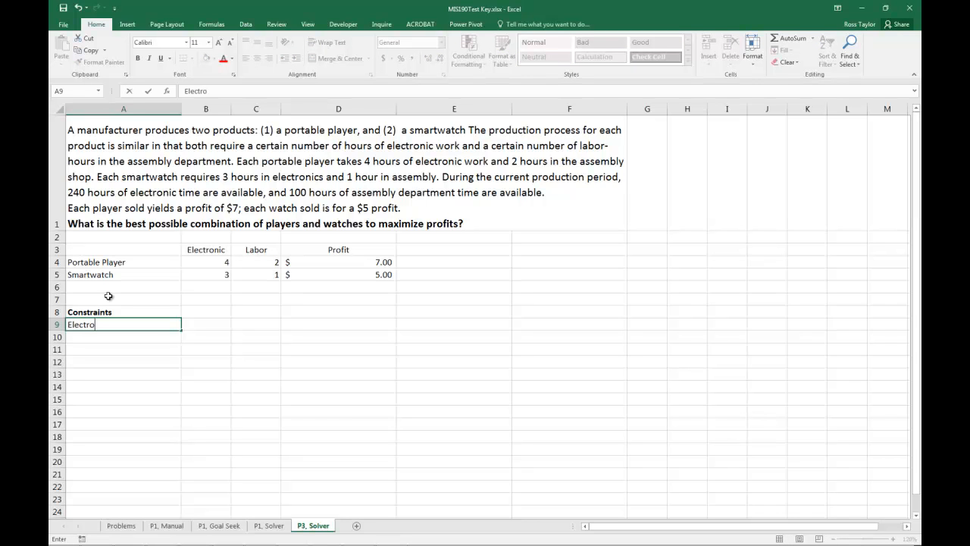
{"action": "type", "text": "nic"}
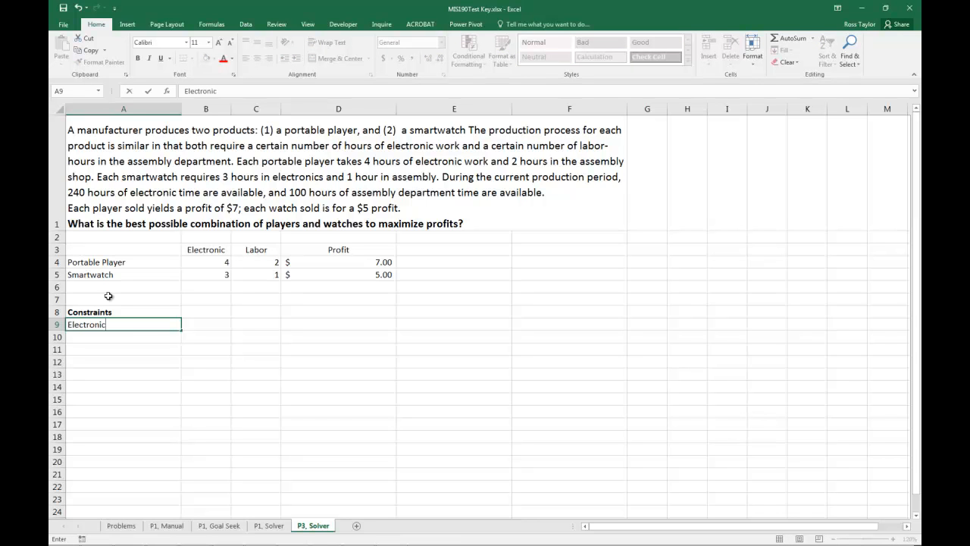
{"action": "type", "text": "tim"}
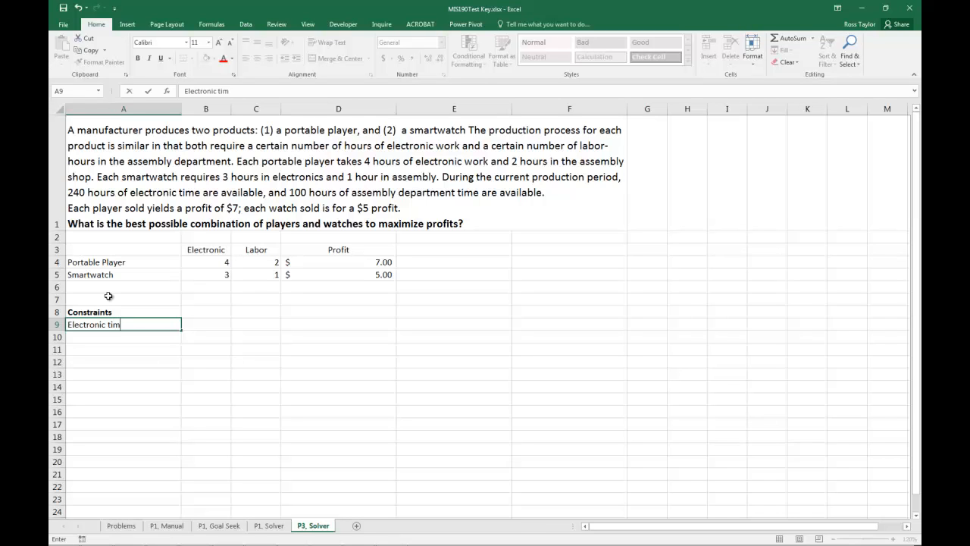
{"action": "type", "text": "hour"}
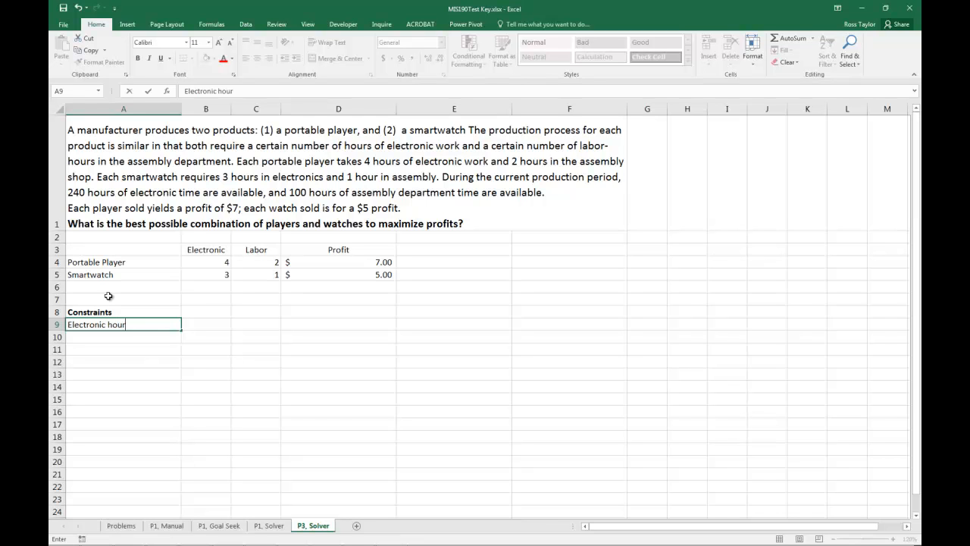
{"action": "type", "text": "s"}
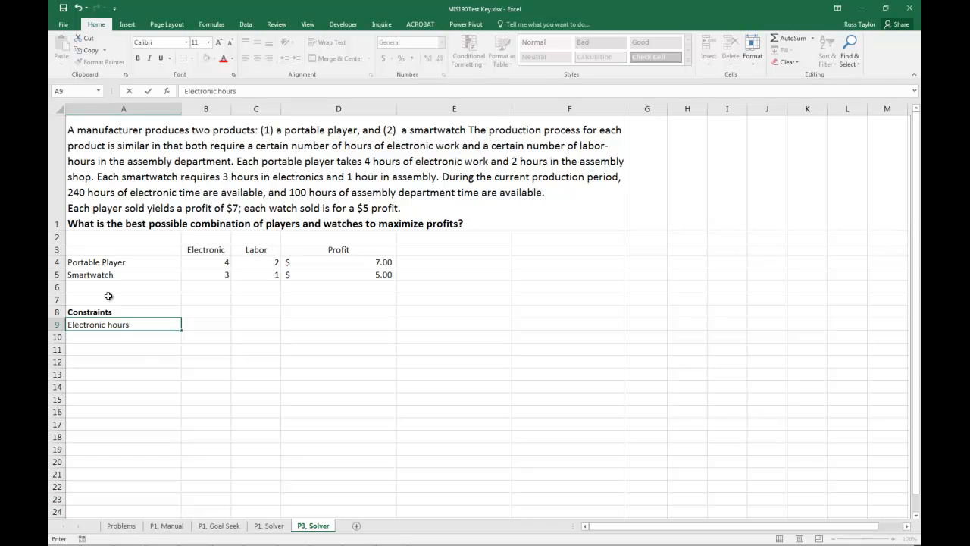
{"action": "left_click", "coordinate": [206, 324]}
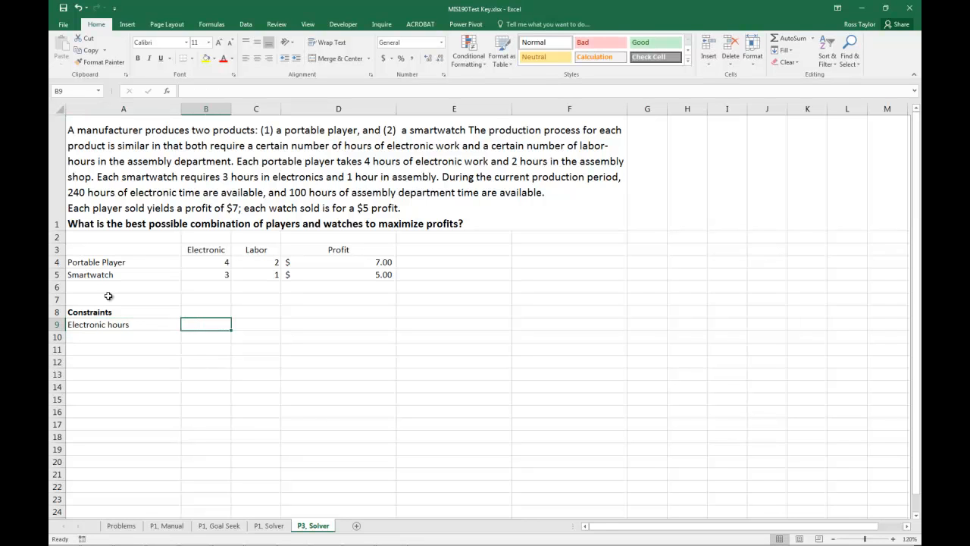
{"action": "type", "text": "240"}
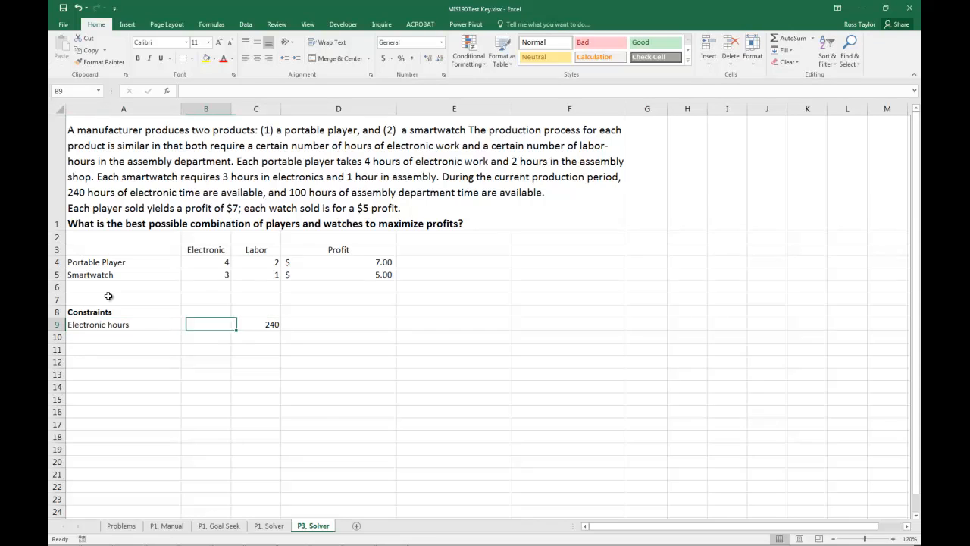
{"action": "type", "text": "<="}
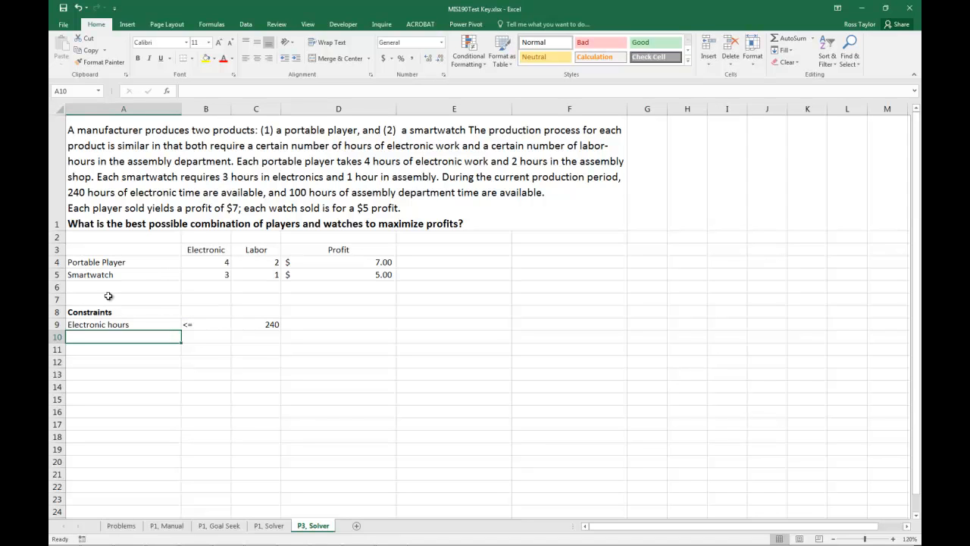
{"action": "type", "text": "Labor hours"}
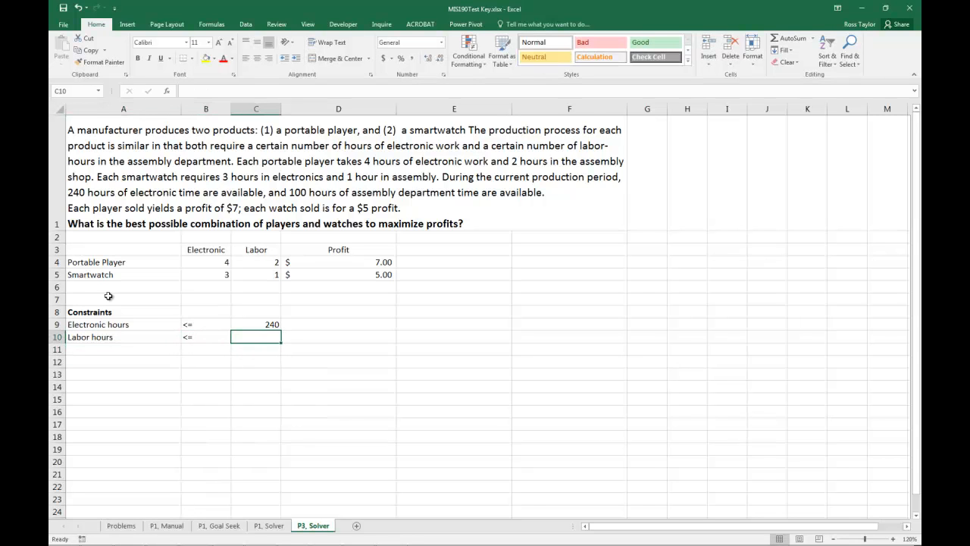
{"action": "type", "text": "100"}
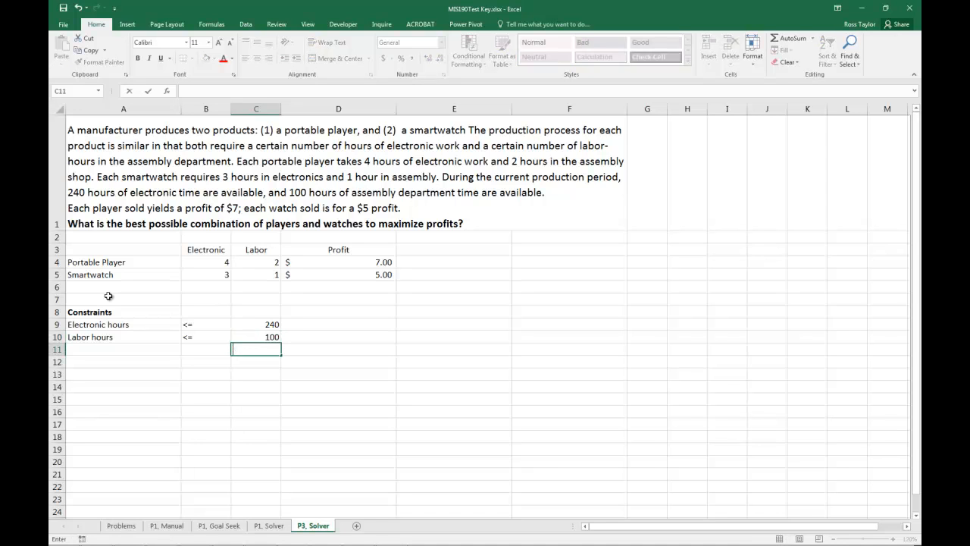
{"action": "left_click", "coordinate": [255, 324]}
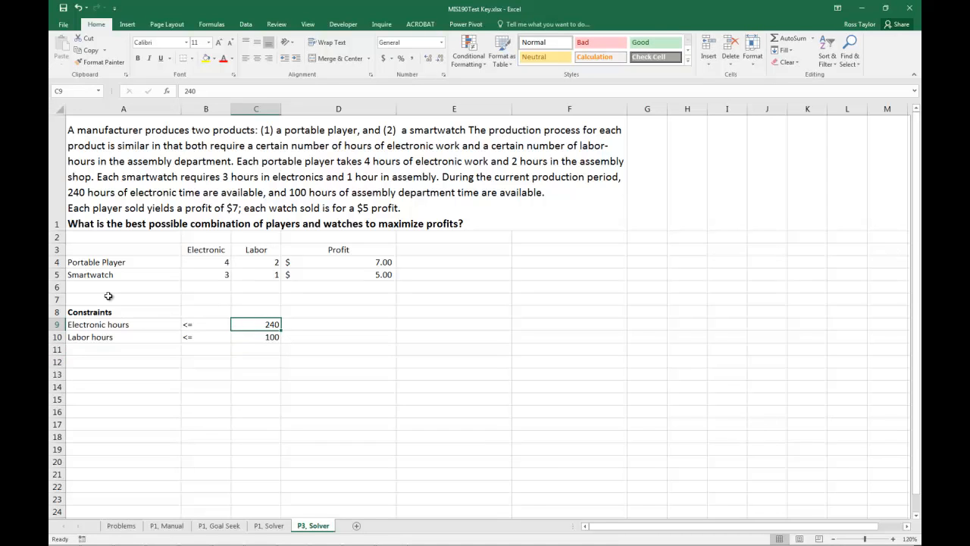
{"action": "mouse_move", "coordinate": [349, 273]}
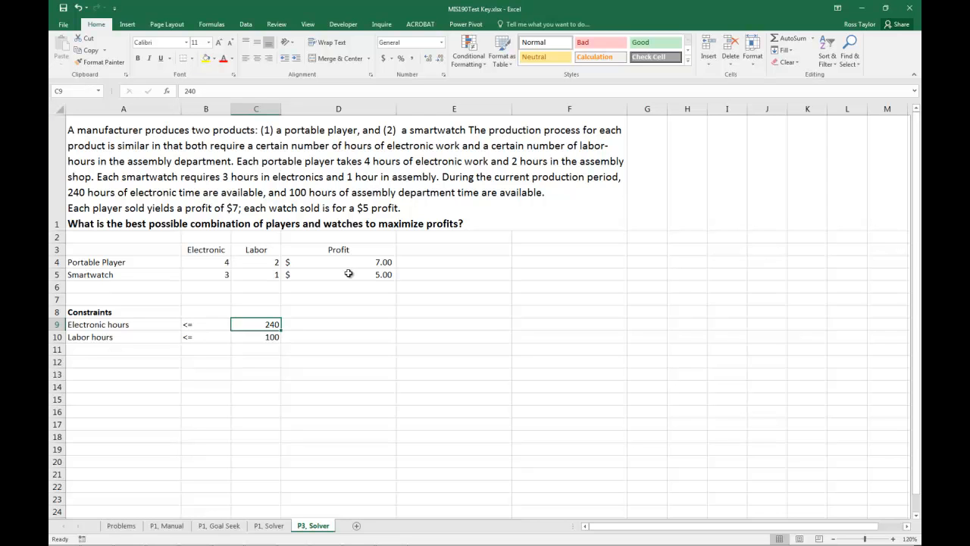
{"action": "mouse_move", "coordinate": [210, 118]}
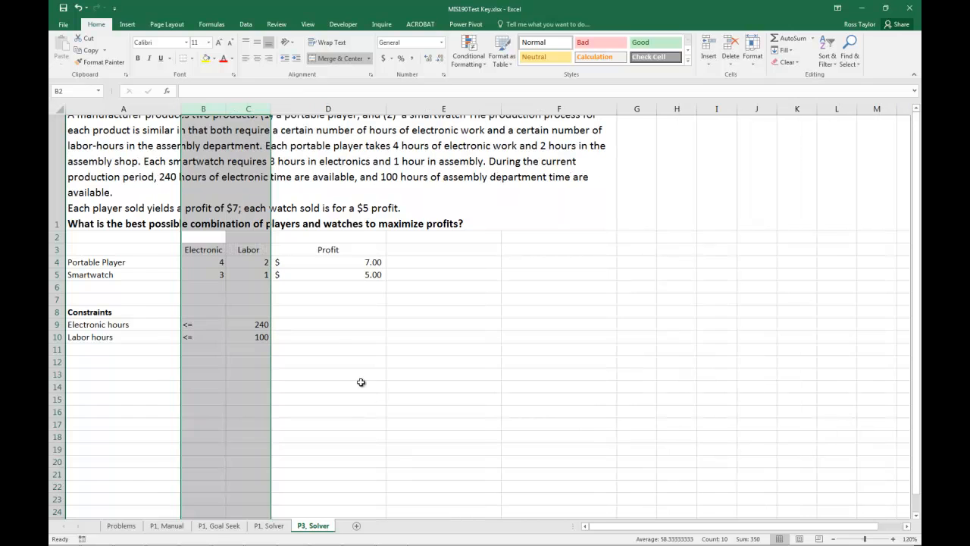
Narrow columns B through D so Electronic, Labor and Profit sit compactly
{"action": "left_click", "coordinate": [328, 373]}
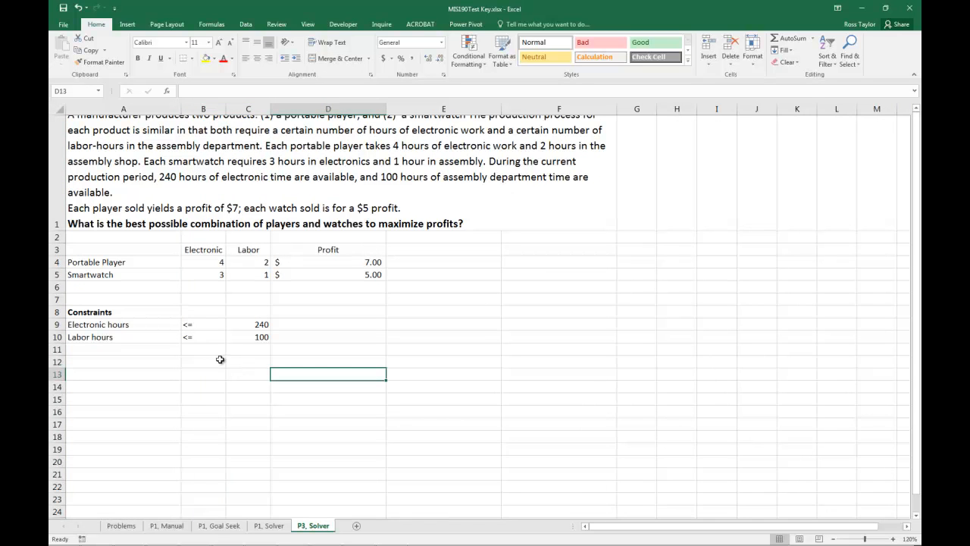
{"action": "mouse_move", "coordinate": [153, 285]}
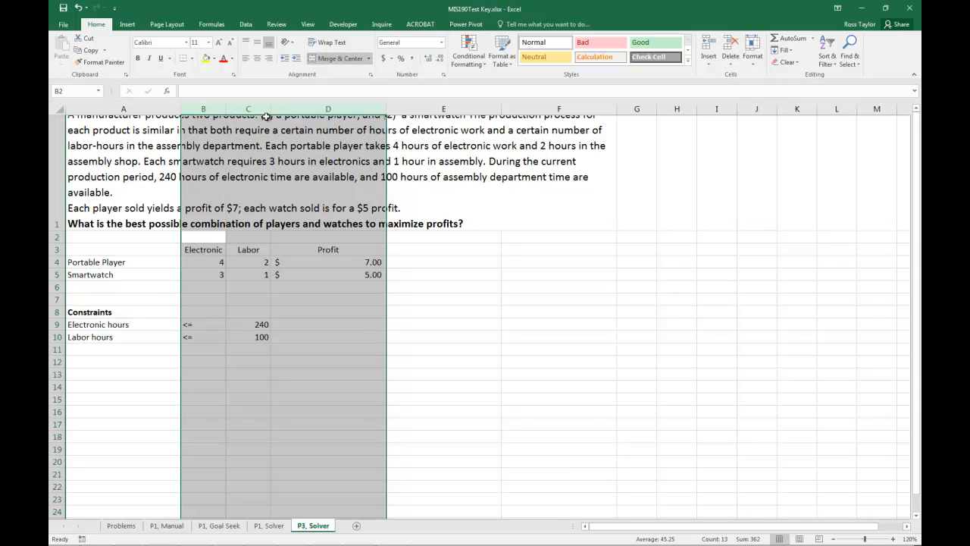
{"action": "left_click_drag", "start_coordinate": [270, 109], "coordinate": [270, 109]}
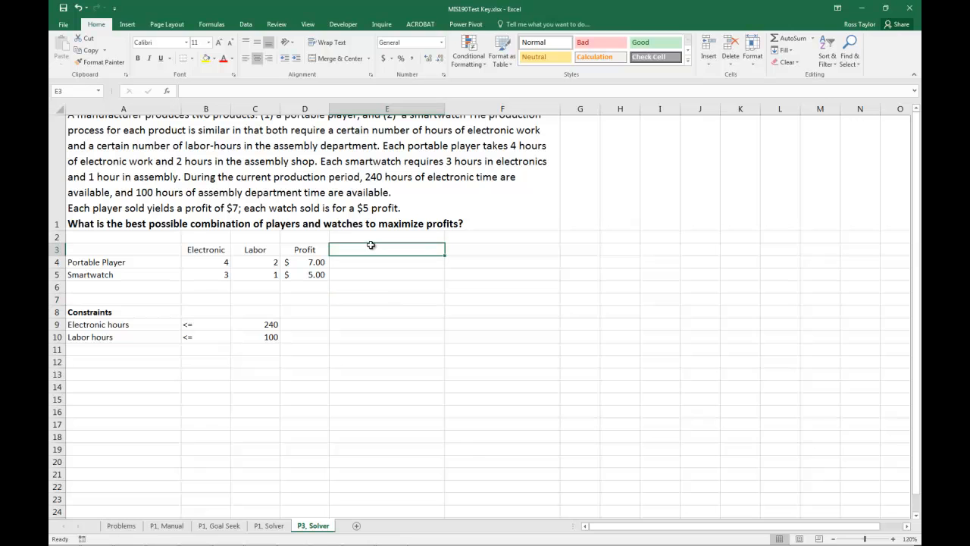
Add headings Quantity Produced in E3 and Total Electronic in F3
{"action": "type", "text": "Quantity P"}
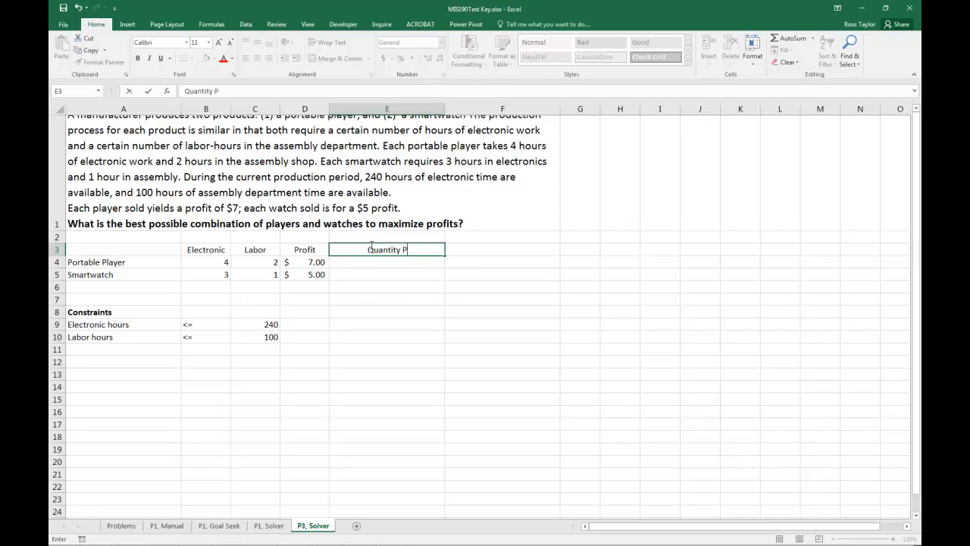
{"action": "type", "text": "roduced"}
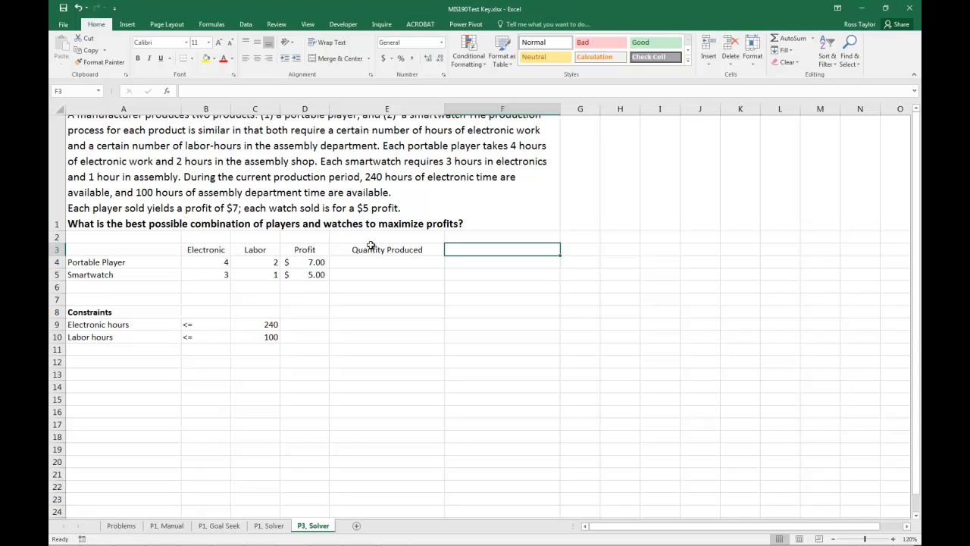
{"action": "type", "text": "T"}
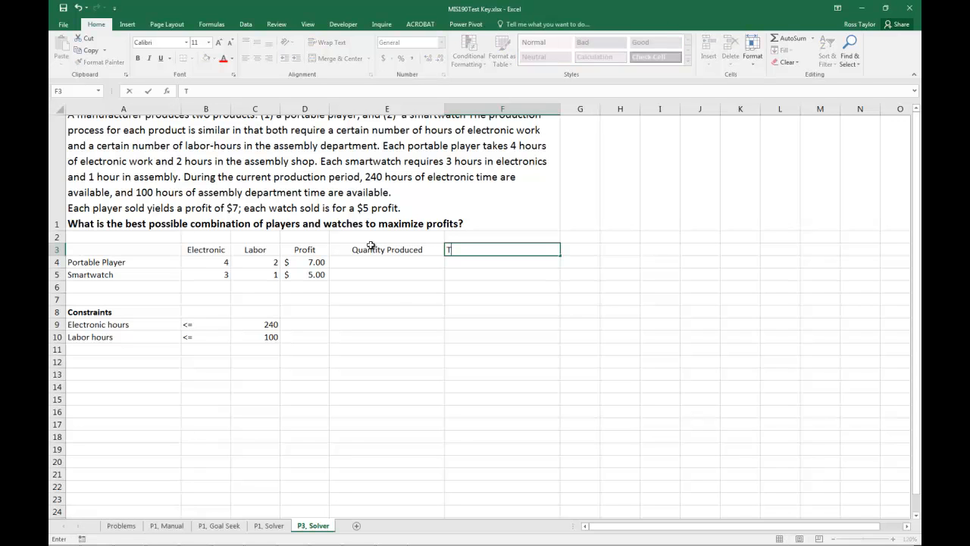
{"action": "type", "text": "otal"}
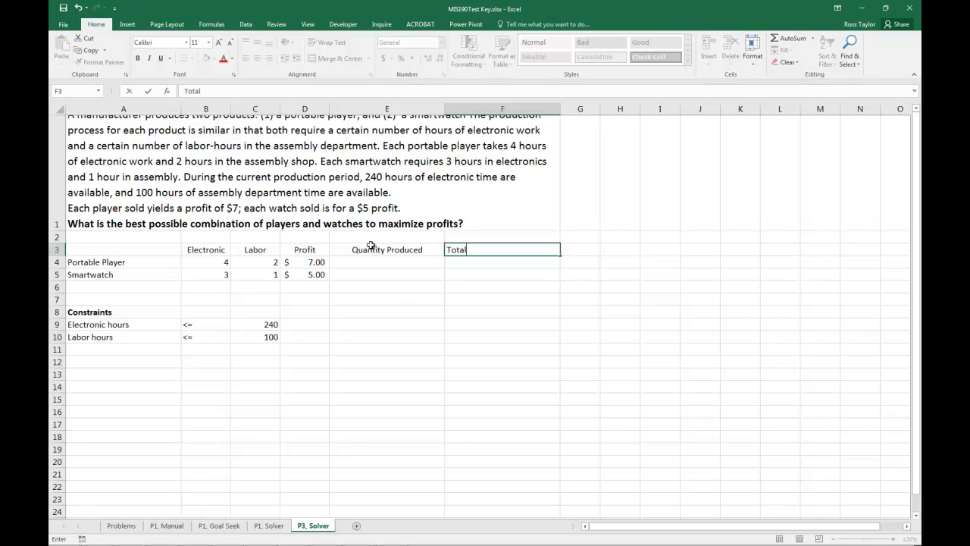
{"action": "type", "text": "Electr"}
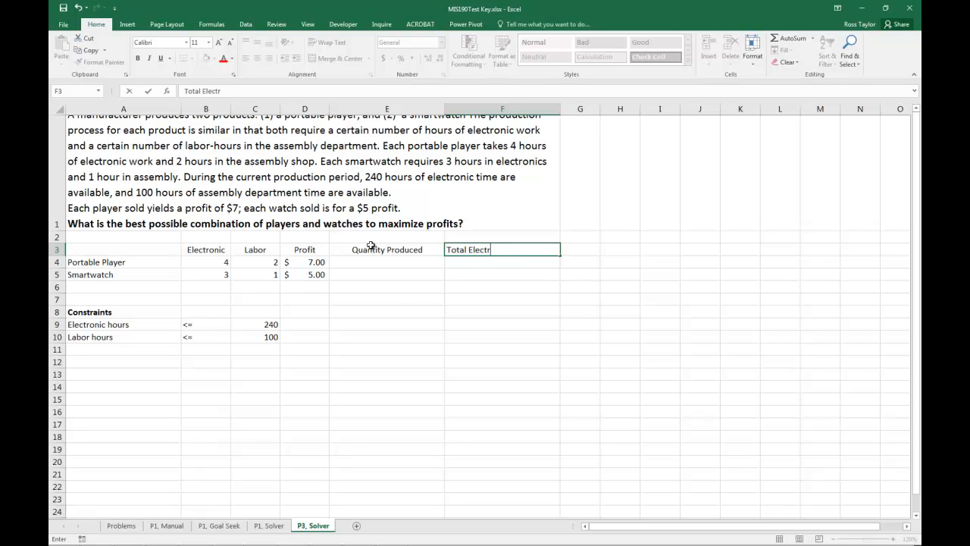
{"action": "type", "text": "onic"}
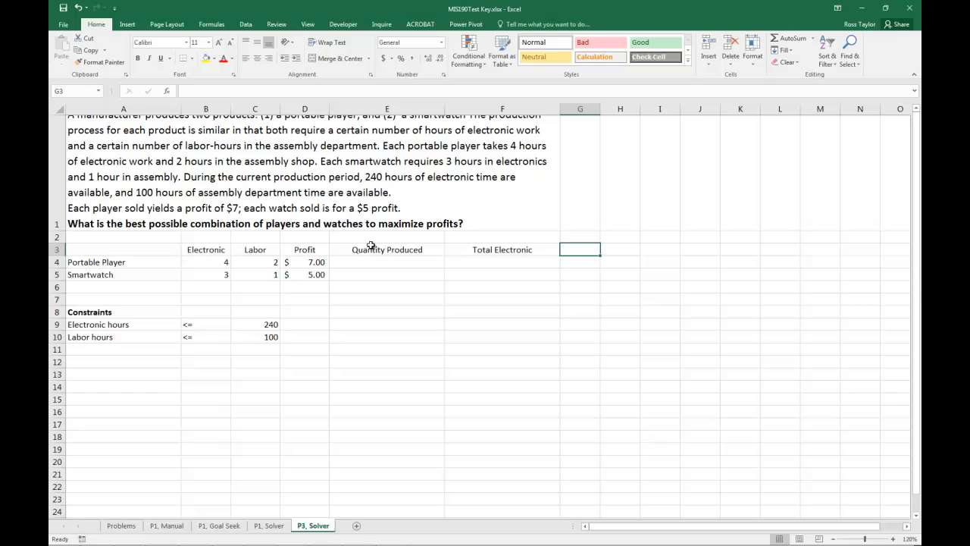
Add headings Total Labor in G3 and Overall Profit in H3
{"action": "type", "text": "Total Labor"}
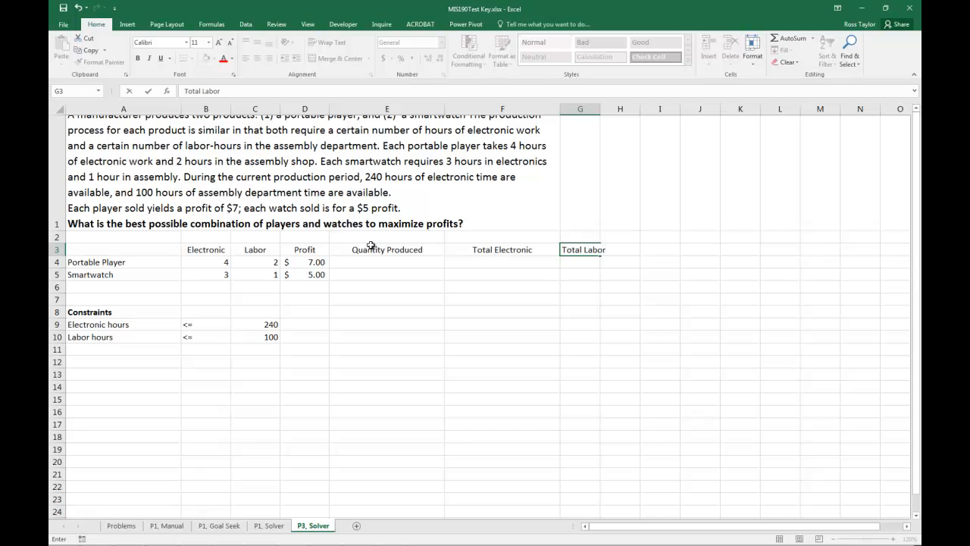
{"action": "left_click", "coordinate": [619, 248]}
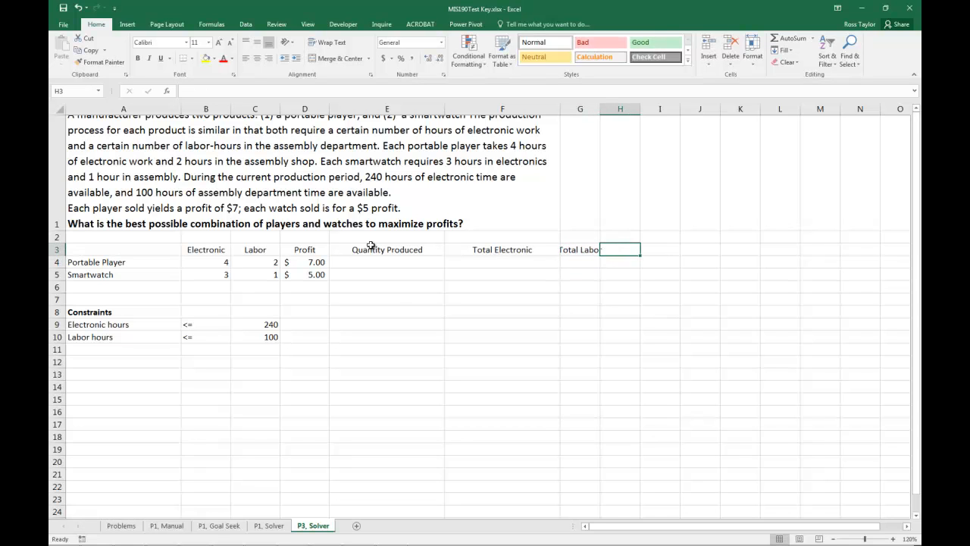
{"action": "type", "text": "Overall"}
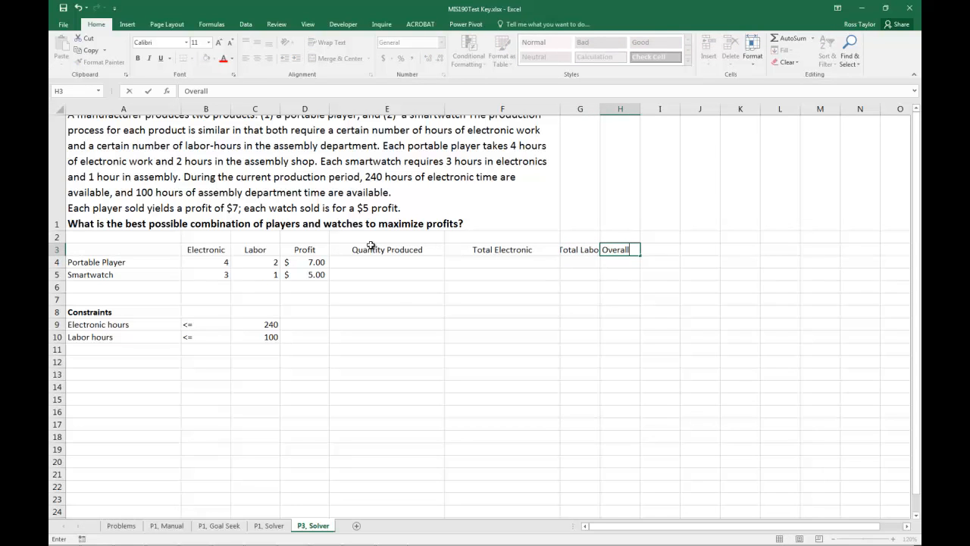
{"action": "type", "text": "Profit"}
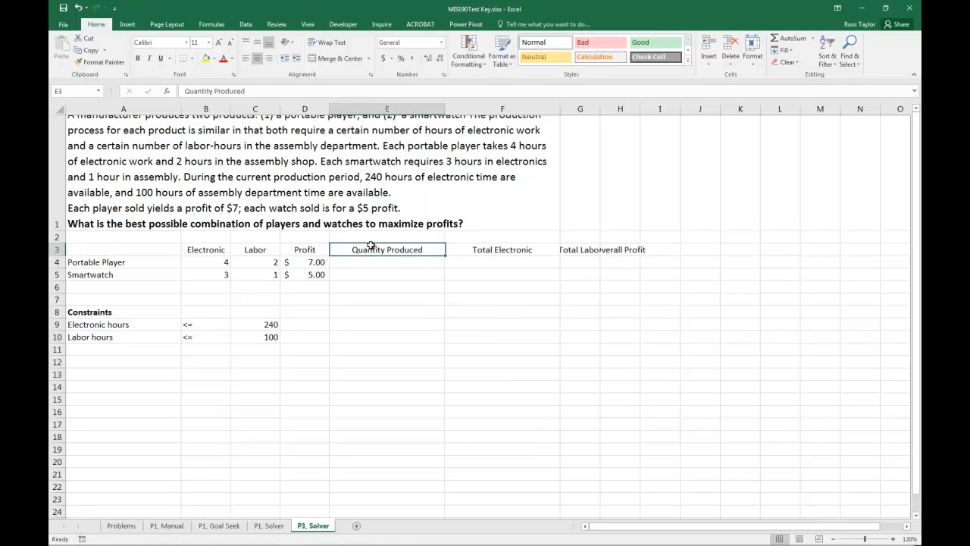
Enter =B4*$E4 in F4 for the player's total electronic hours and fill it across to Total Labor
{"action": "left_click", "coordinate": [303, 248]}
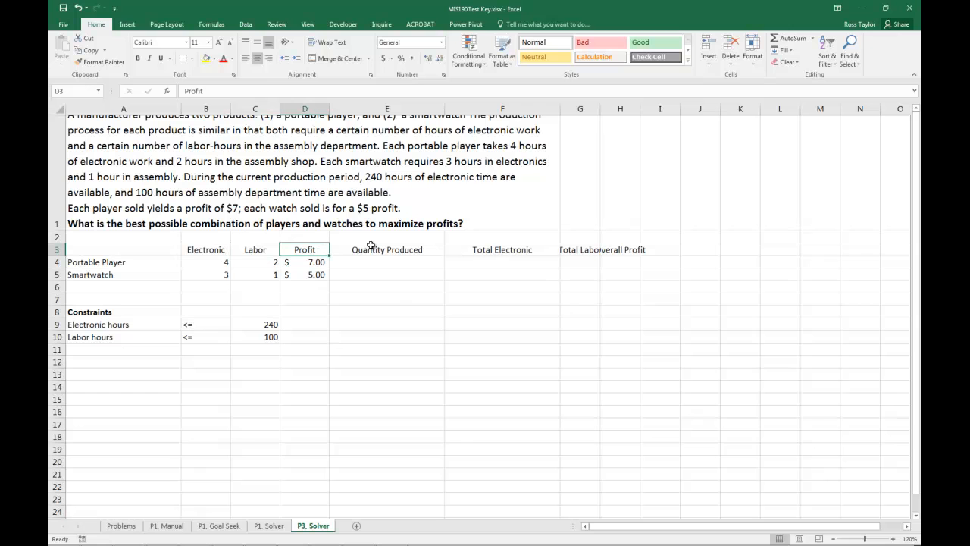
{"action": "left_click", "coordinate": [387, 248]}
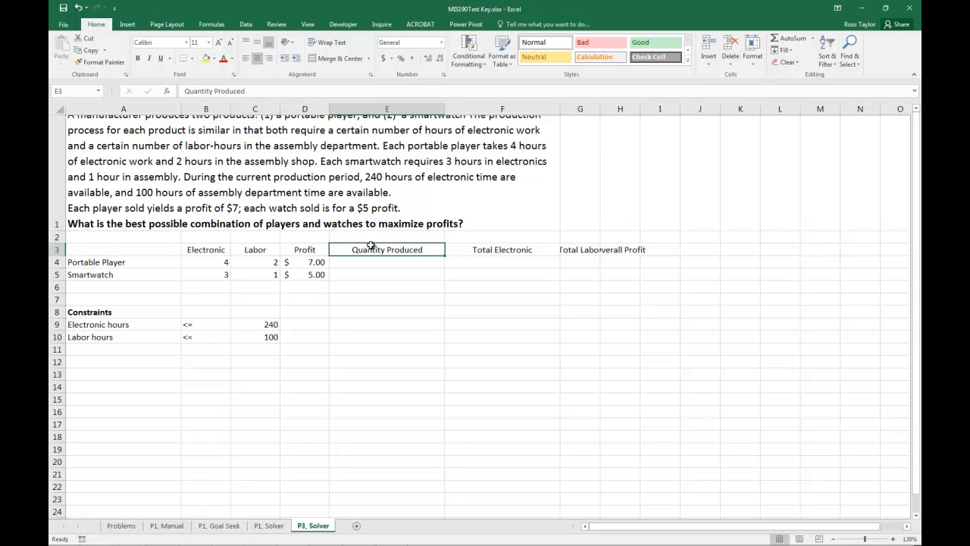
{"action": "left_click", "coordinate": [502, 248]}
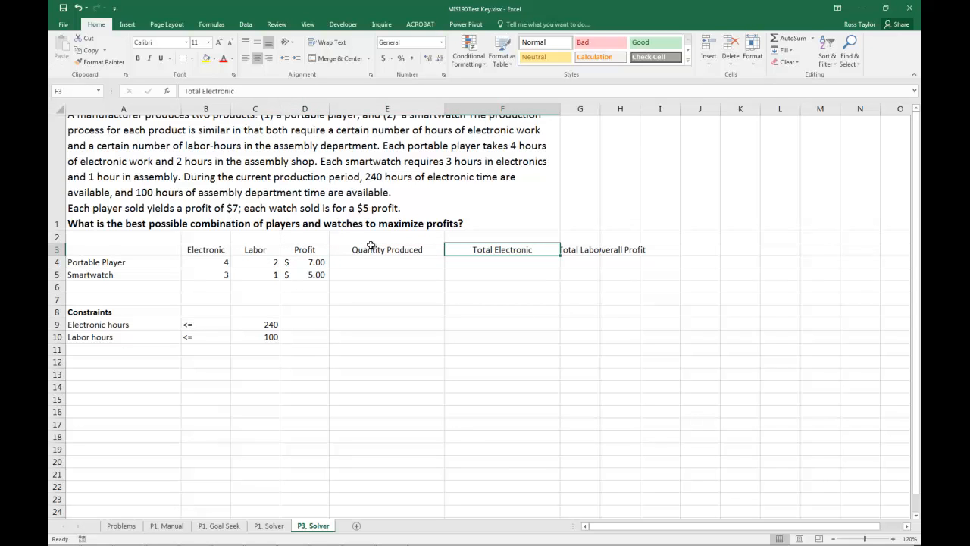
{"action": "left_click", "coordinate": [502, 260]}
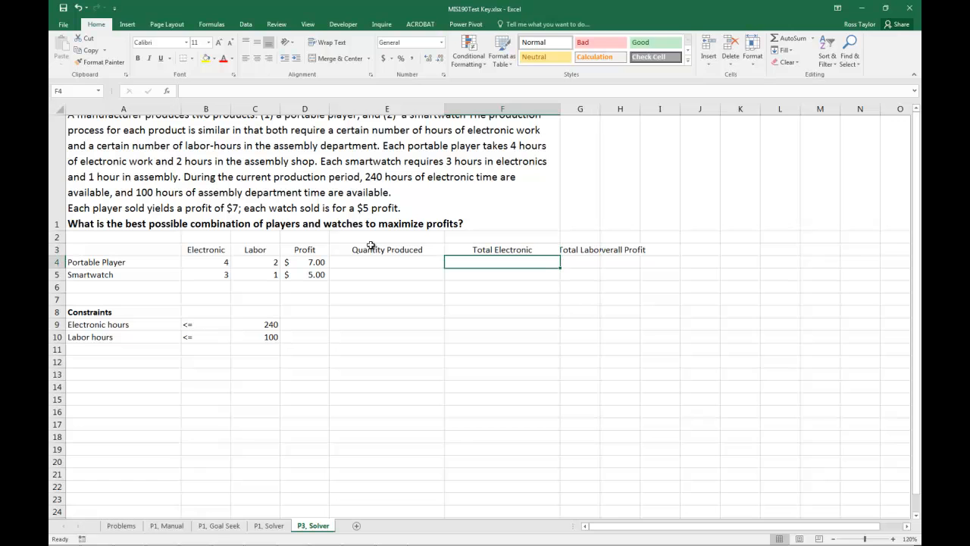
{"action": "type", "text": "=C4"}
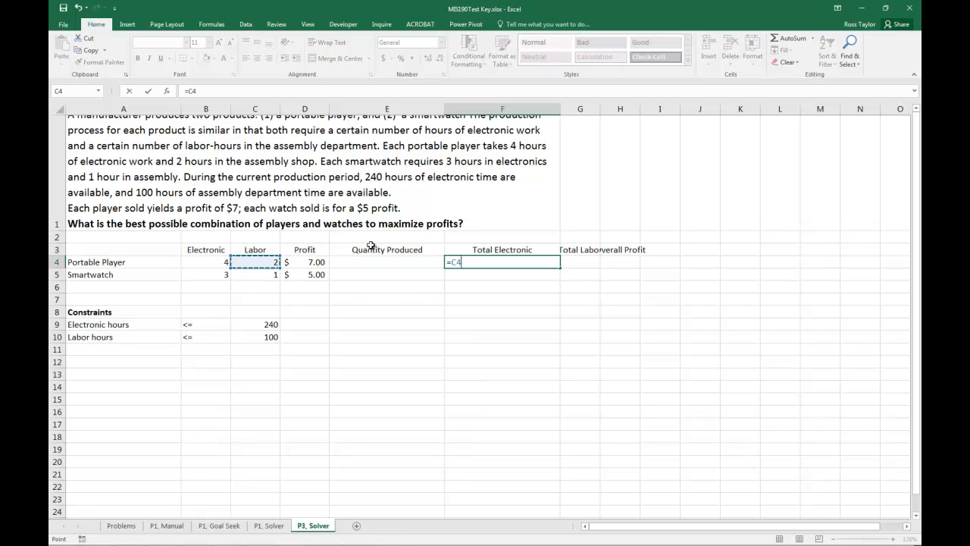
{"action": "left_click", "coordinate": [206, 260]}
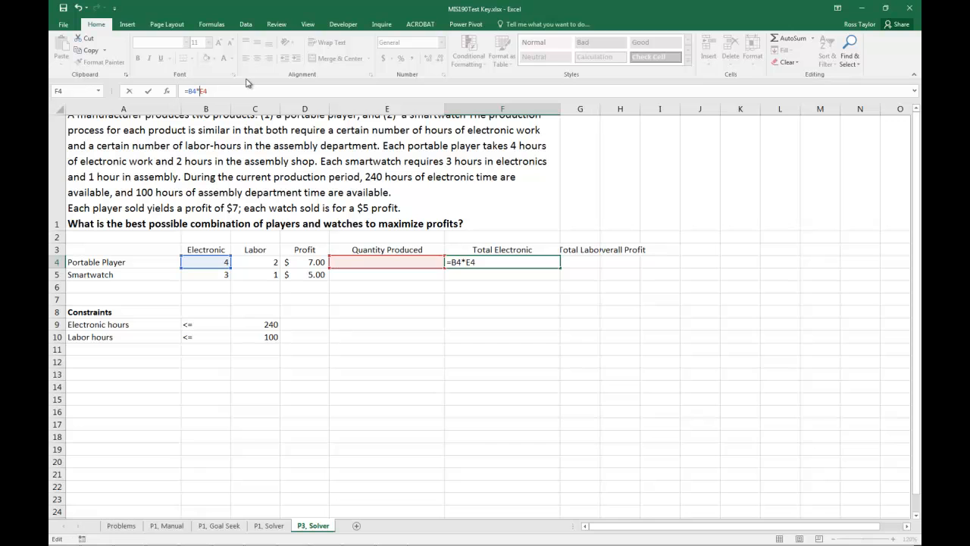
{"action": "key", "text": "Enter"}
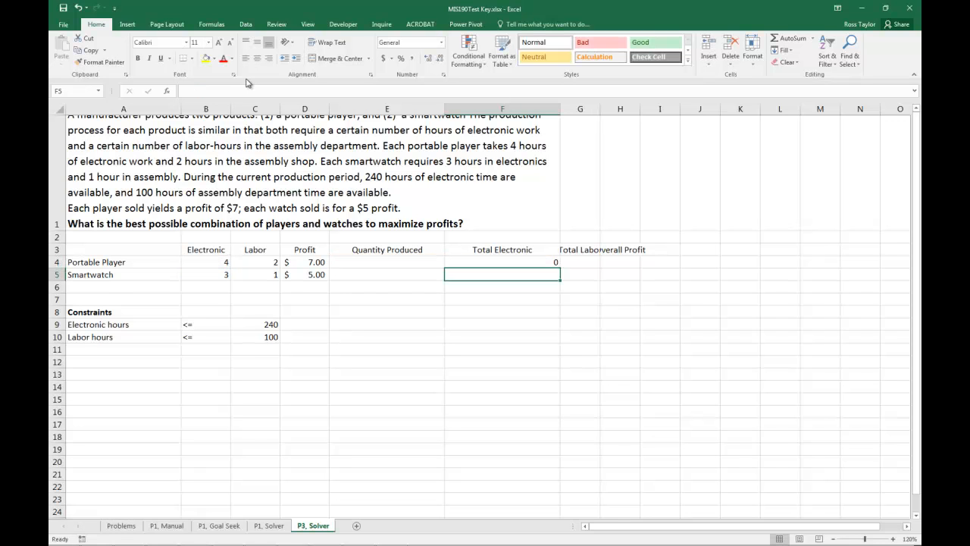
{"action": "left_click", "coordinate": [501, 261]}
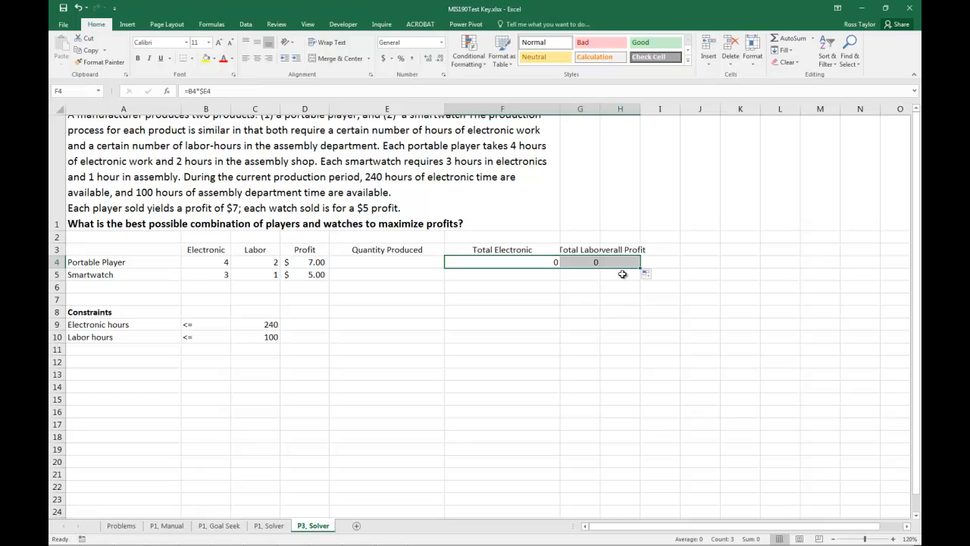
{"action": "left_click_drag", "start_coordinate": [639, 267], "coordinate": [639, 278]}
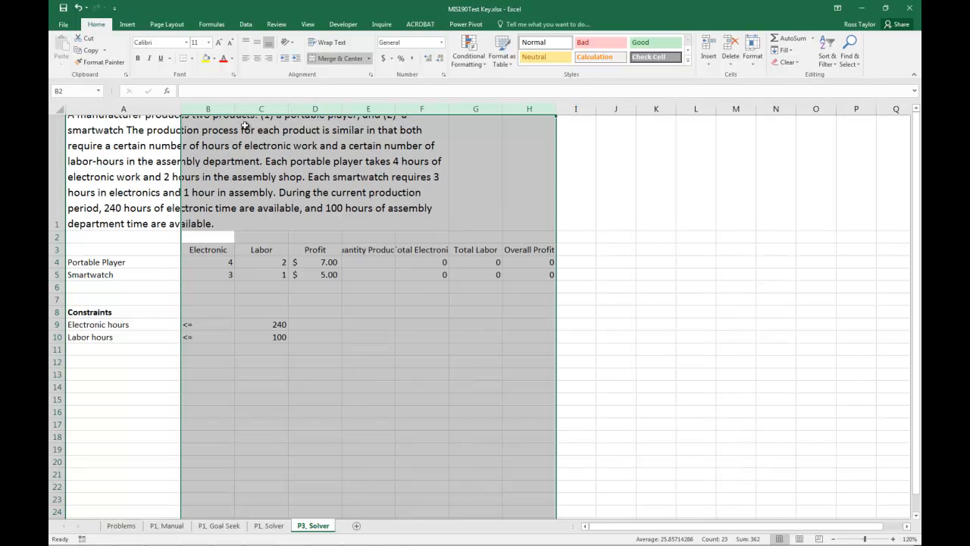
Wrap the E3:H3 headings, narrow the Total Labor column, and heighten row 1 for the problem text
{"action": "left_click", "coordinate": [367, 249]}
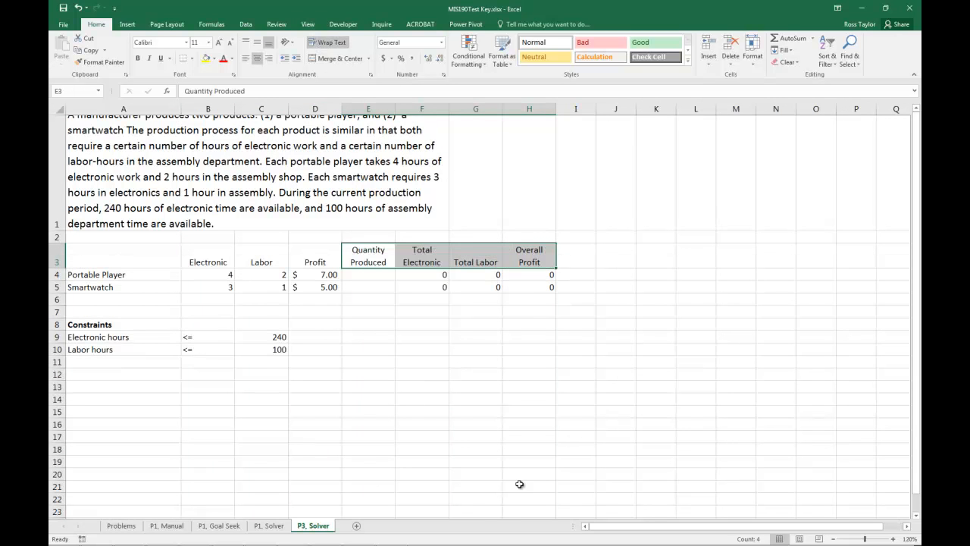
{"action": "left_click", "coordinate": [527, 424]}
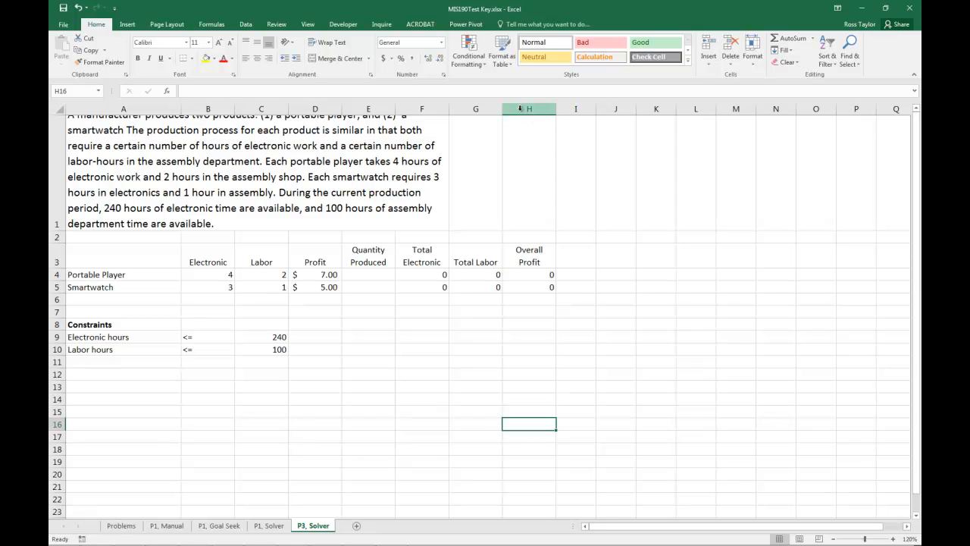
{"action": "left_click_drag", "start_coordinate": [500, 110], "coordinate": [500, 109]}
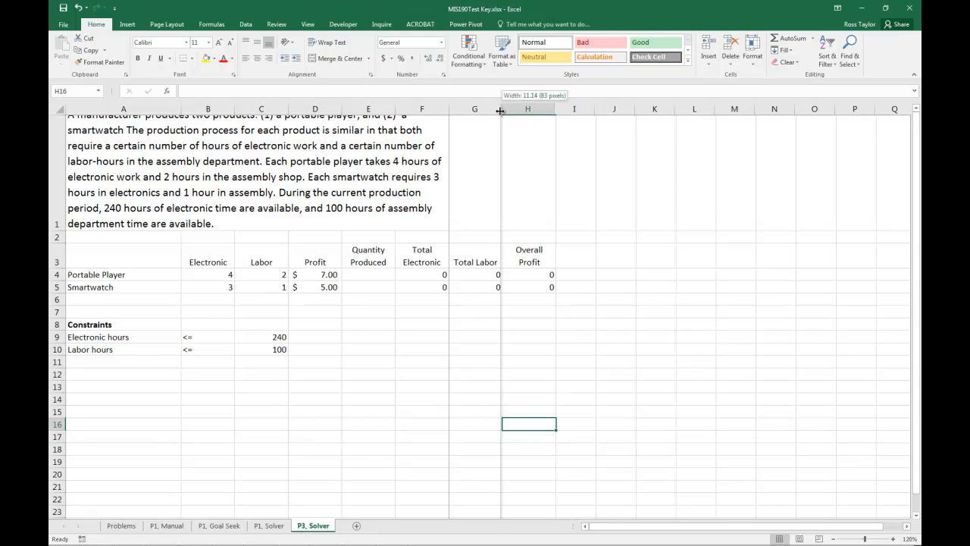
{"action": "left_click_drag", "start_coordinate": [500, 109], "coordinate": [491, 109]}
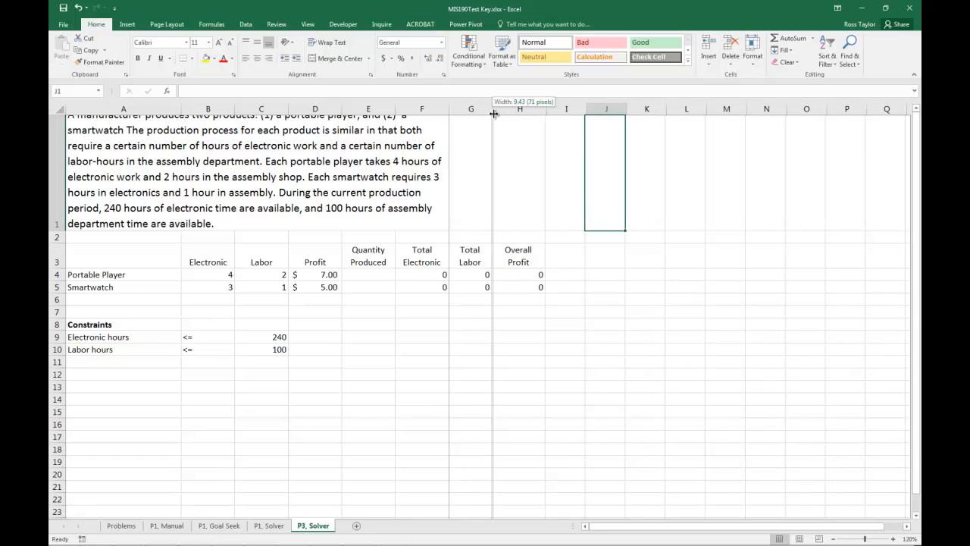
{"action": "left_click", "coordinate": [255, 169]}
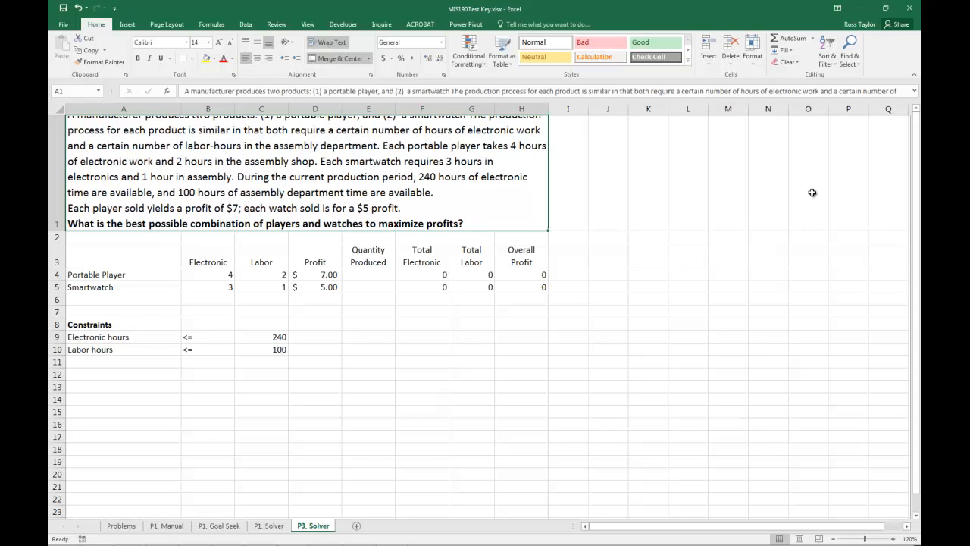
{"action": "left_click_drag", "start_coordinate": [55, 229], "coordinate": [54, 233]}
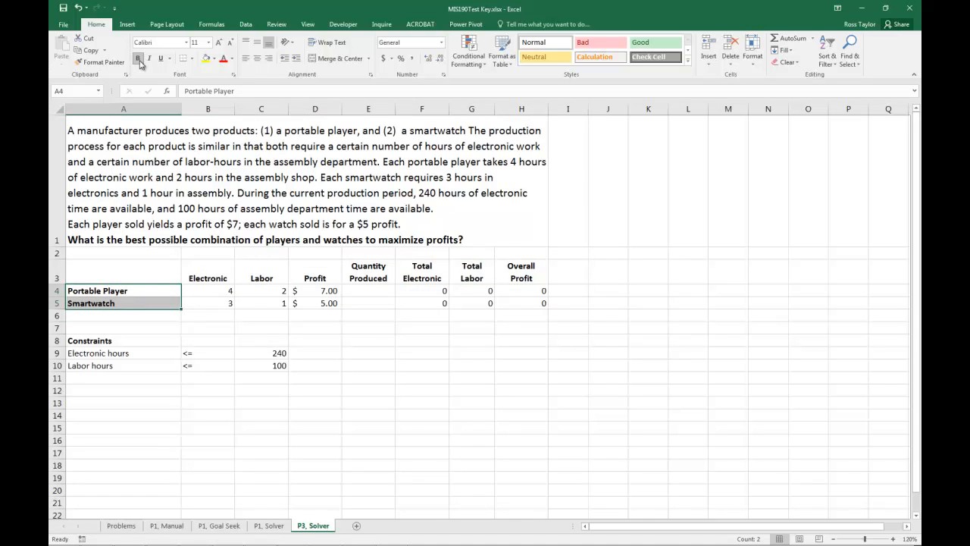
Bold the Portable Player and Smartwatch labels and select the Overall Profit total cell
{"action": "left_click", "coordinate": [368, 327]}
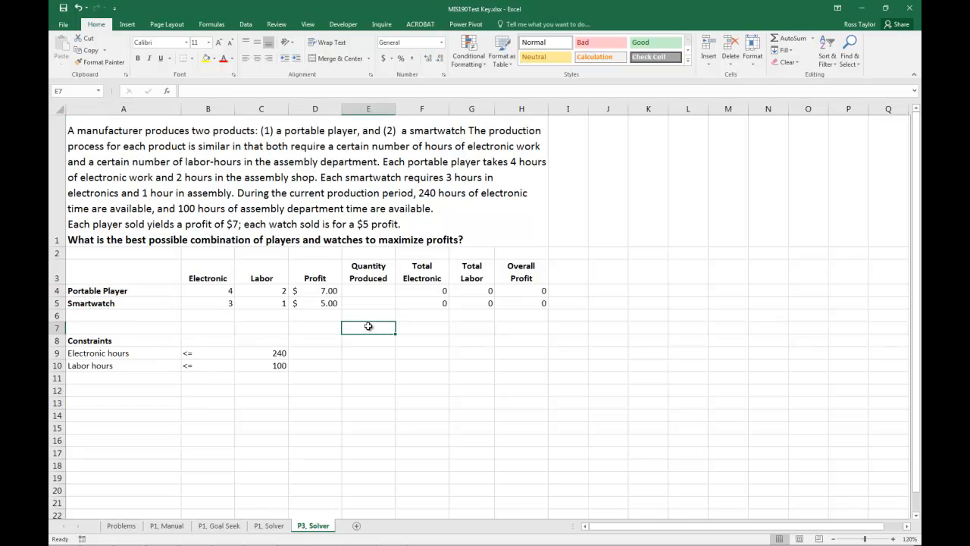
{"action": "left_click", "coordinate": [521, 291]}
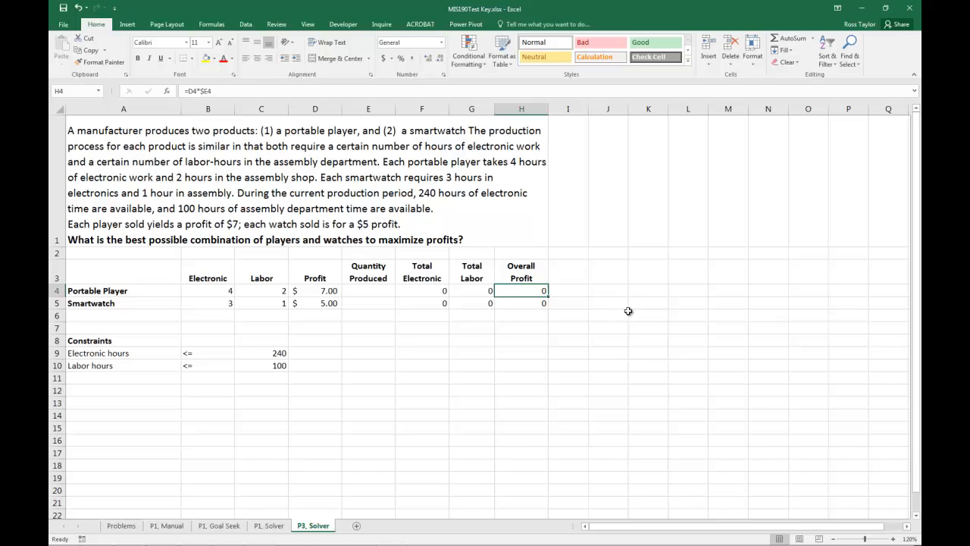
{"action": "mouse_move", "coordinate": [539, 335]}
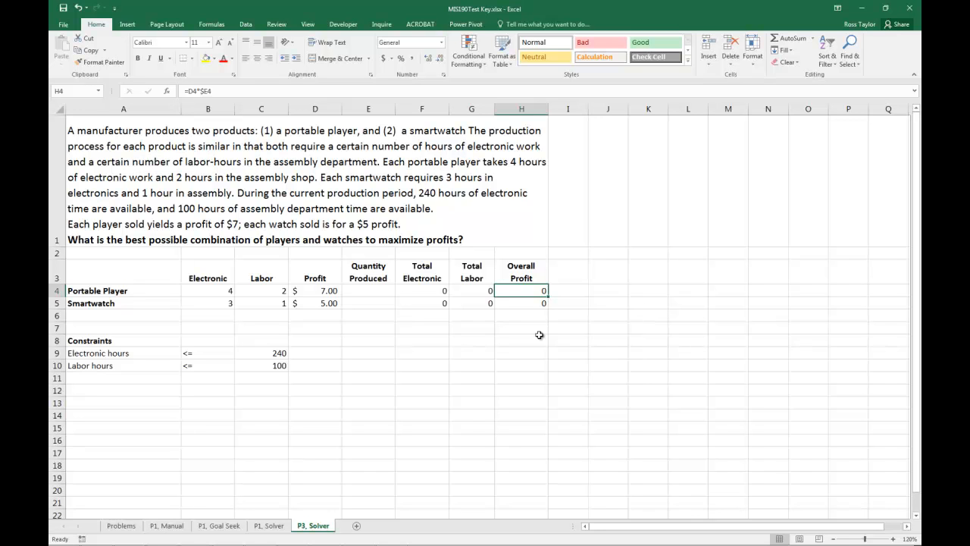
{"action": "left_click", "coordinate": [521, 315]}
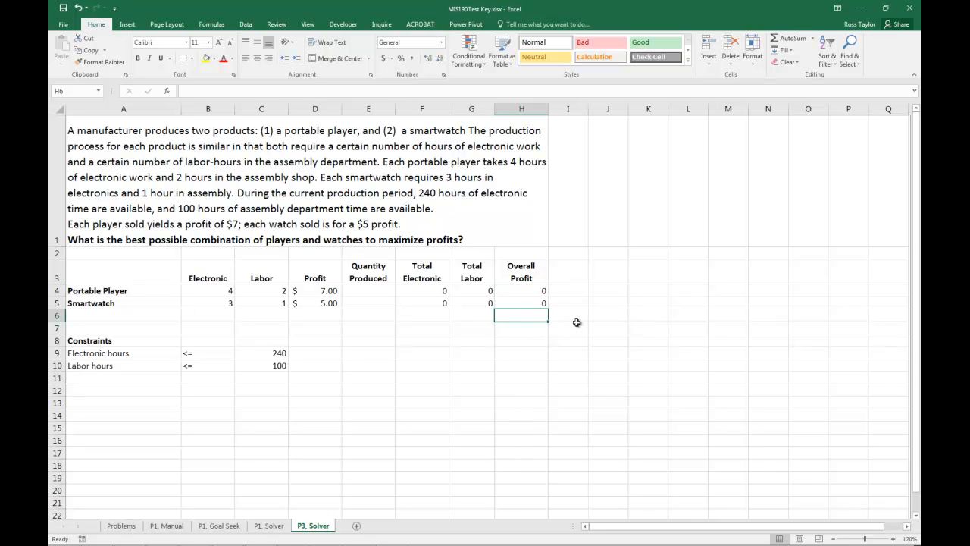
Enter =SUM(F4:F5) in F6, copy it to G6 and H6, and verify the total formulas
{"action": "type", "text": "=s"}
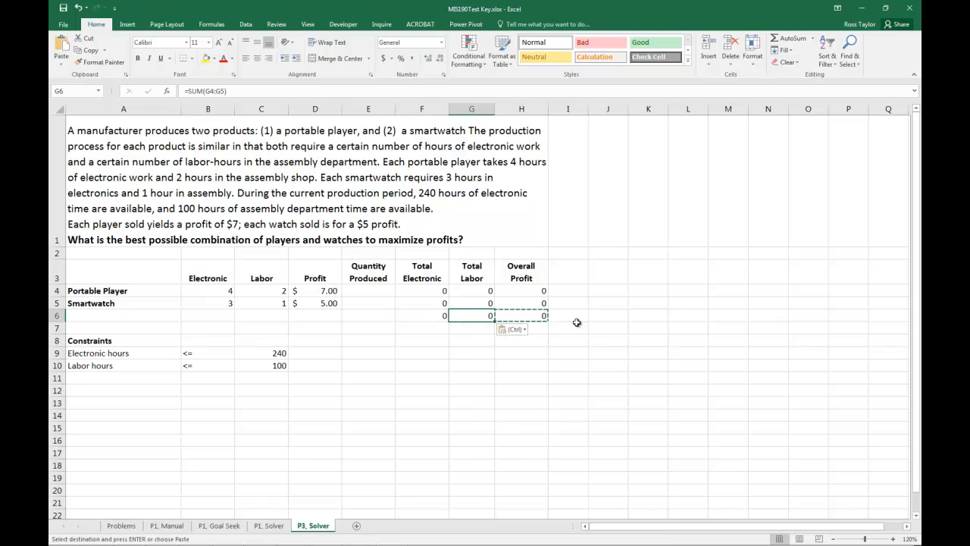
{"action": "key", "text": "Escape"}
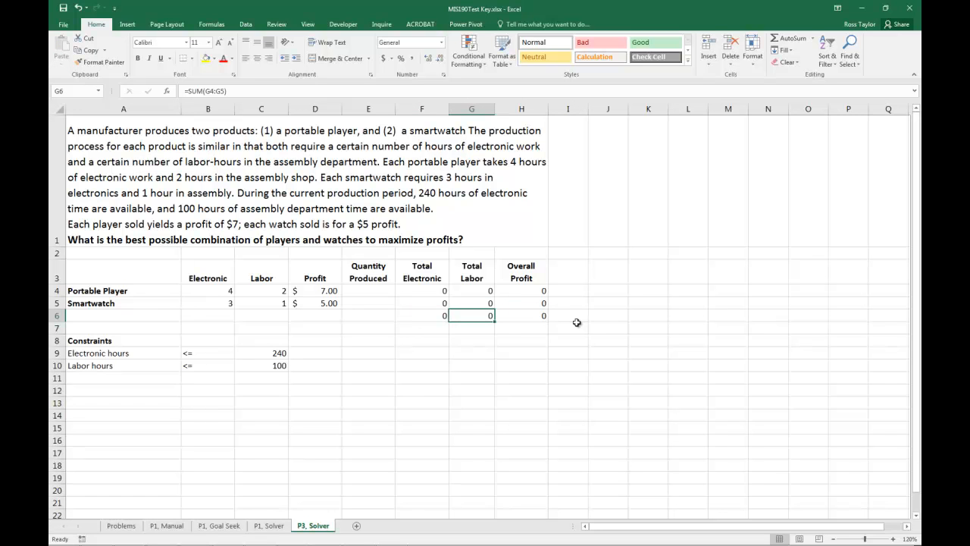
{"action": "left_click", "coordinate": [606, 291]}
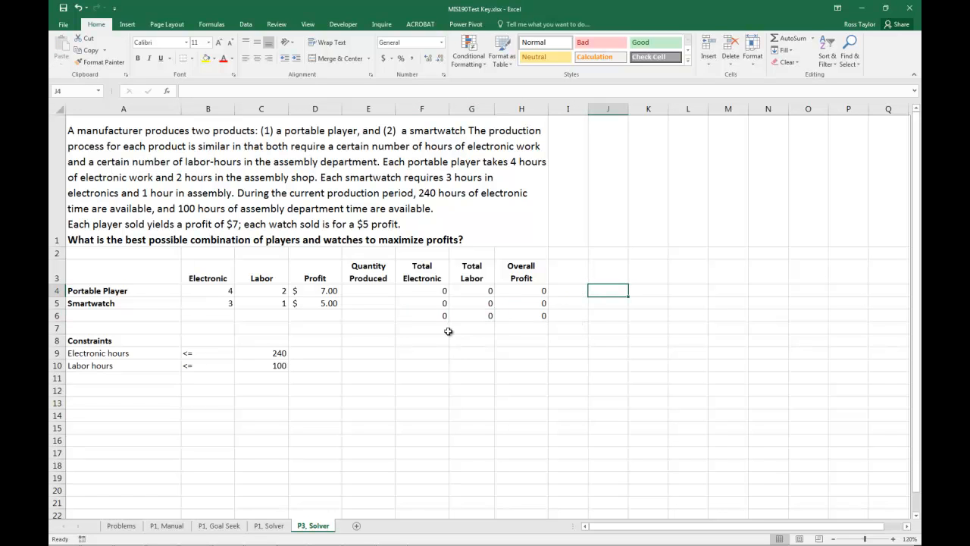
{"action": "left_click", "coordinate": [422, 315]}
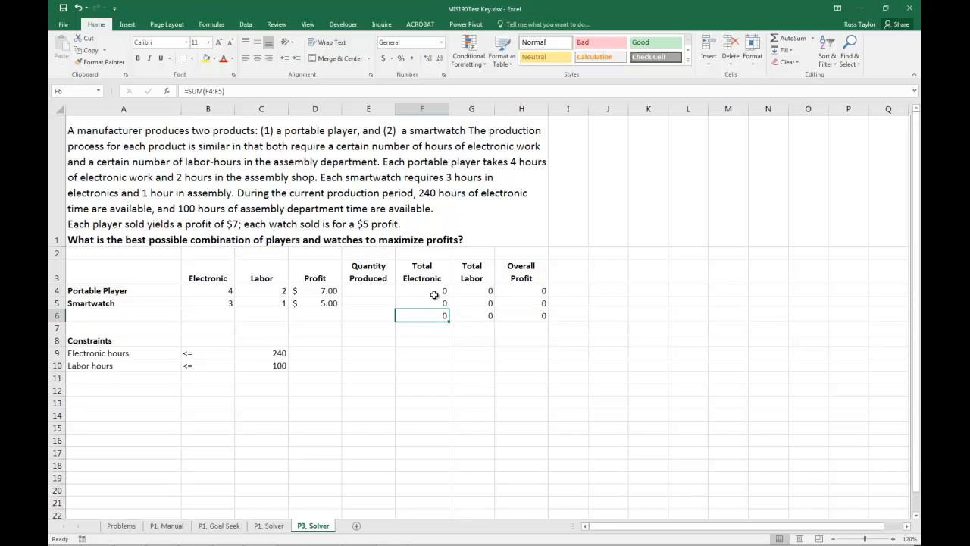
{"action": "mouse_move", "coordinate": [407, 347]}
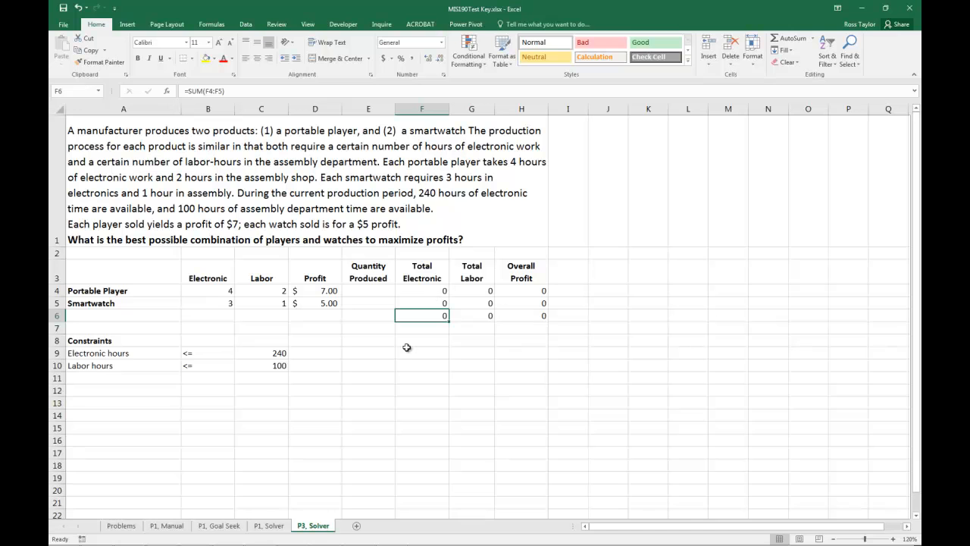
{"action": "left_click", "coordinate": [521, 315]}
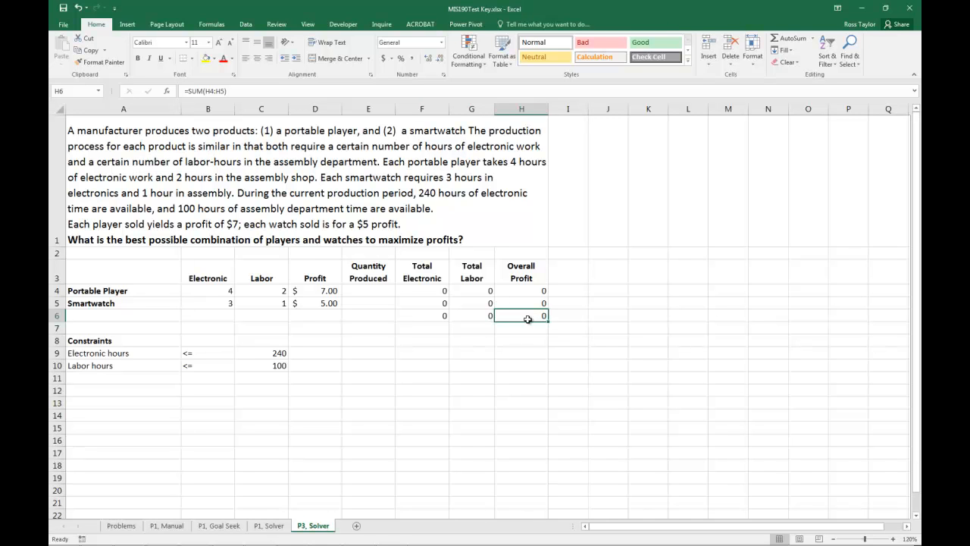
{"action": "mouse_move", "coordinate": [376, 303]}
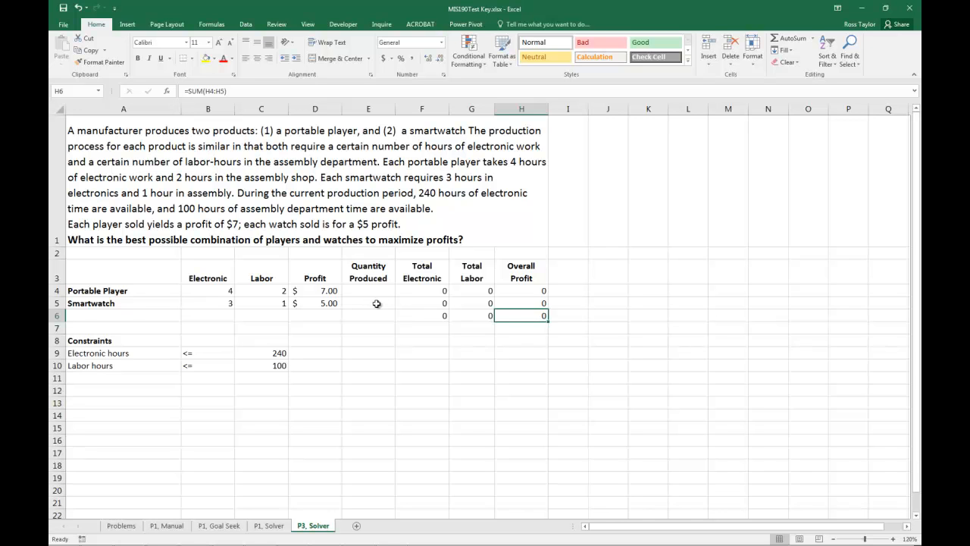
{"action": "mouse_move", "coordinate": [449, 248]}
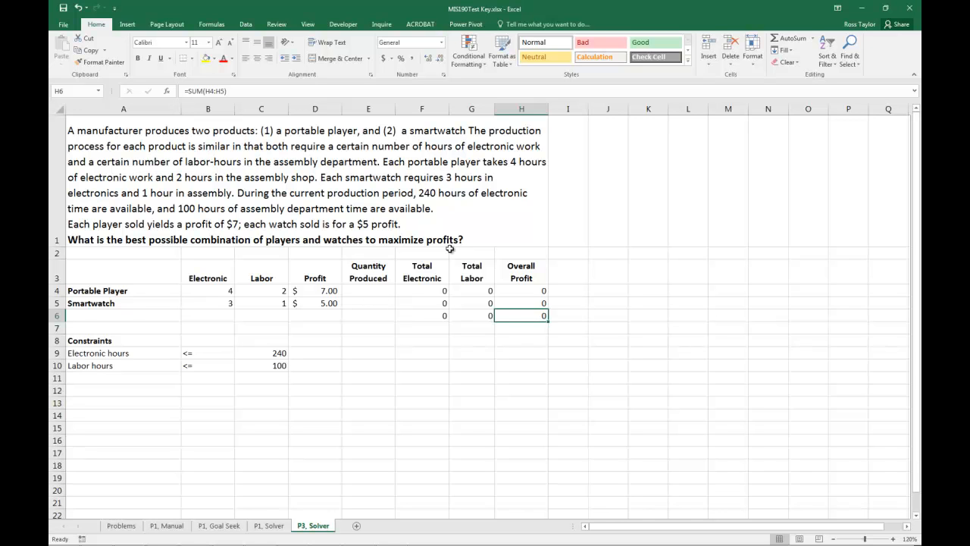
{"action": "left_click", "coordinate": [246, 25]}
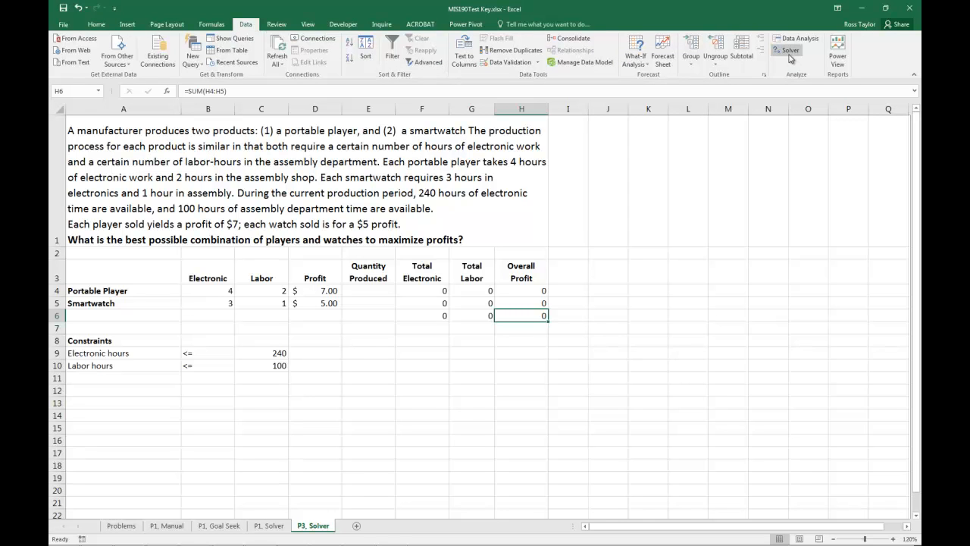
Set Solver objective $H$6 to Max with changing cells $E$4:$E$5
{"action": "left_click", "coordinate": [786, 52]}
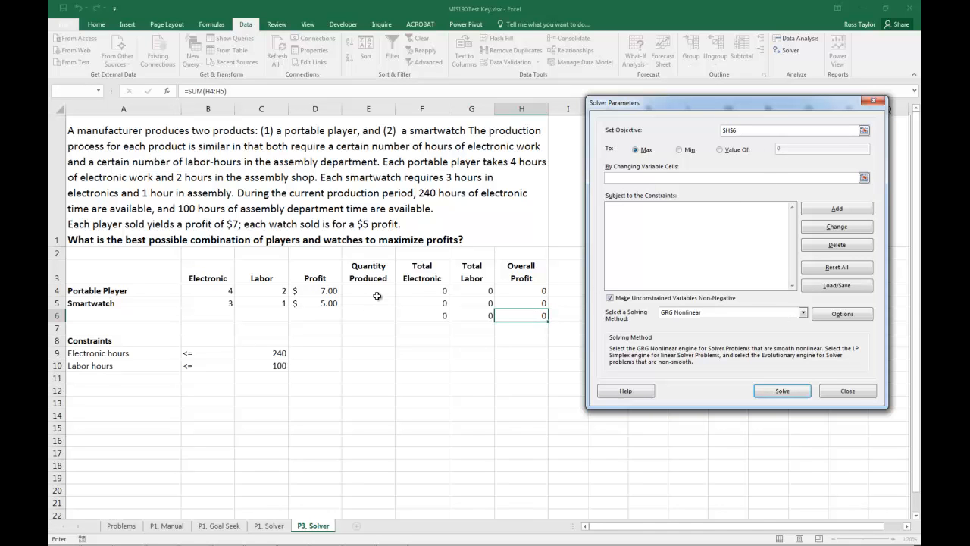
{"action": "left_click_drag", "start_coordinate": [369, 291], "coordinate": [368, 303]}
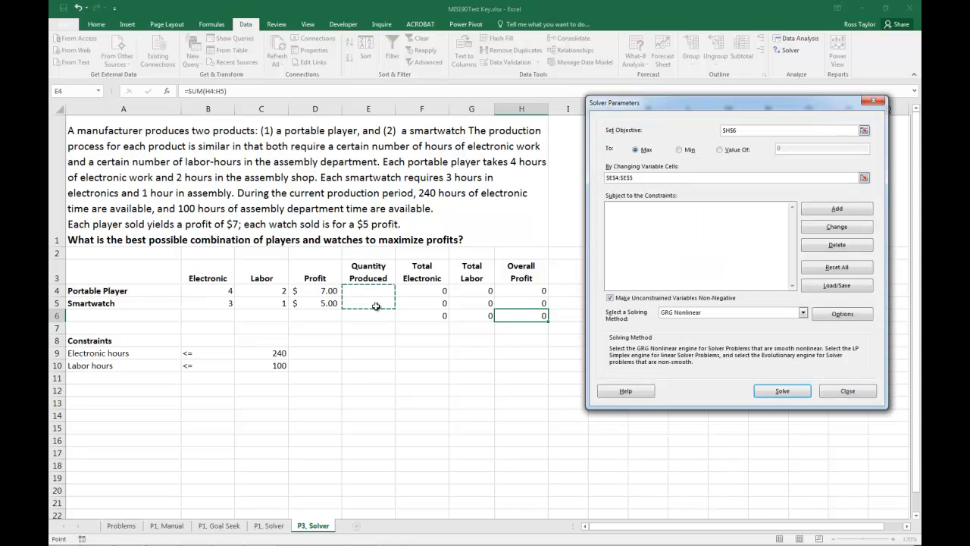
{"action": "left_click", "coordinate": [836, 208]}
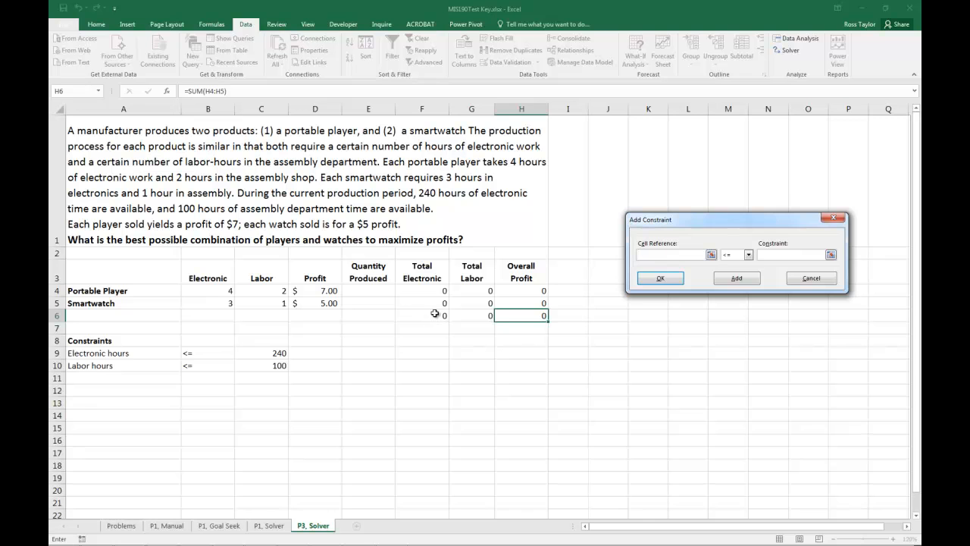
Add the constraint $F$6 <= $C$9, capping total electronic hours at 240
{"action": "left_click", "coordinate": [421, 315]}
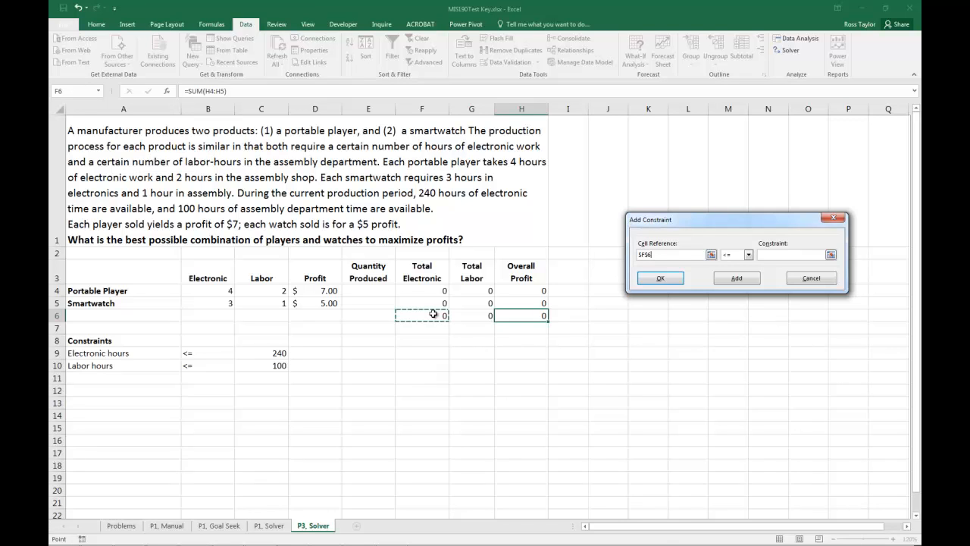
{"action": "mouse_move", "coordinate": [724, 266]}
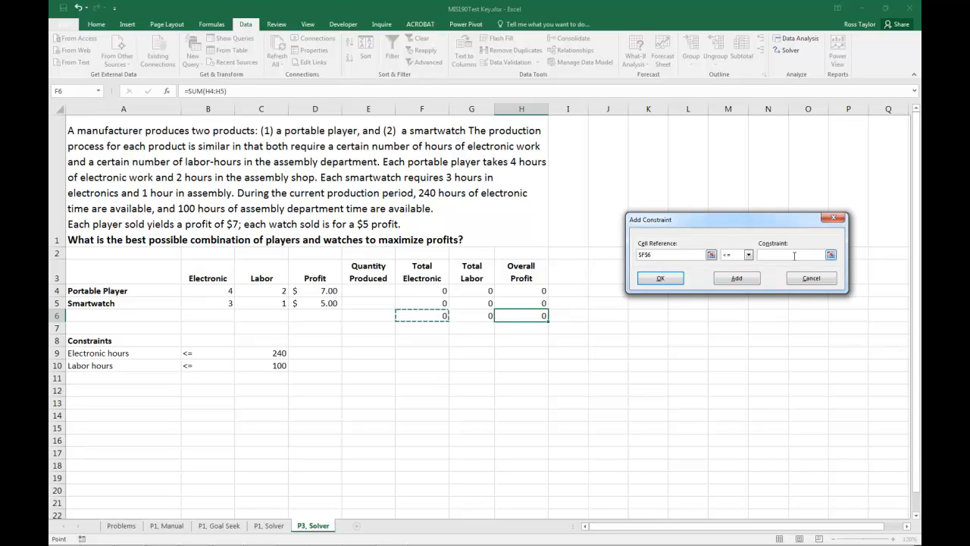
{"action": "left_click", "coordinate": [261, 352]}
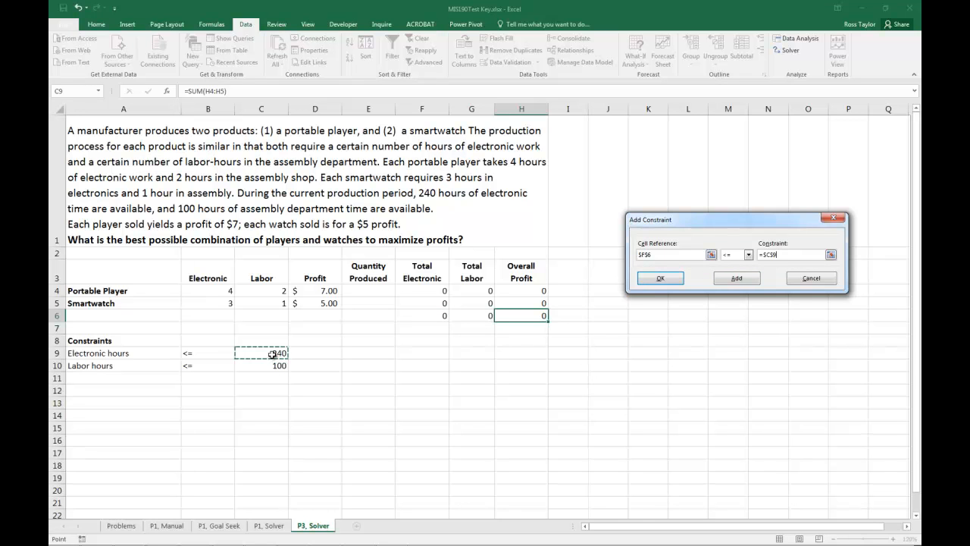
{"action": "left_click", "coordinate": [736, 277]}
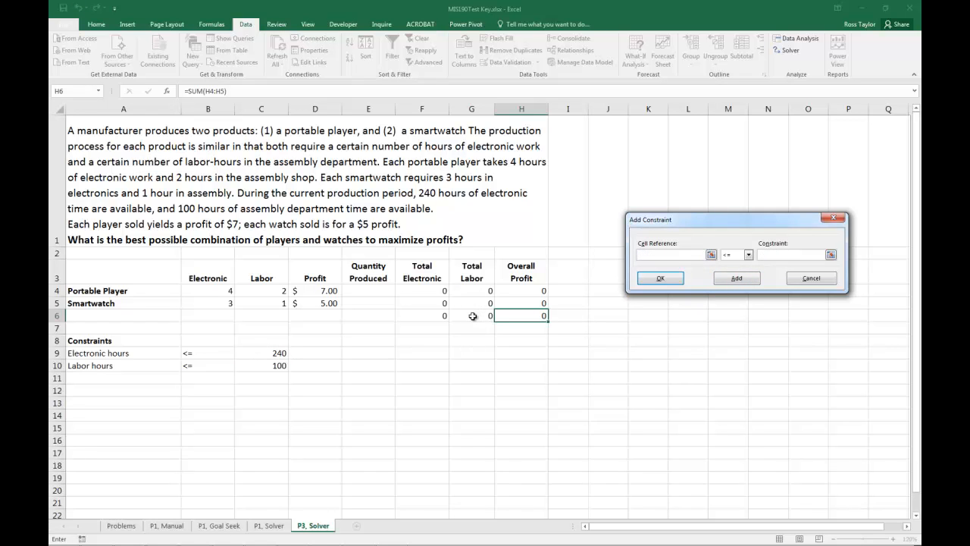
{"action": "left_click", "coordinate": [471, 315]}
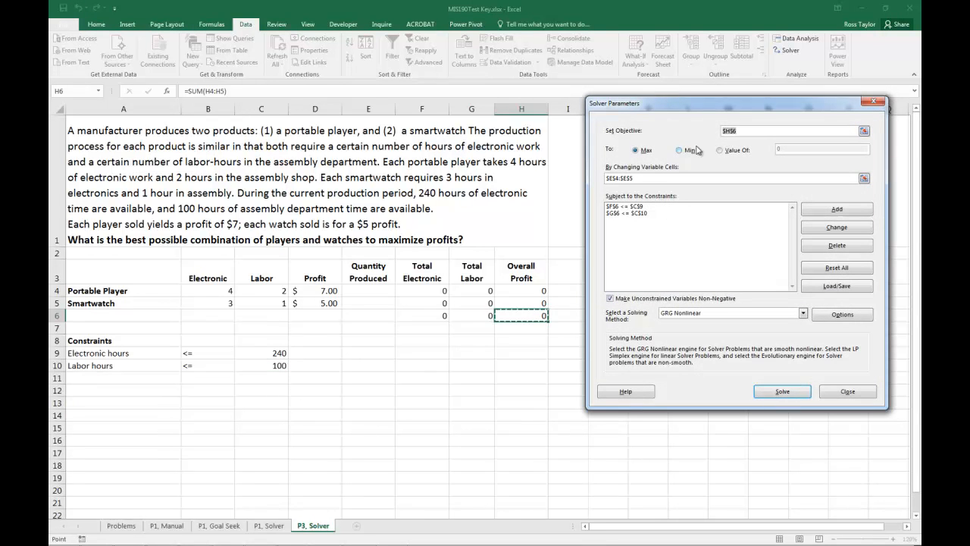
Solve with Simplex LP and keep the result: 30 players, 40 watches, profit 410
{"action": "left_click", "coordinate": [801, 312]}
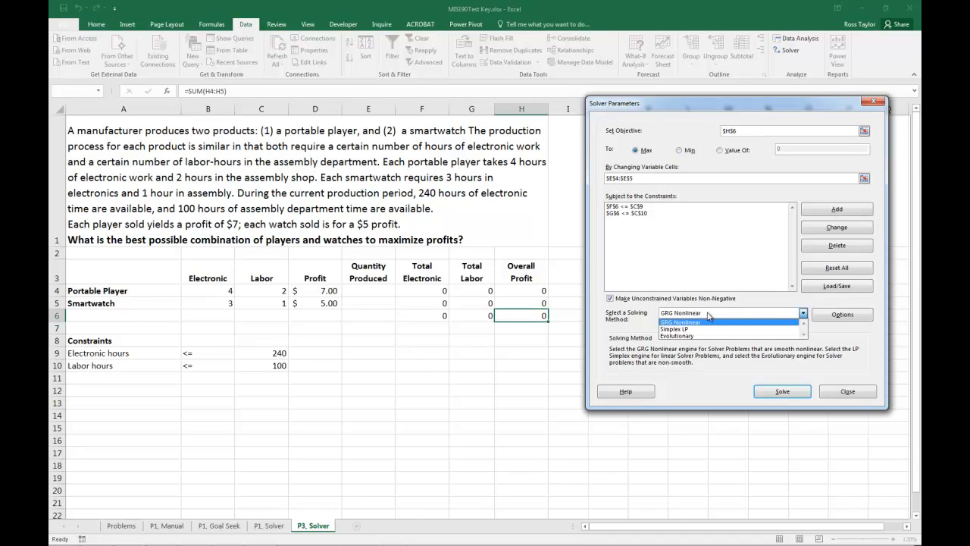
{"action": "left_click", "coordinate": [672, 329]}
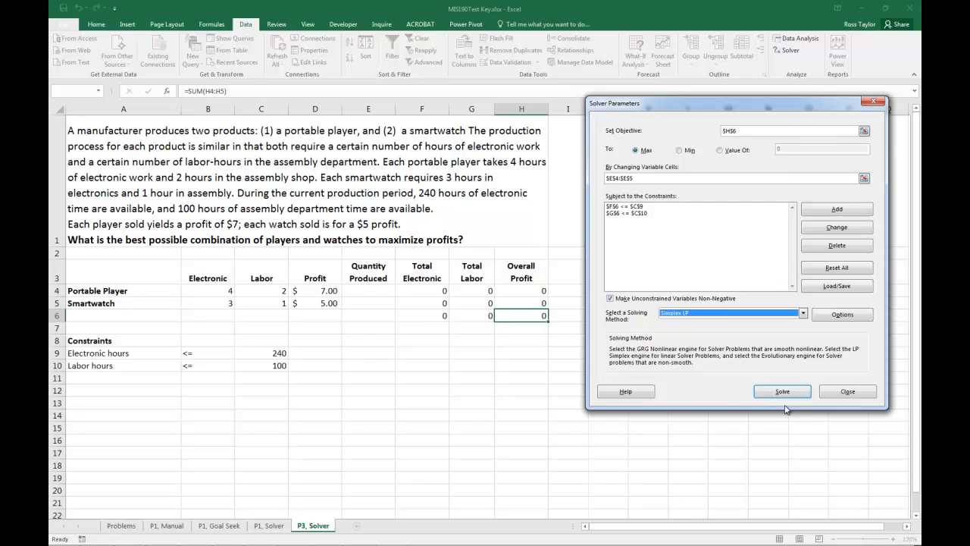
{"action": "left_click", "coordinate": [782, 391]}
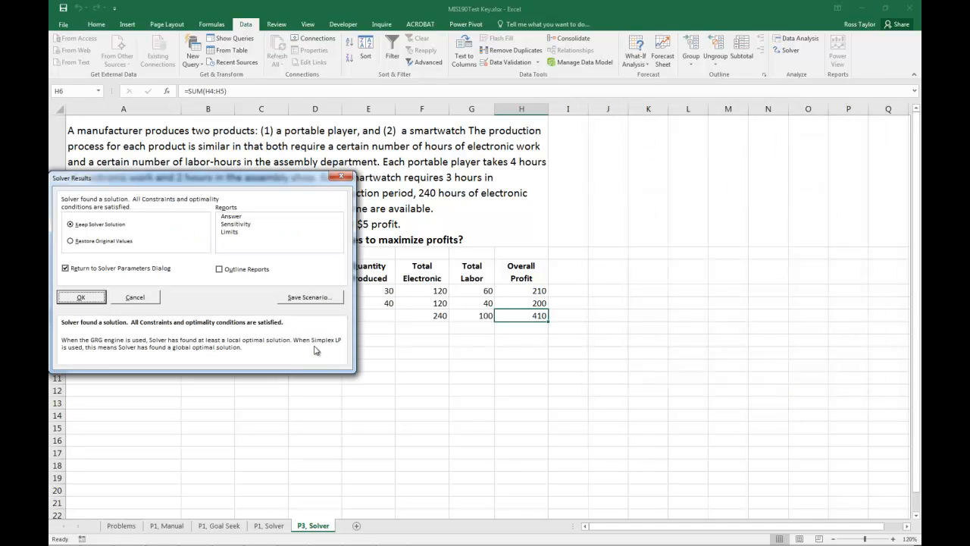
{"action": "left_click", "coordinate": [80, 295]}
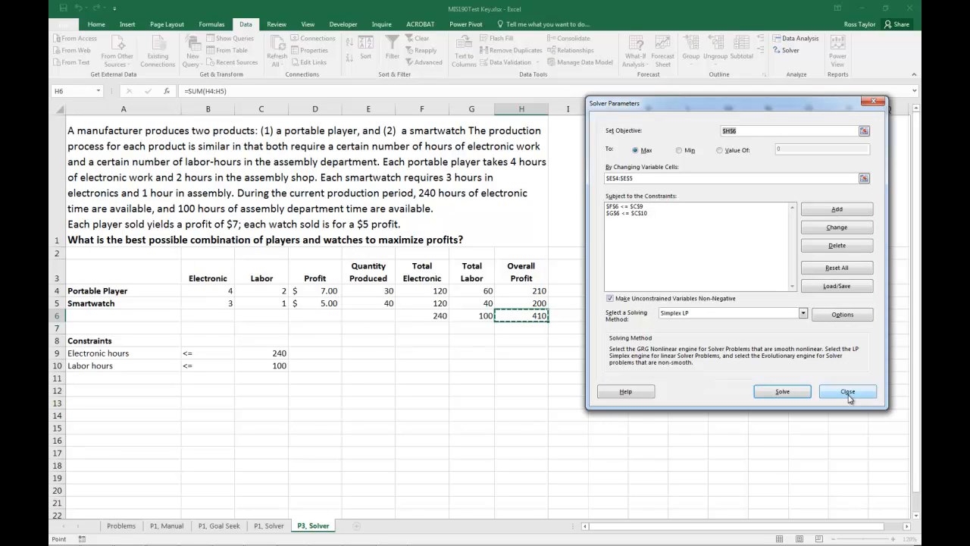
{"action": "left_click", "coordinate": [847, 391]}
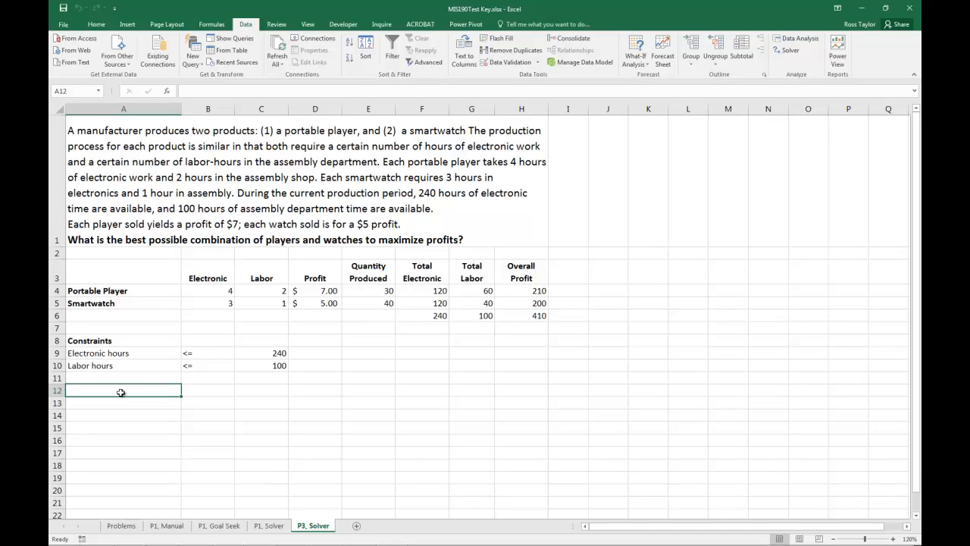
Write that the best combination to maximize profit is 30 players and 40 watches, with an 'Answer' heading
{"action": "type", "text": "The"}
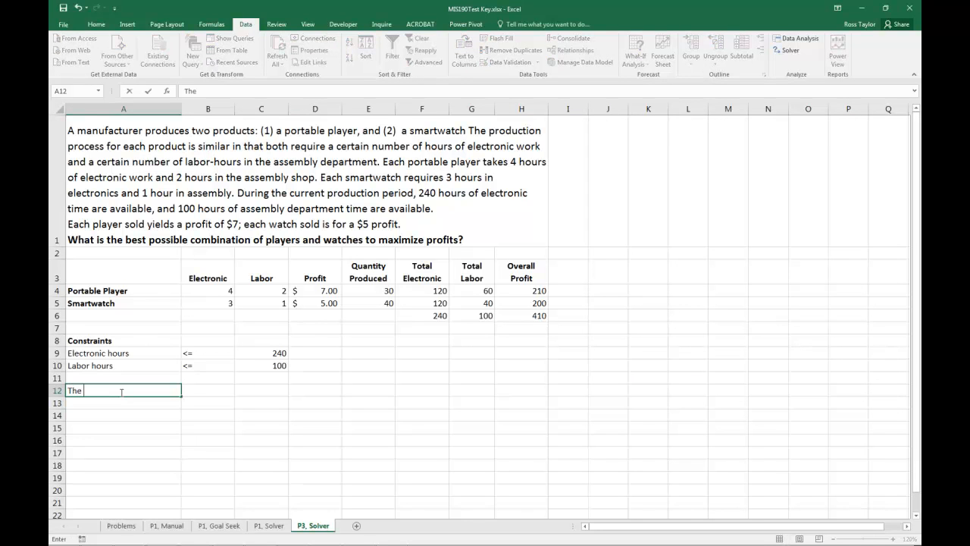
{"action": "type", "text": "best"}
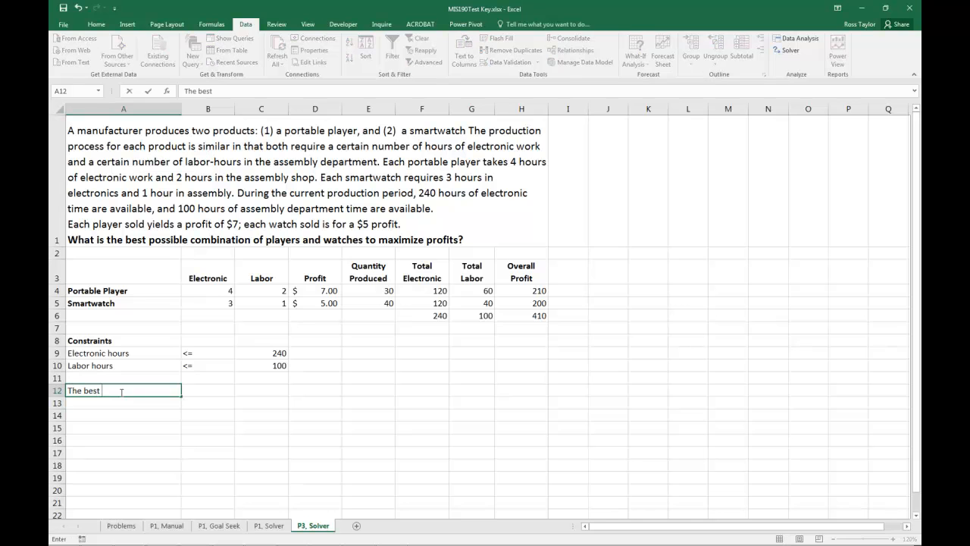
{"action": "type", "text": "possible"}
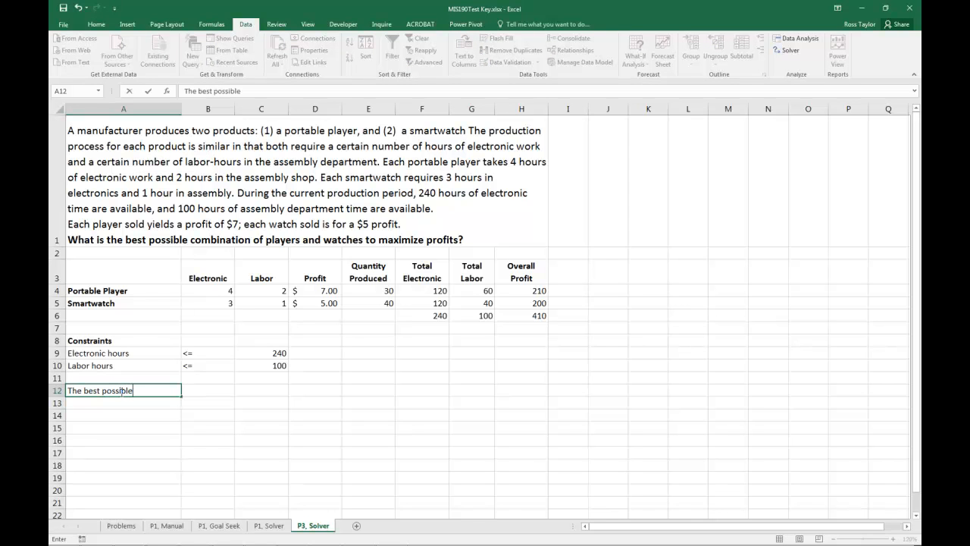
{"action": "type", "text": "combin"}
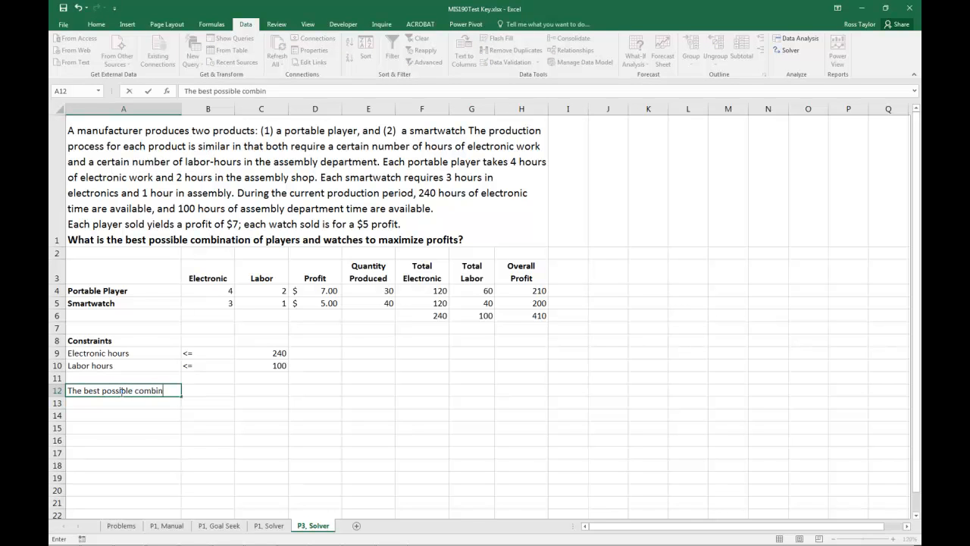
{"action": "type", "text": "ation of players and w"}
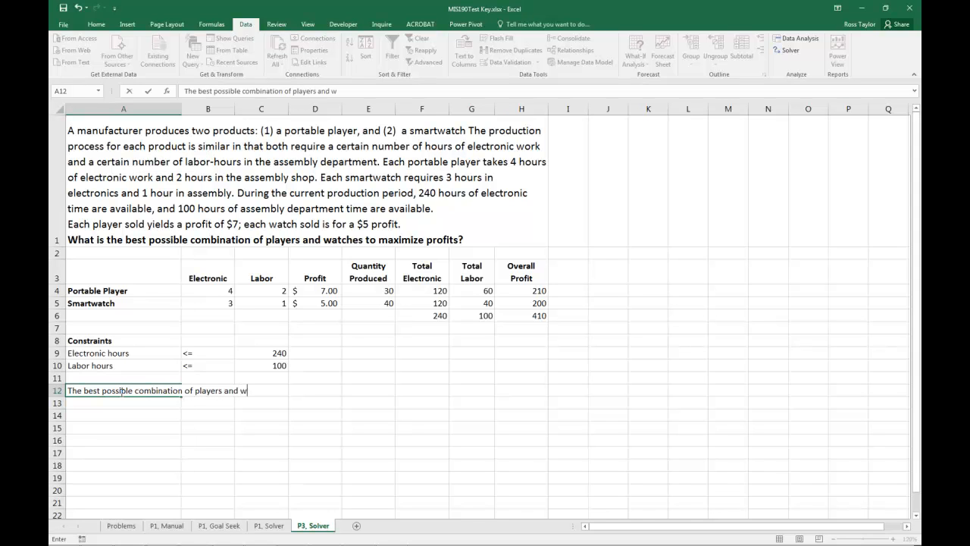
{"action": "type", "text": "atches to maxim"}
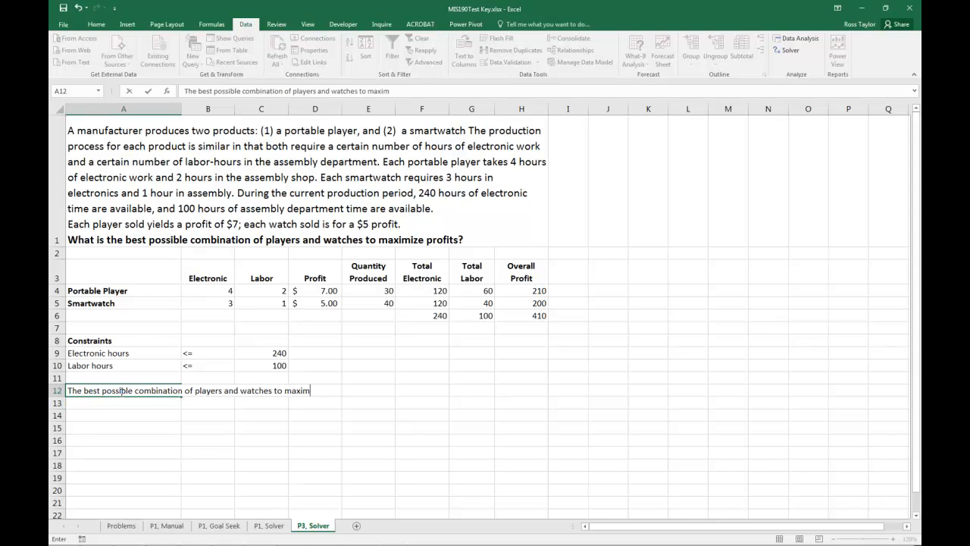
{"action": "type", "text": "ize pro"}
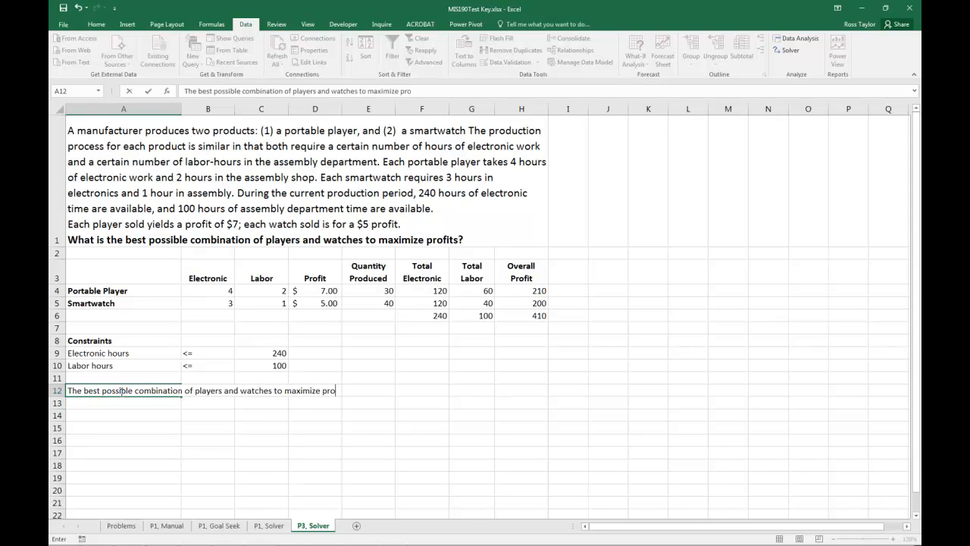
{"action": "type", "text": "is"}
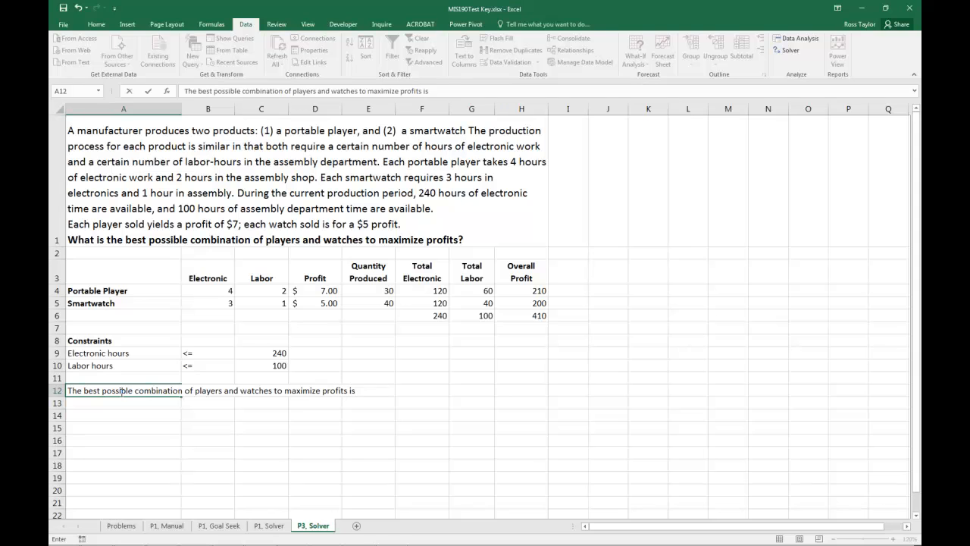
{"action": "type", "text": "3"}
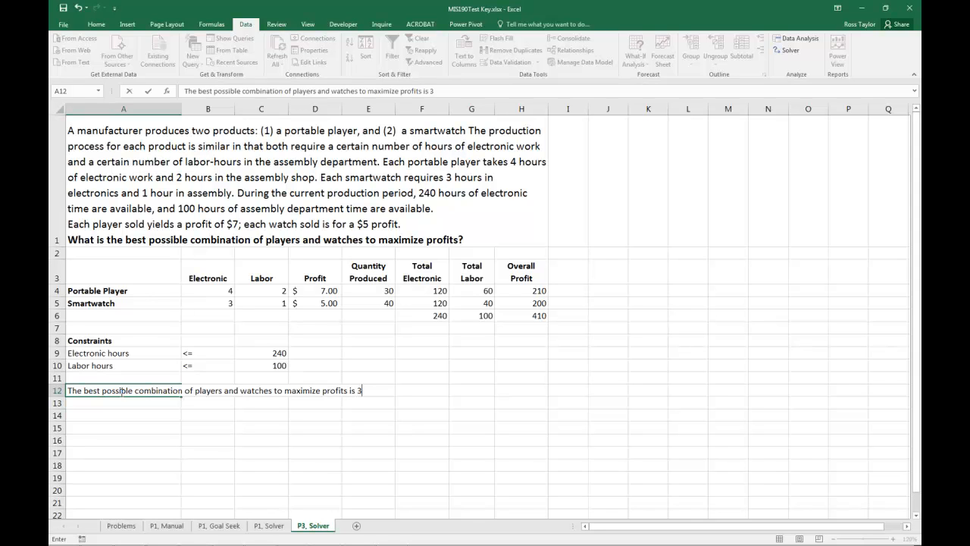
{"action": "type", "text": "0 players an"}
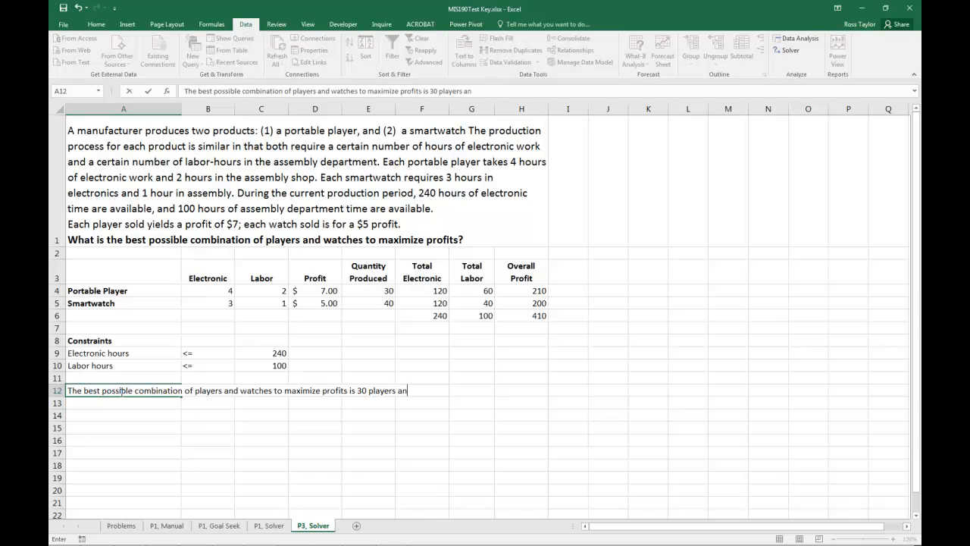
{"action": "type", "text": "d"}
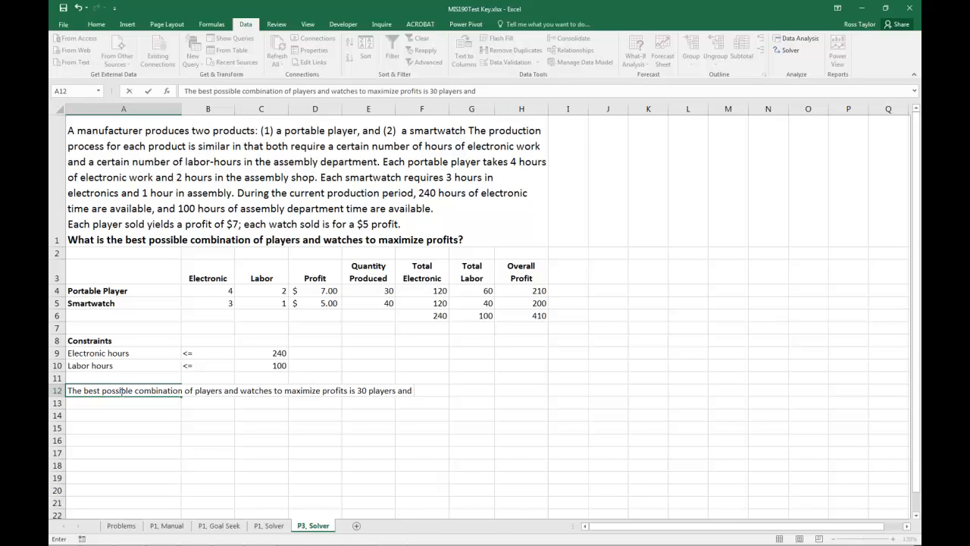
{"action": "type", "text": "40 wa"}
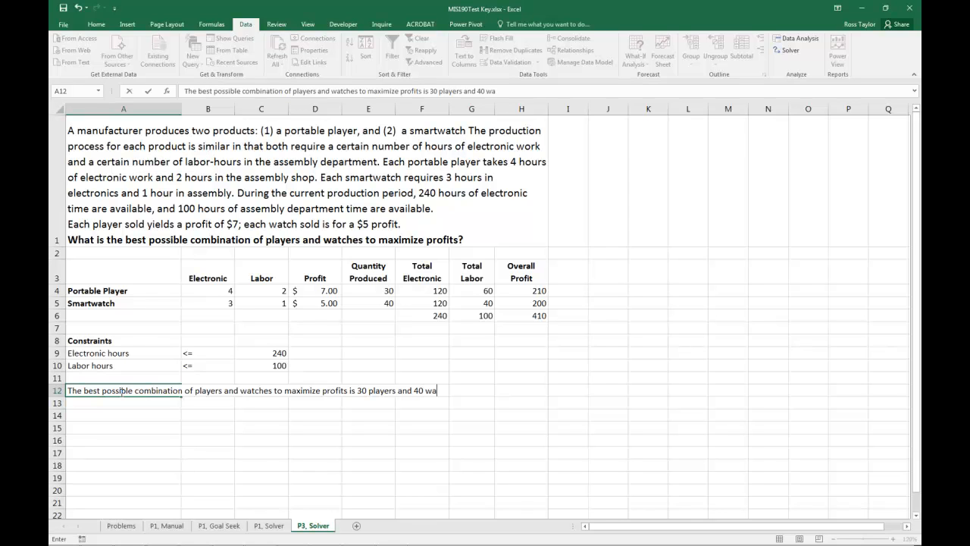
{"action": "type", "text": "tches."}
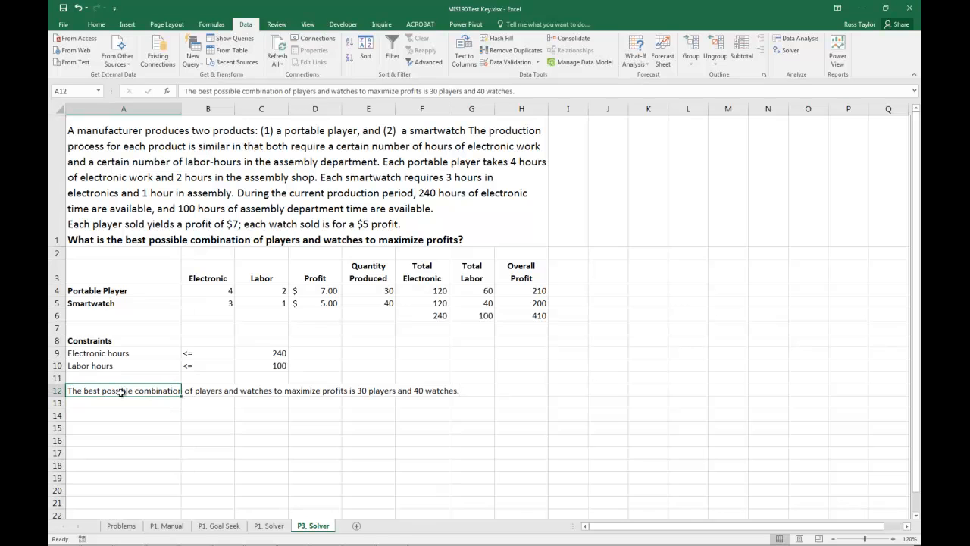
{"action": "left_click", "coordinate": [122, 403]}
{"action": "type", "text": "A"}
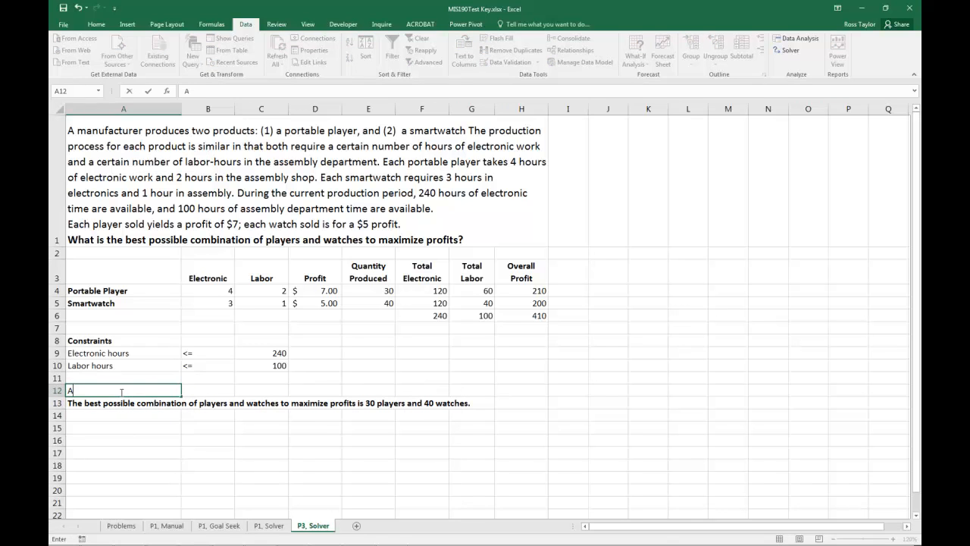
{"action": "type", "text": "nswer"}
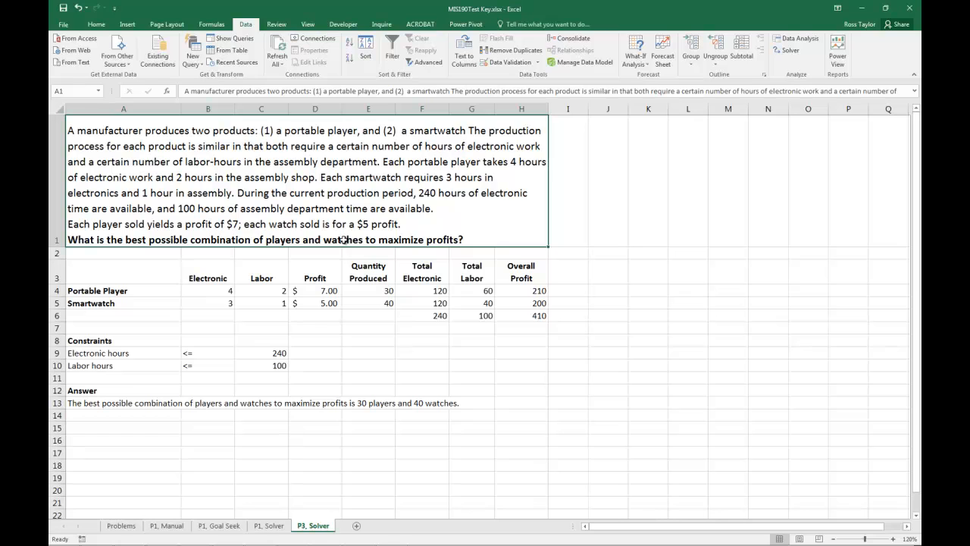
{"action": "mouse_move", "coordinate": [418, 325]}
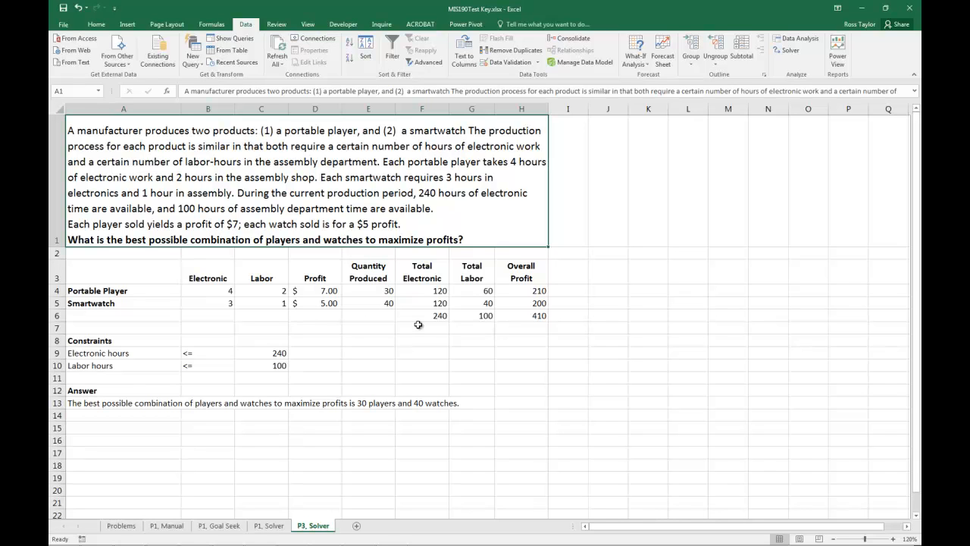
{"action": "mouse_move", "coordinate": [403, 252]}
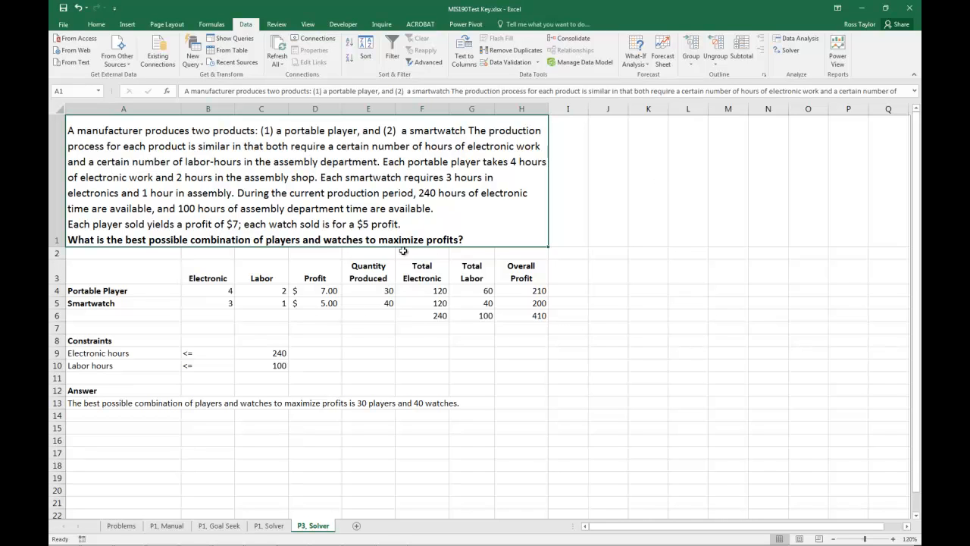
{"action": "mouse_move", "coordinate": [196, 403]}
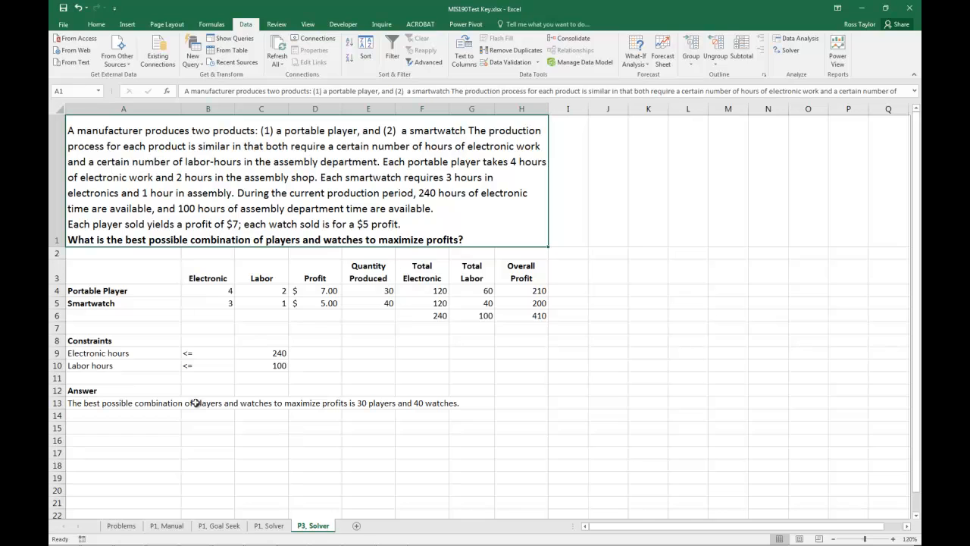
{"action": "left_click", "coordinate": [123, 403]}
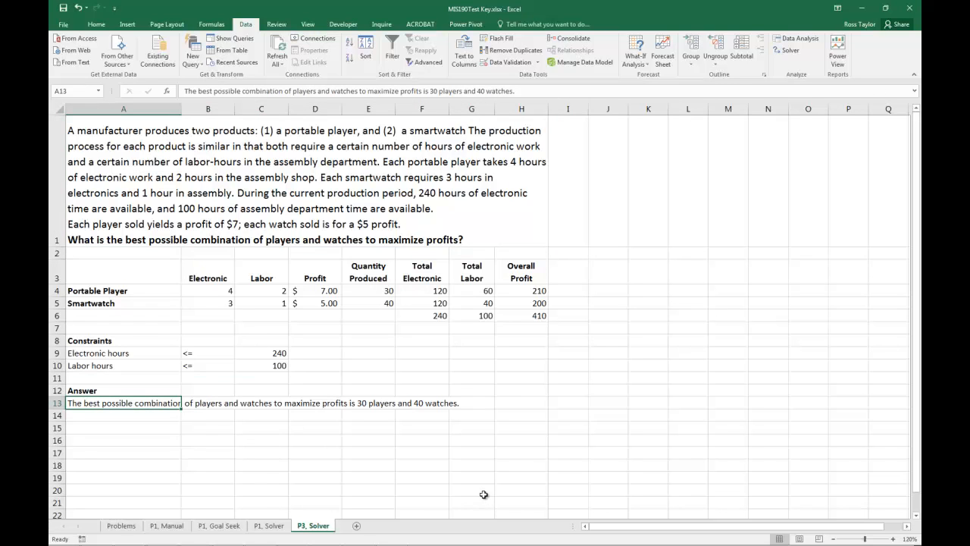
{"action": "mouse_move", "coordinate": [364, 461]}
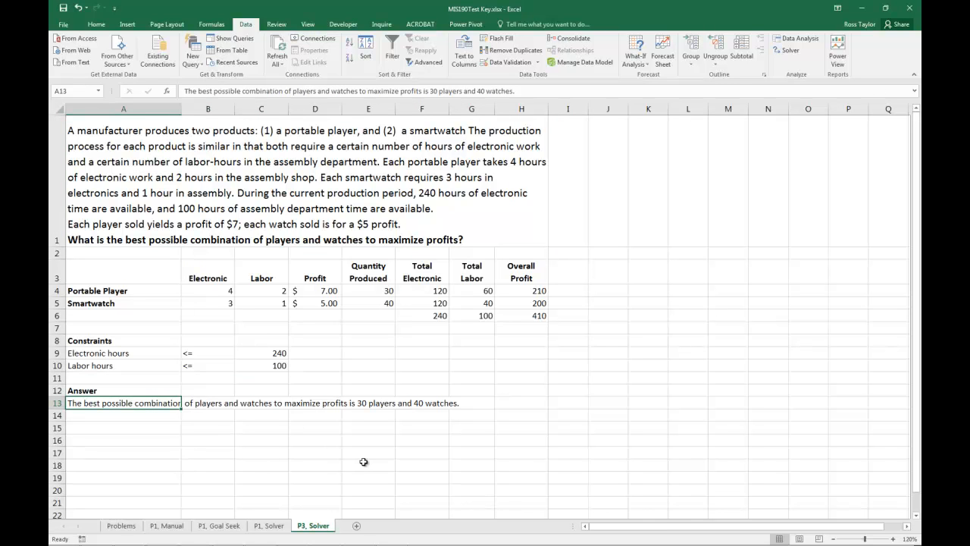
{"action": "mouse_move", "coordinate": [400, 339]}
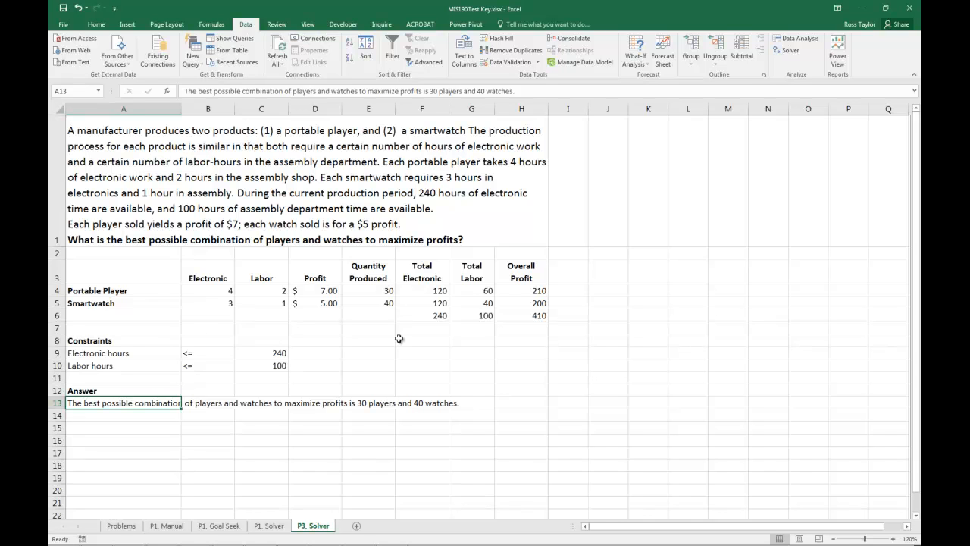
{"action": "mouse_move", "coordinate": [443, 321]}
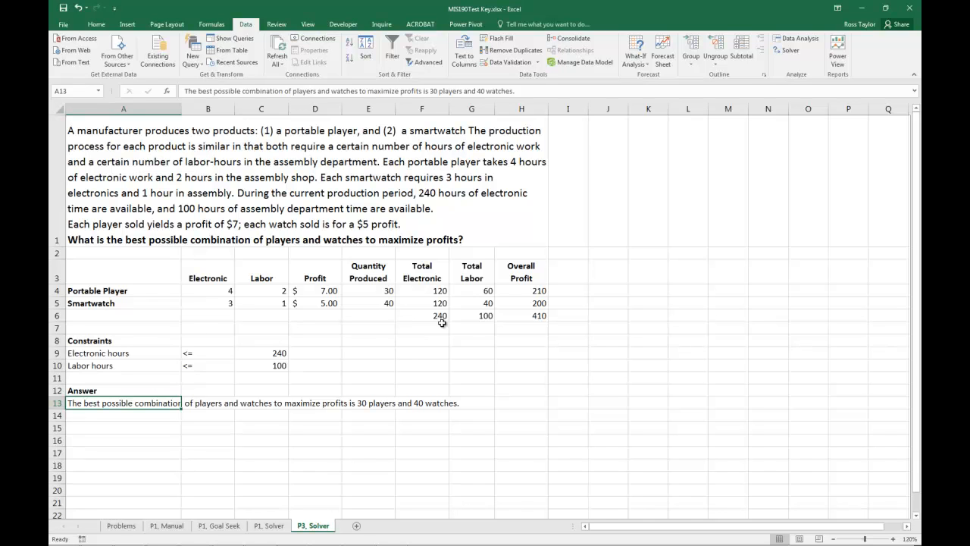
{"action": "mouse_move", "coordinate": [525, 318]}
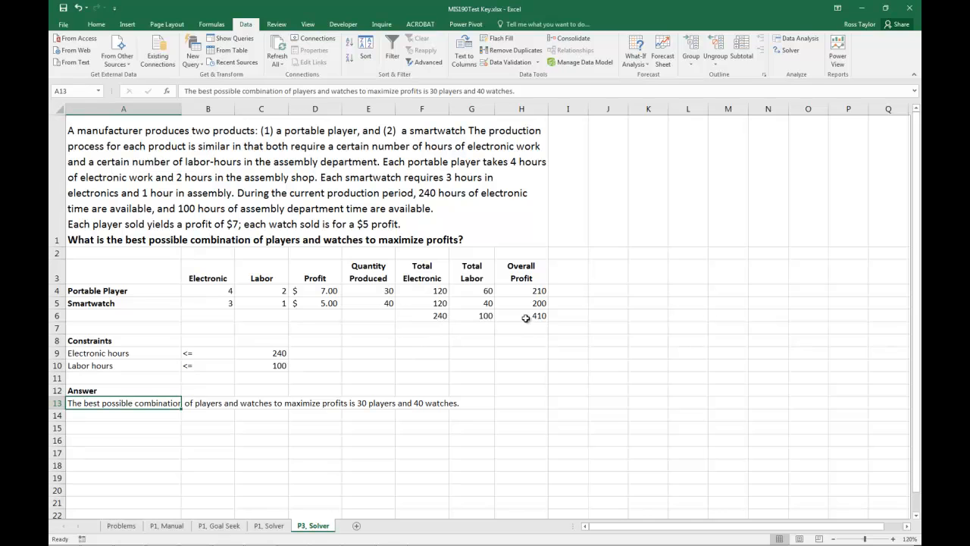
{"action": "mouse_move", "coordinate": [557, 358]}
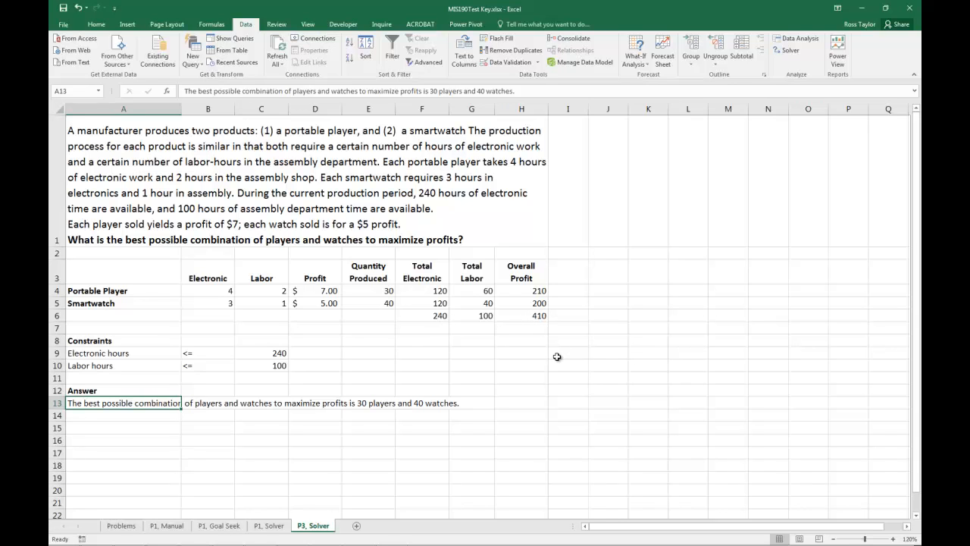
{"action": "mouse_move", "coordinate": [535, 303]}
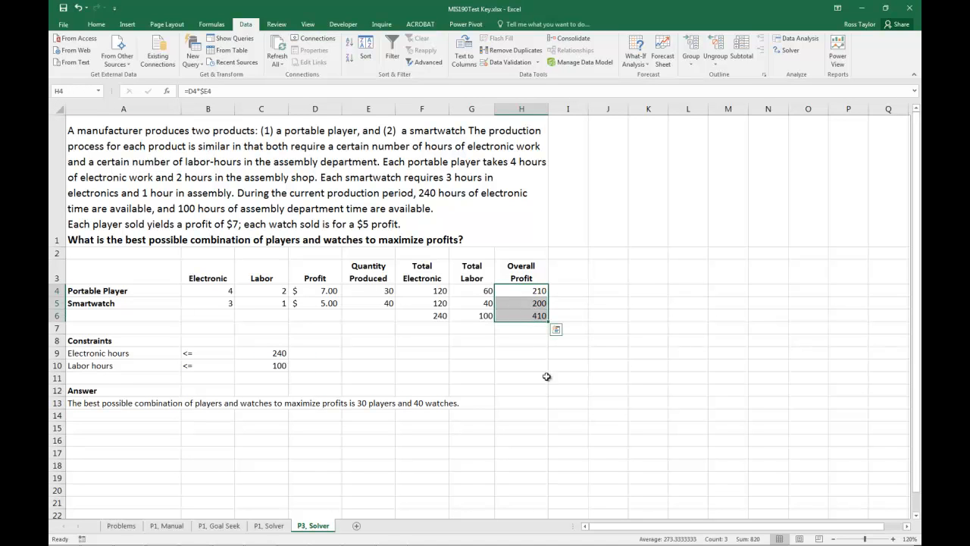
Format the Overall Profit values as currency: $210.00, $200.00 and $410.00
{"action": "left_click", "coordinate": [97, 25]}
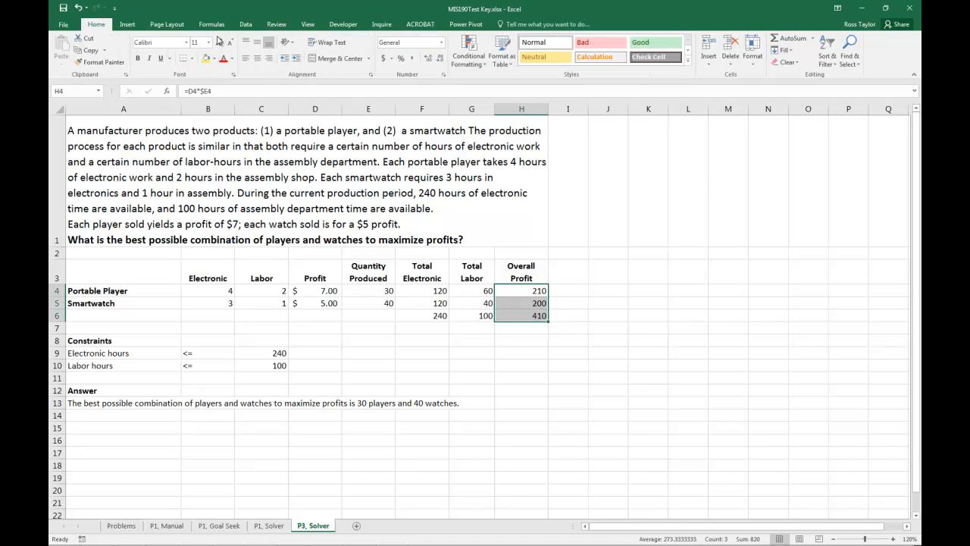
{"action": "left_click", "coordinate": [383, 57]}
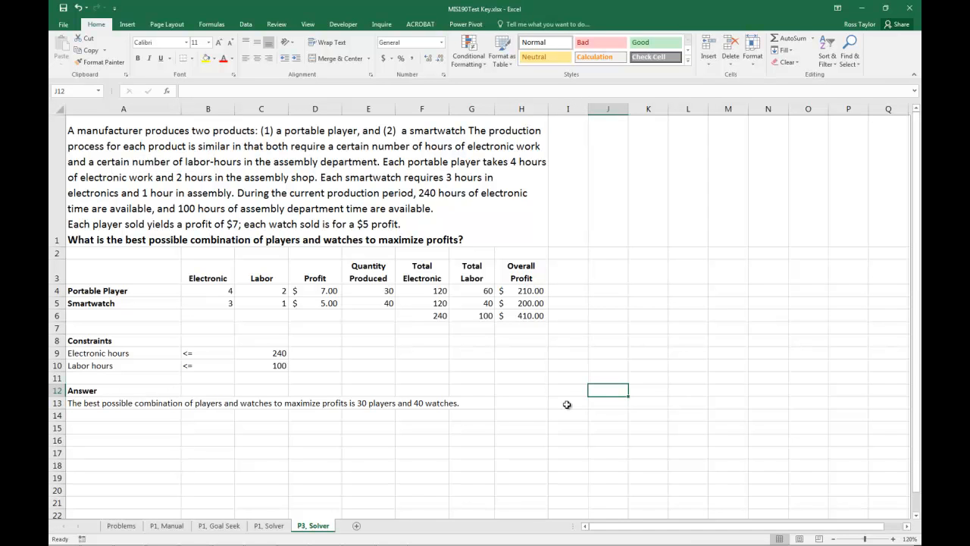
{"action": "mouse_move", "coordinate": [512, 310]}
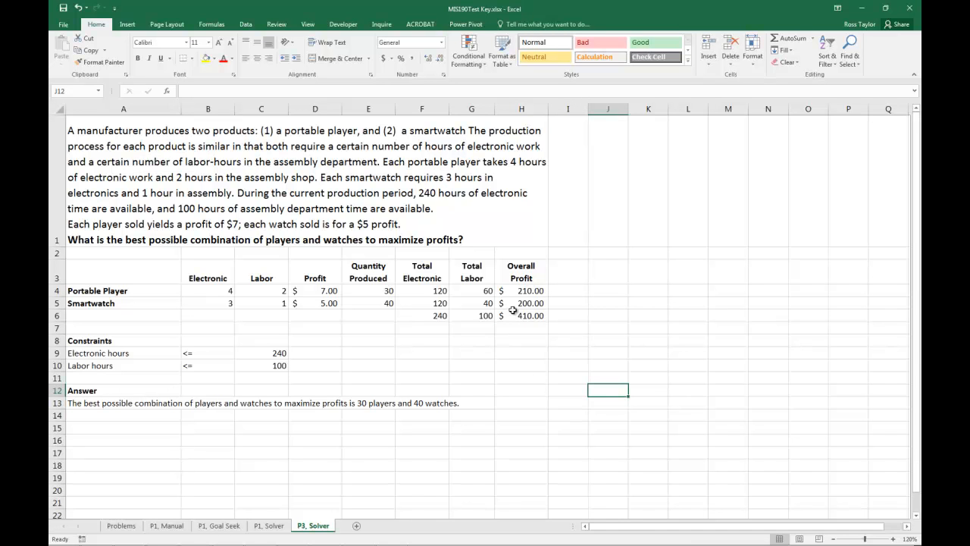